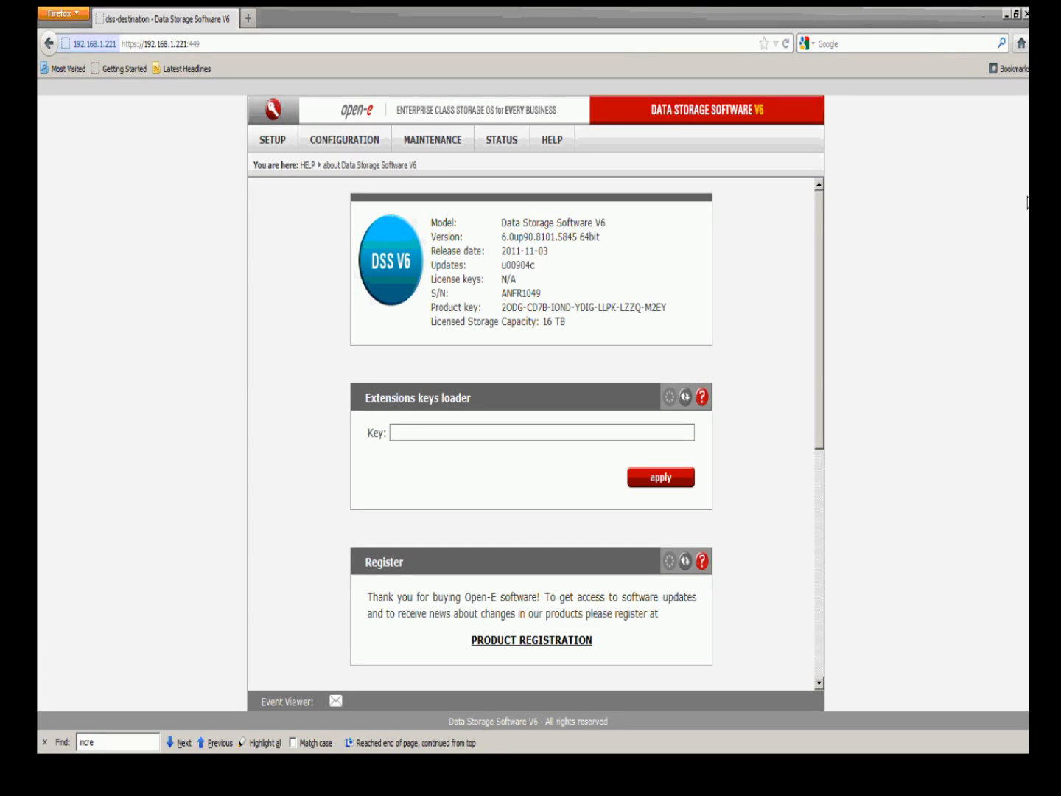
{"action": "mouse_move", "coordinate": [1020, 203]}
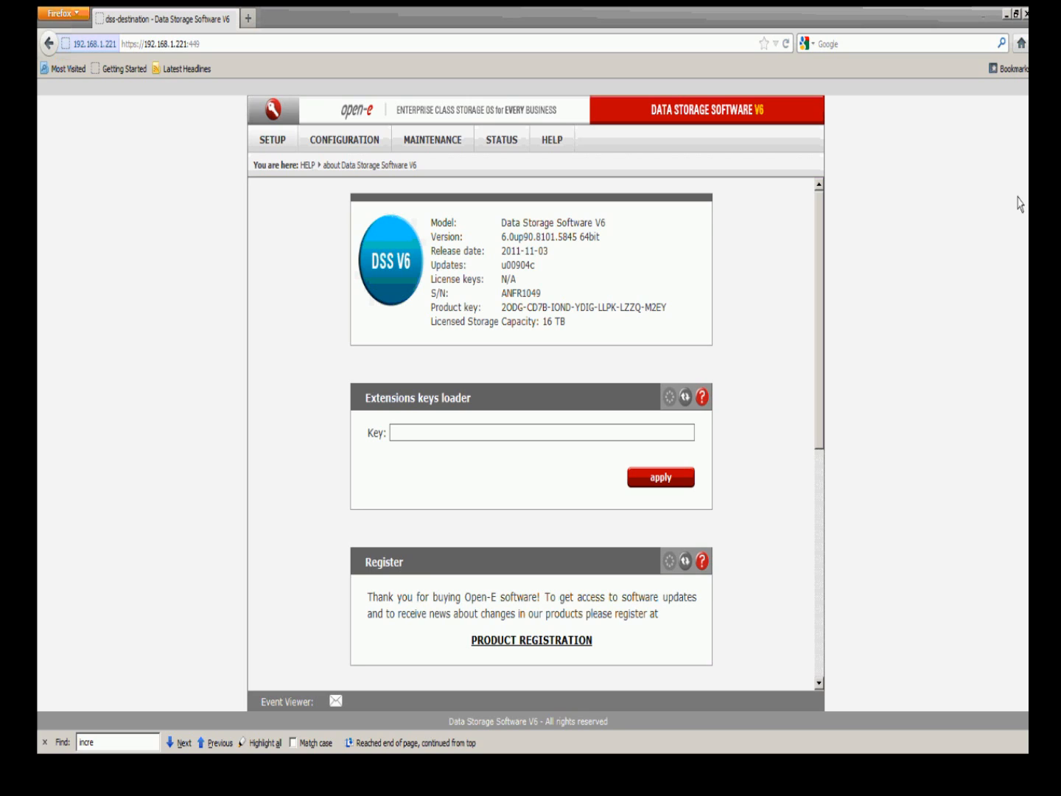
{"action": "mouse_move", "coordinate": [949, 205]}
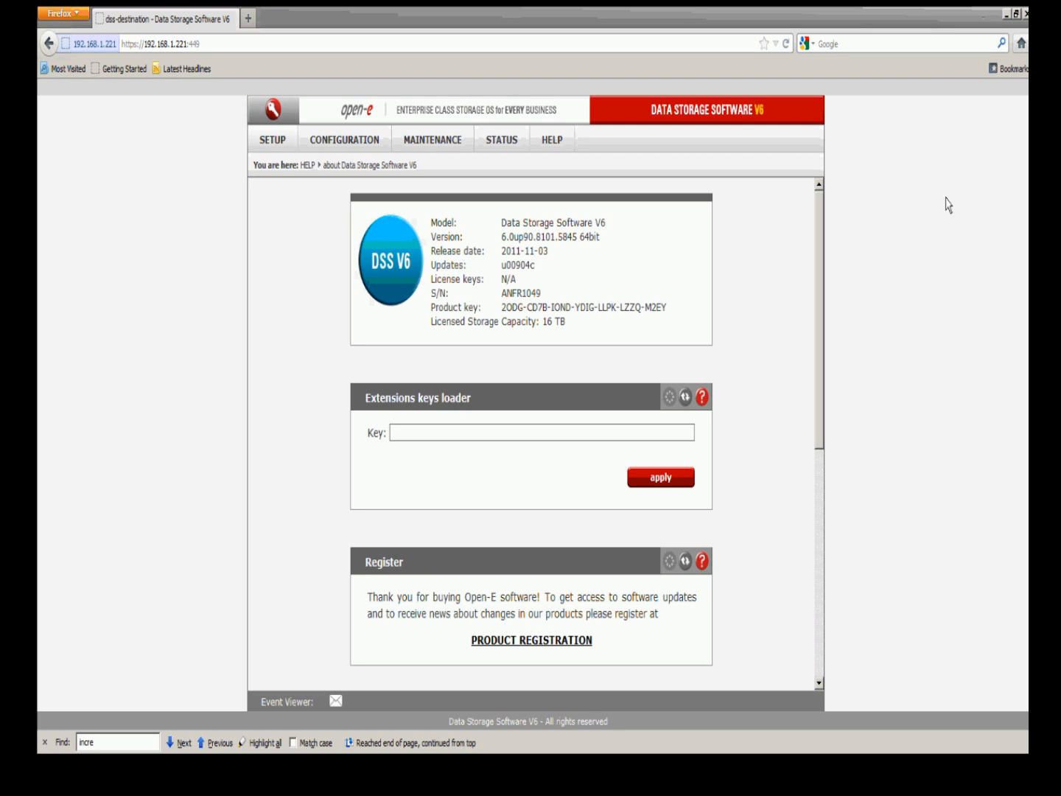
{"action": "mouse_move", "coordinate": [753, 258]}
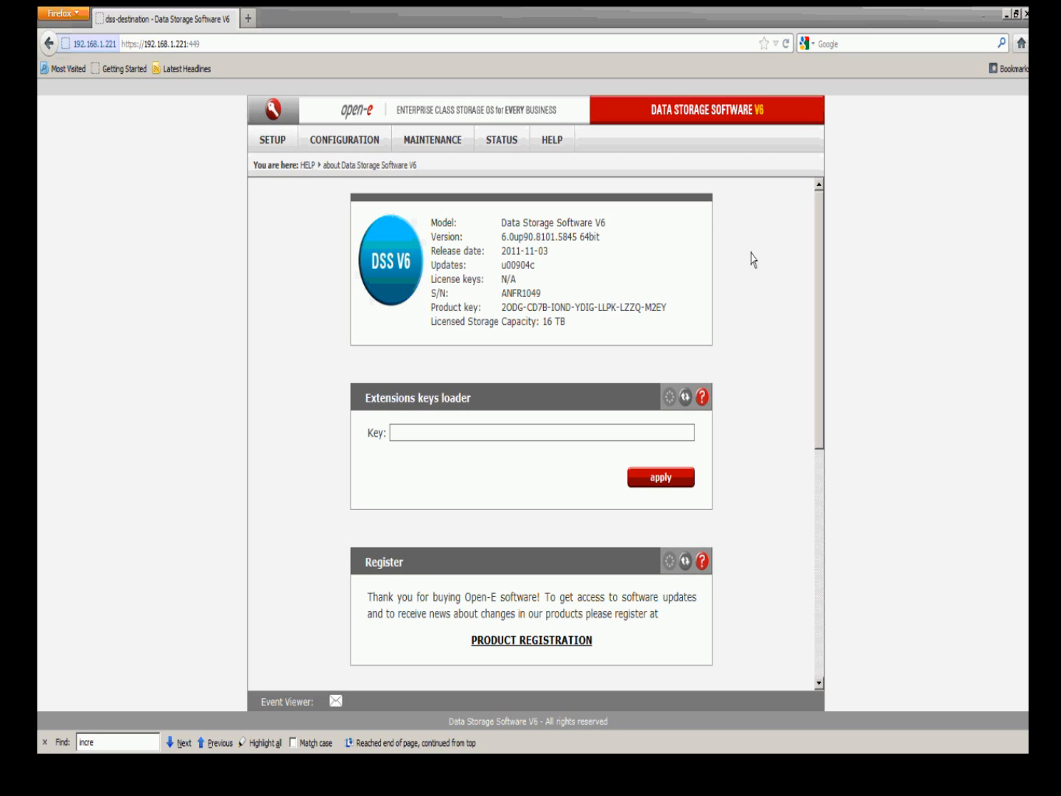
{"action": "mouse_move", "coordinate": [272, 139]}
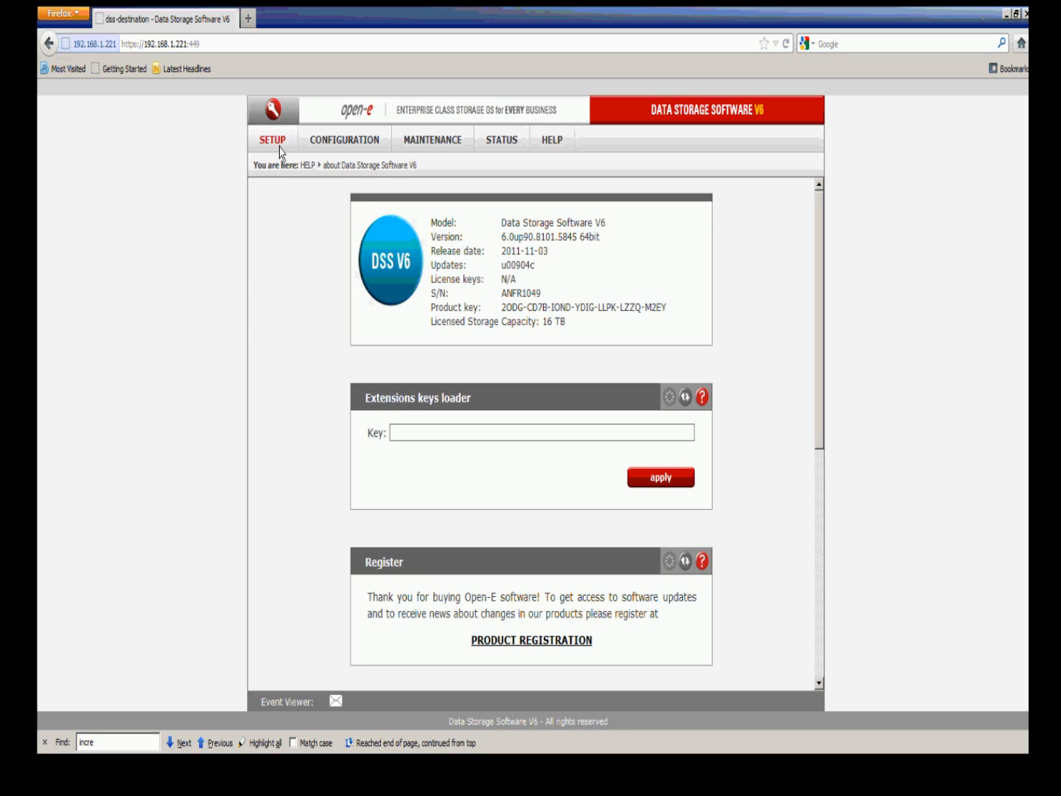
Step: Go to SETUP > H/W RAID, which reports no hardware RAID controllers found
{"action": "left_click", "coordinate": [272, 139]}
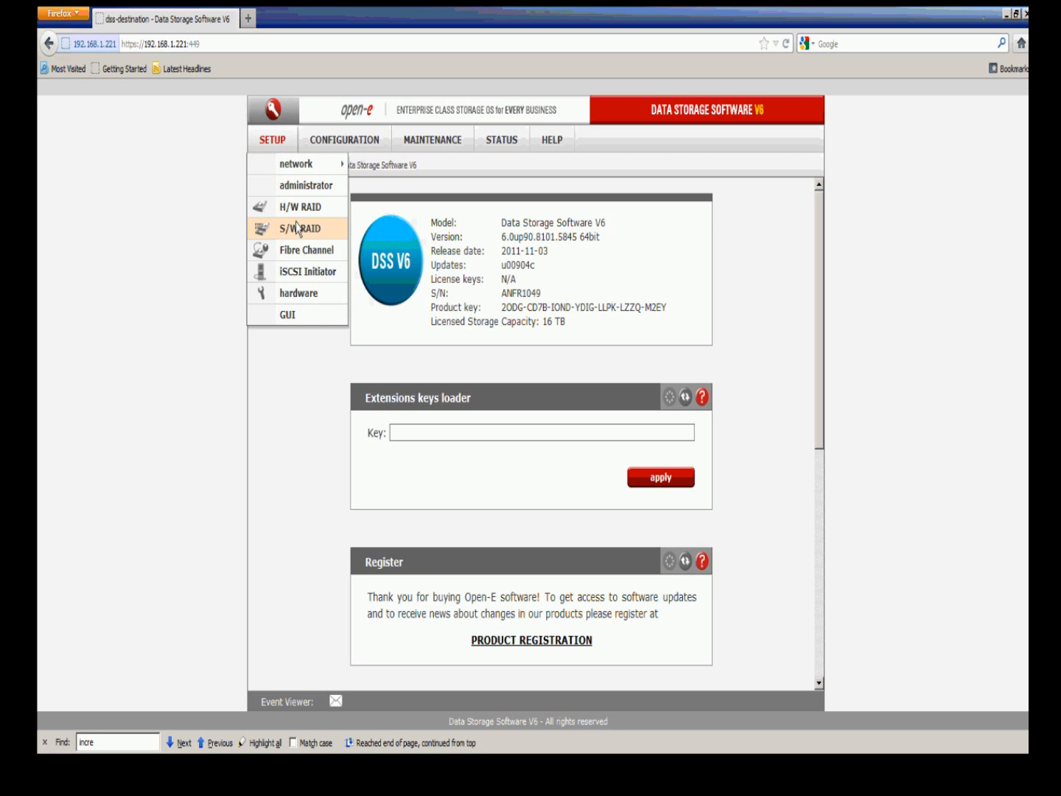
{"action": "left_click", "coordinate": [300, 206]}
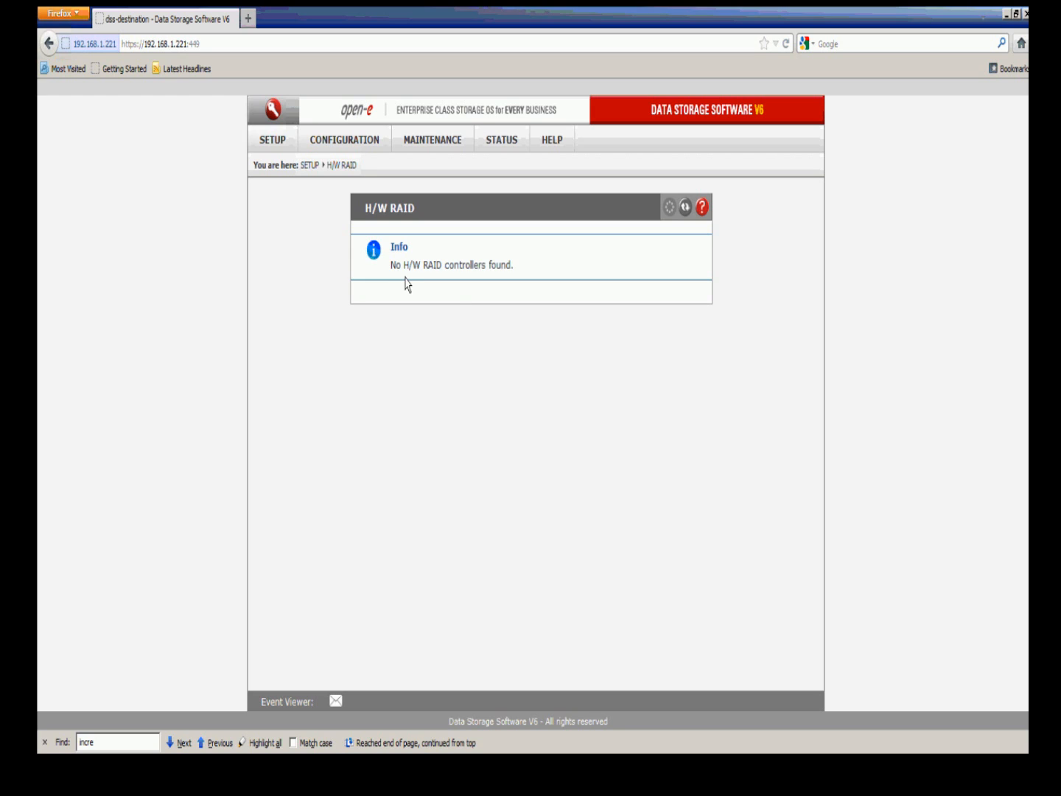
{"action": "mouse_move", "coordinate": [459, 313]}
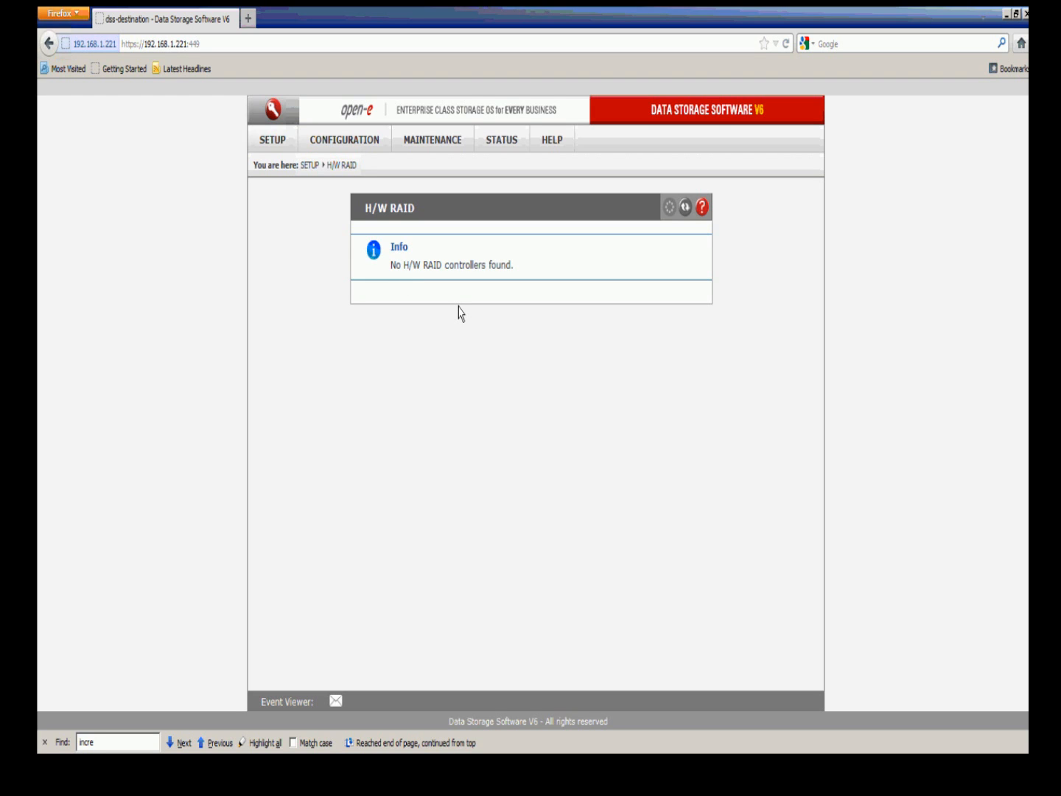
{"action": "mouse_move", "coordinate": [380, 244]}
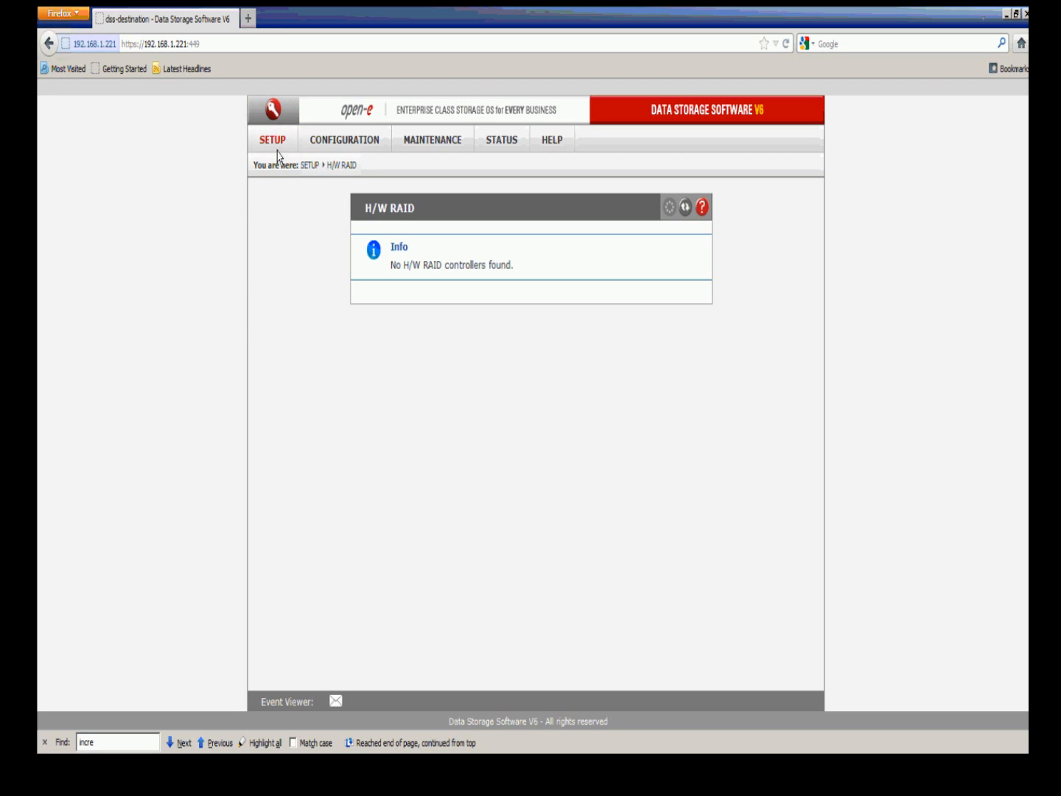
Step: Browse SETUP > S/W RAID and view unit MD0, with member S001 Inactive
{"action": "left_click", "coordinate": [272, 140]}
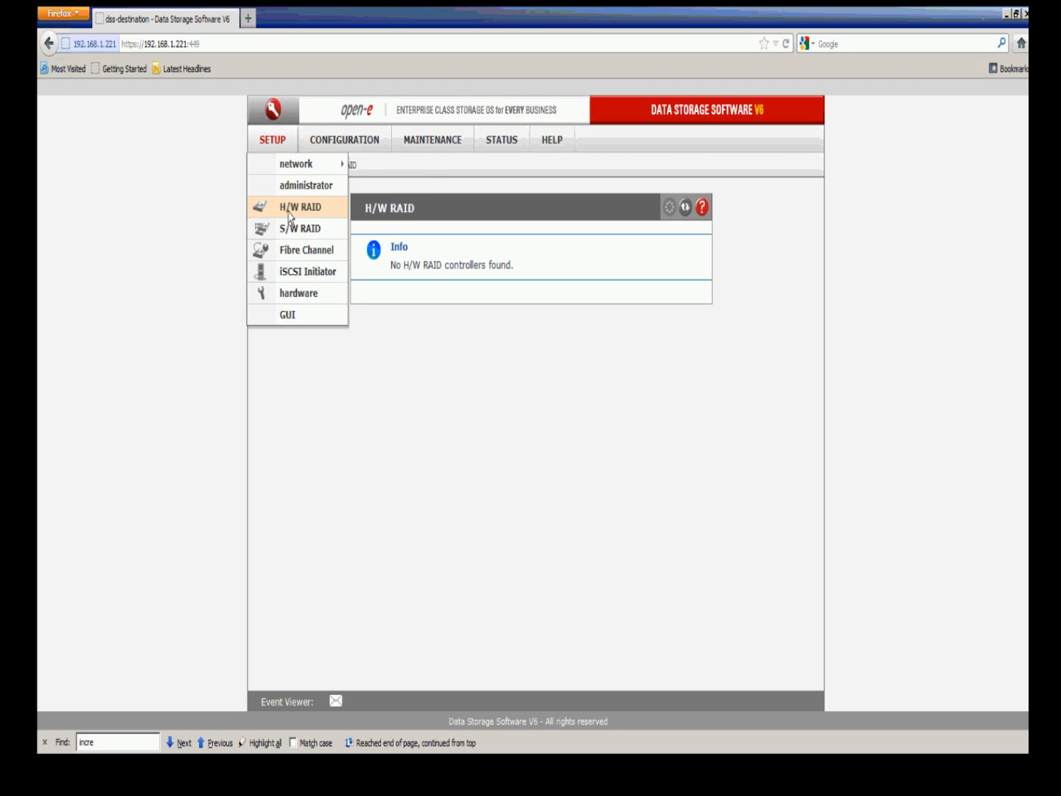
{"action": "left_click", "coordinate": [300, 227]}
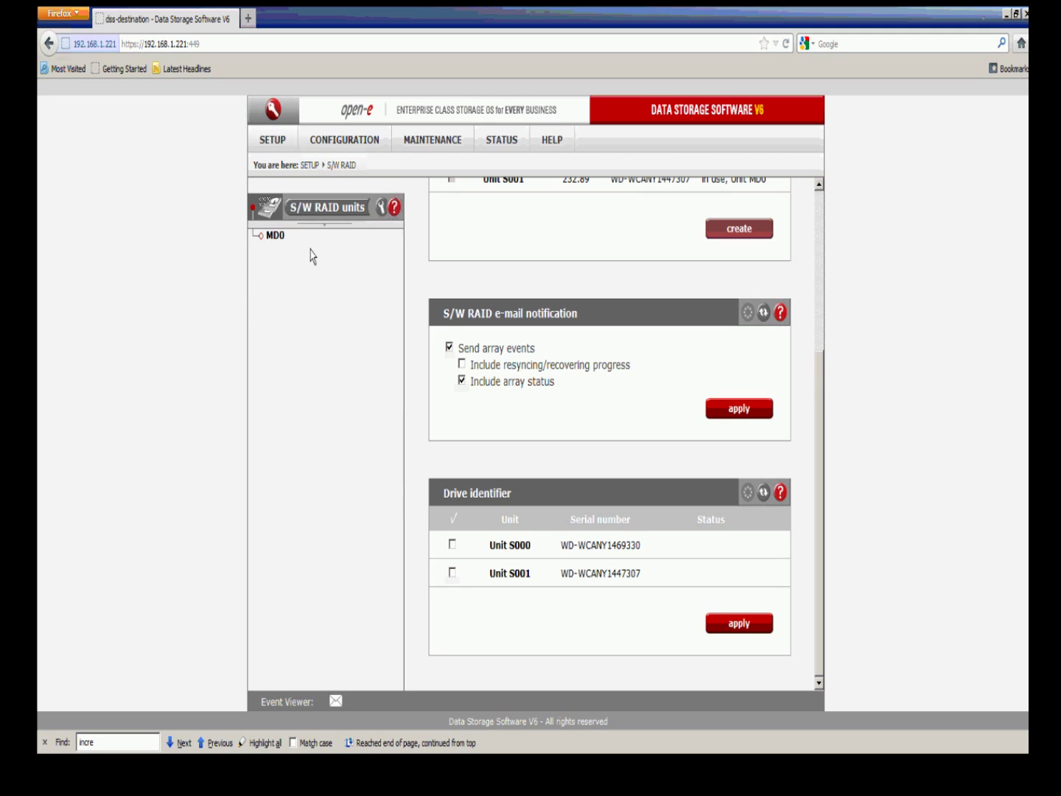
{"action": "mouse_move", "coordinate": [468, 311]}
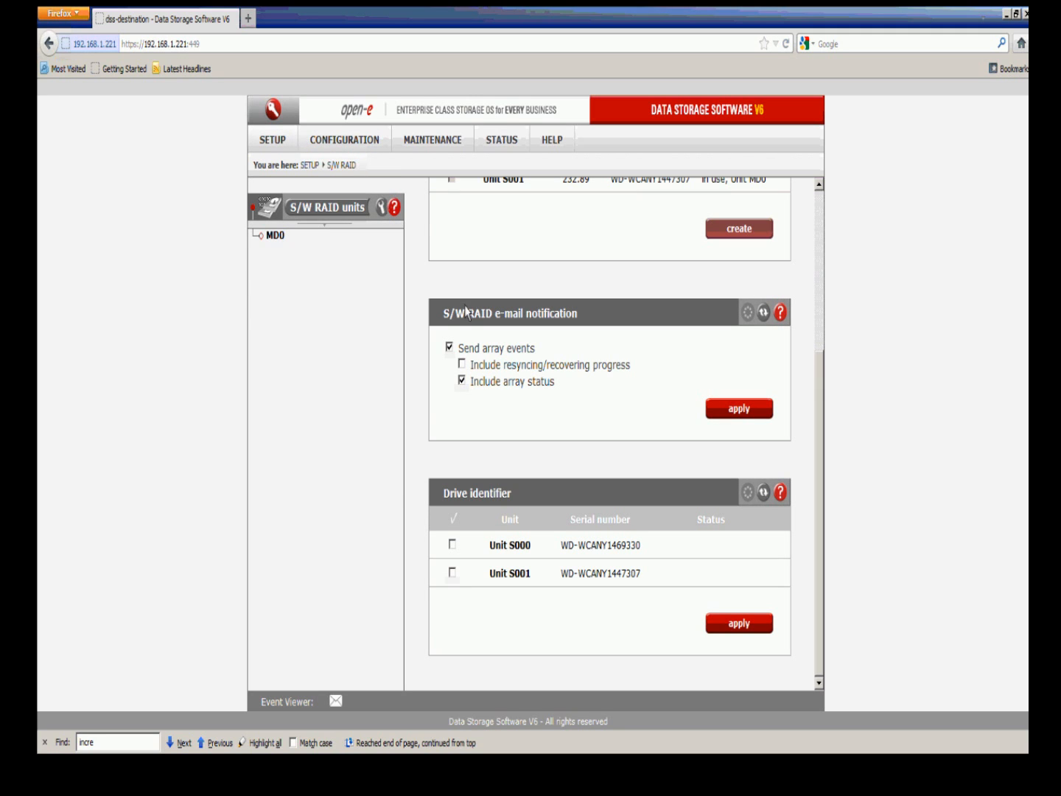
{"action": "scroll", "scroll_direction": "up", "scroll_amount": 3}
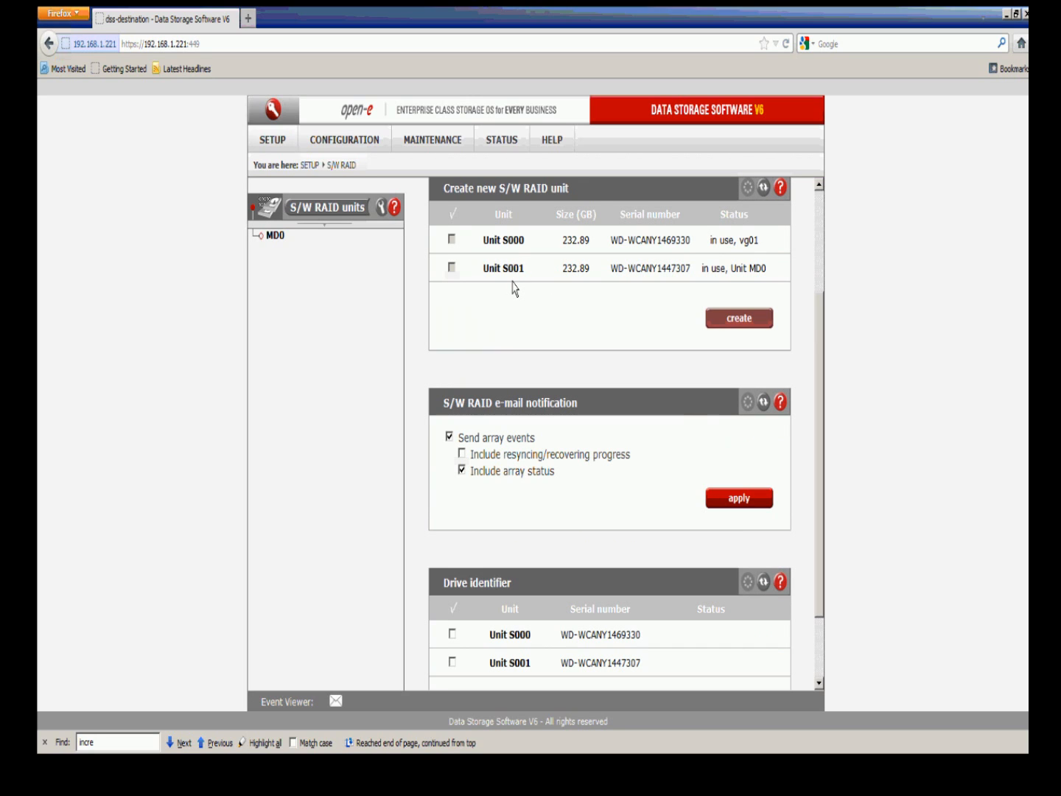
{"action": "mouse_move", "coordinate": [516, 296]}
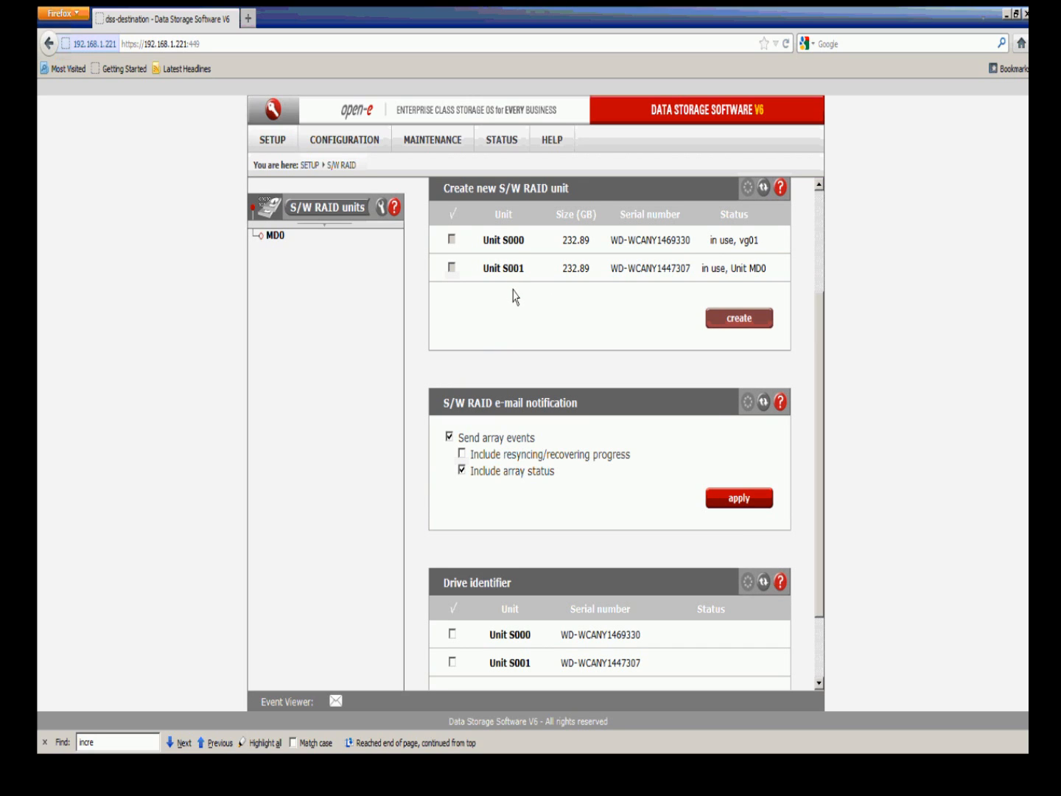
{"action": "mouse_move", "coordinate": [818, 322]}
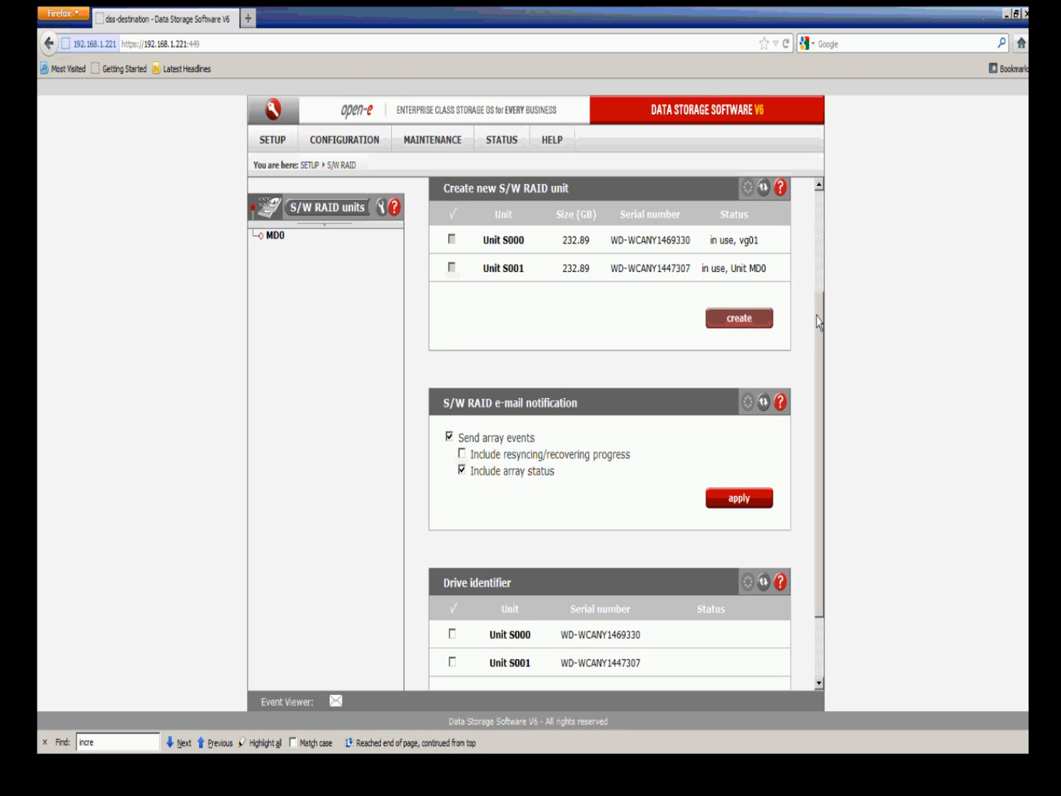
{"action": "scroll", "scroll_direction": "down", "scroll_amount": 3}
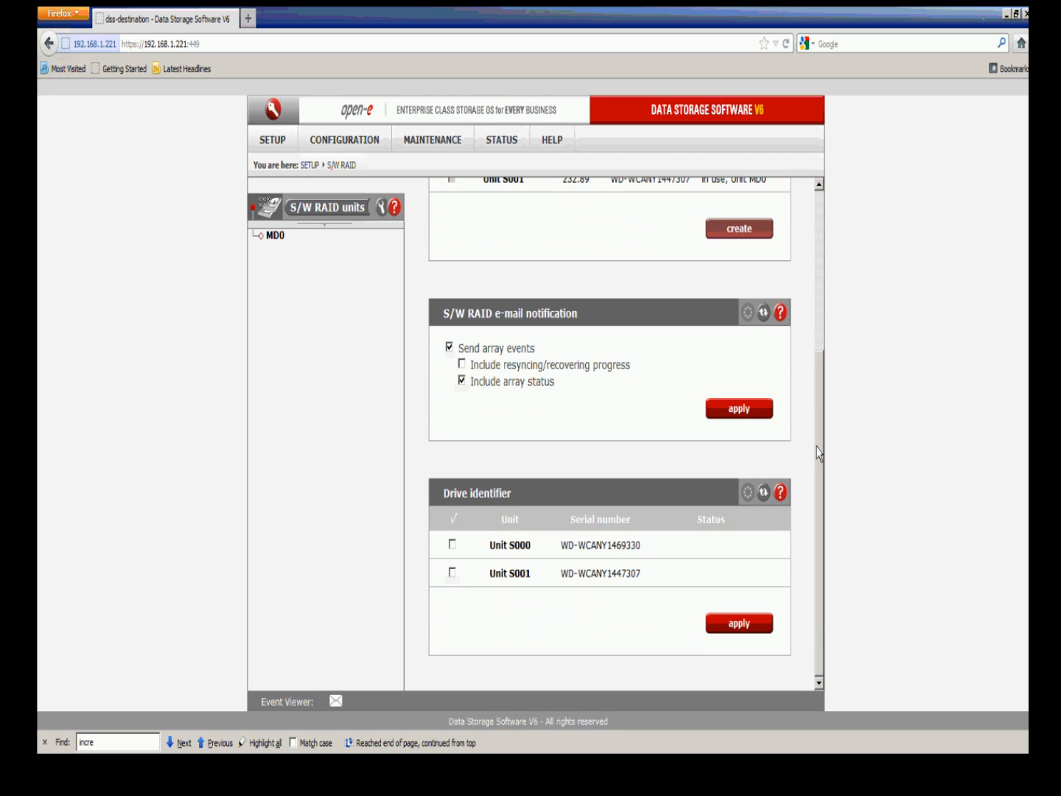
{"action": "mouse_move", "coordinate": [816, 448]}
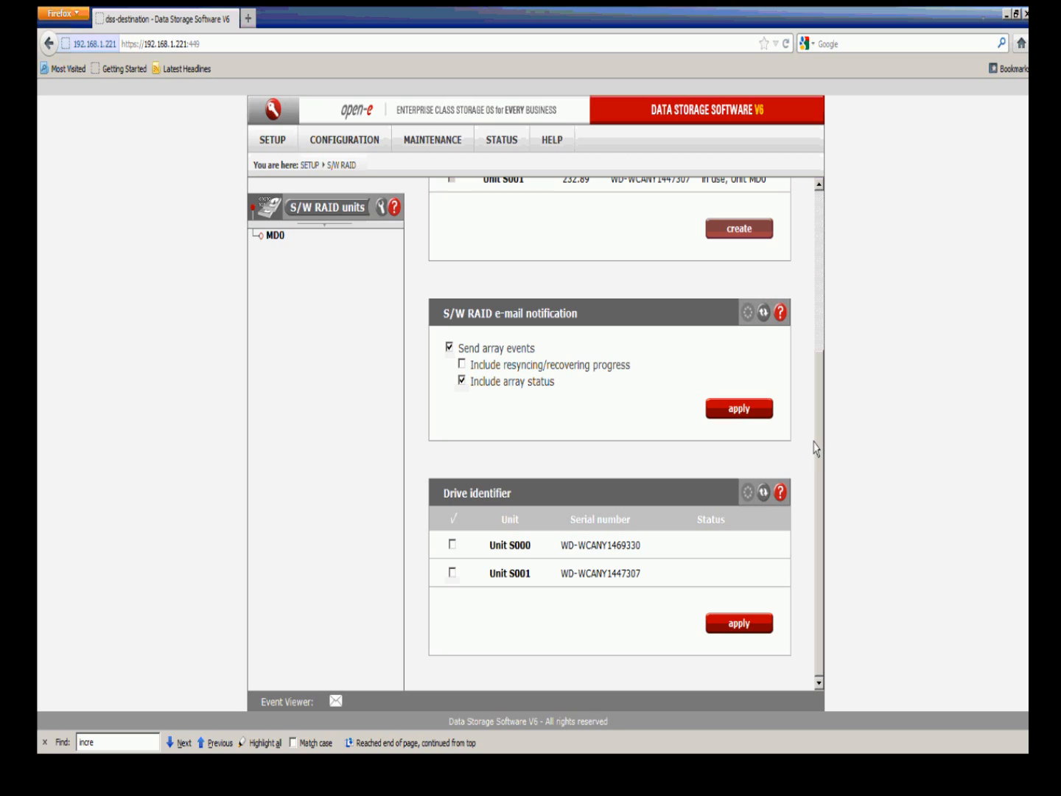
{"action": "mouse_move", "coordinate": [583, 582]}
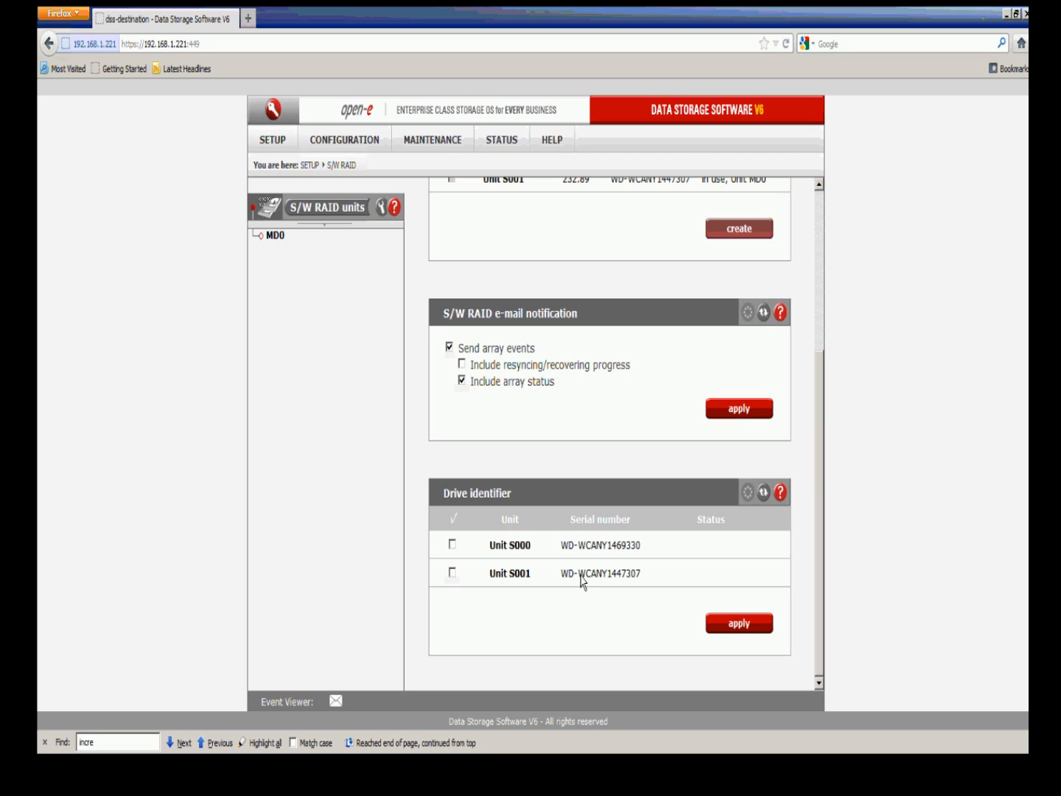
{"action": "mouse_move", "coordinate": [544, 558]}
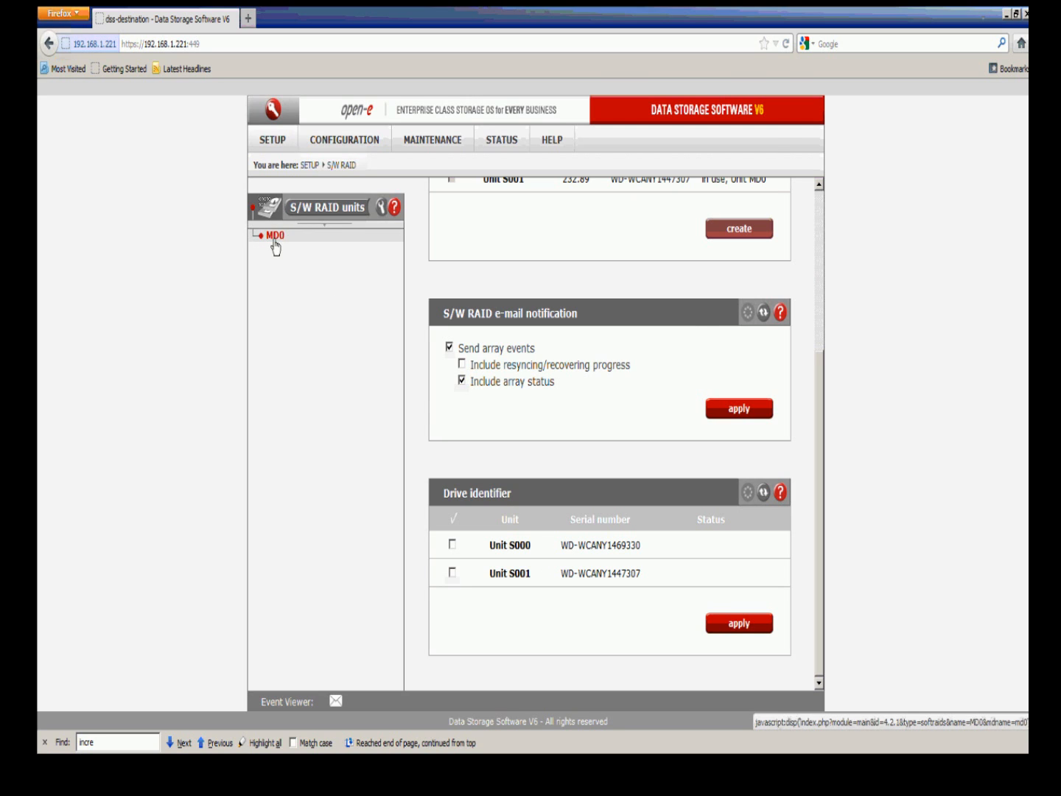
{"action": "left_click", "coordinate": [274, 235]}
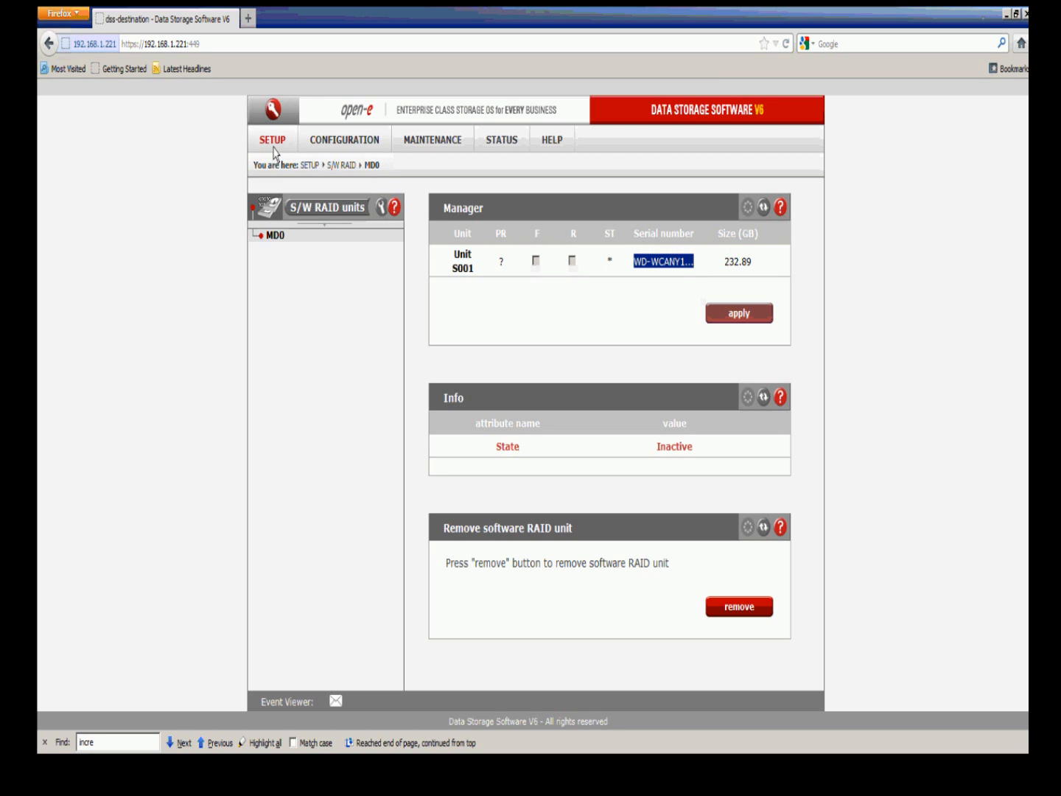
Step: Check SETUP > hardware, then view STATUS > S.M.A.R.T., which requires enabling S.M.A.R.T
{"action": "left_click", "coordinate": [272, 140]}
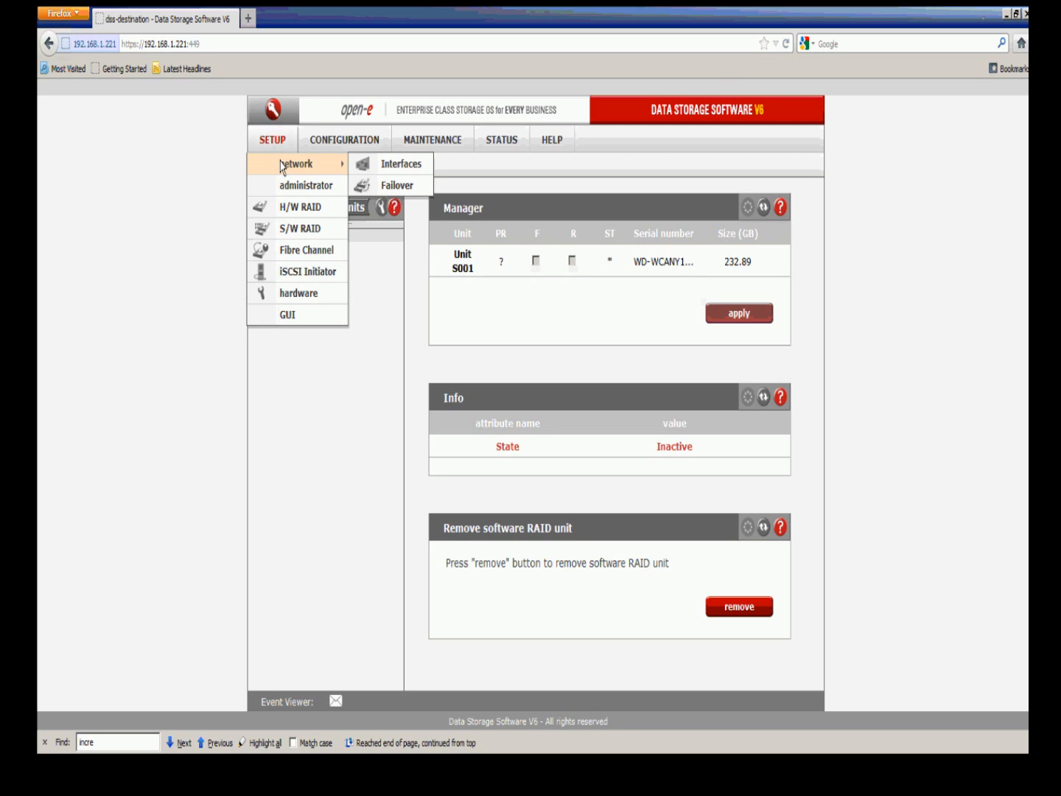
{"action": "mouse_move", "coordinate": [299, 293]}
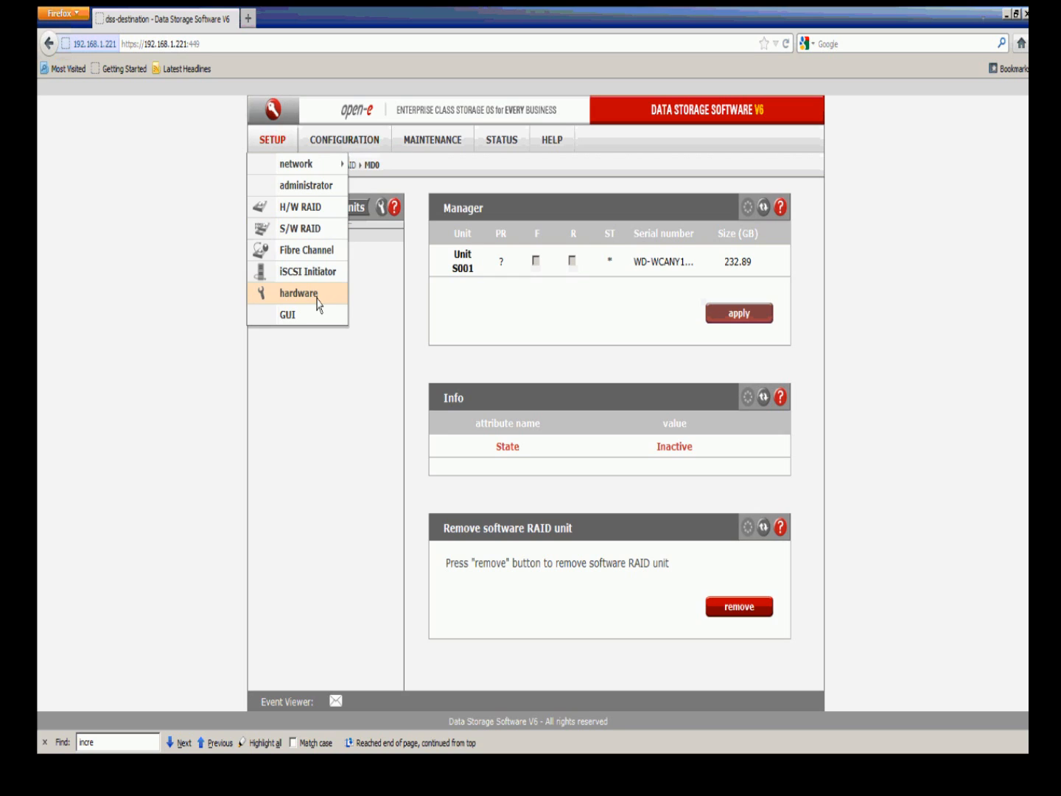
{"action": "left_click", "coordinate": [298, 293]}
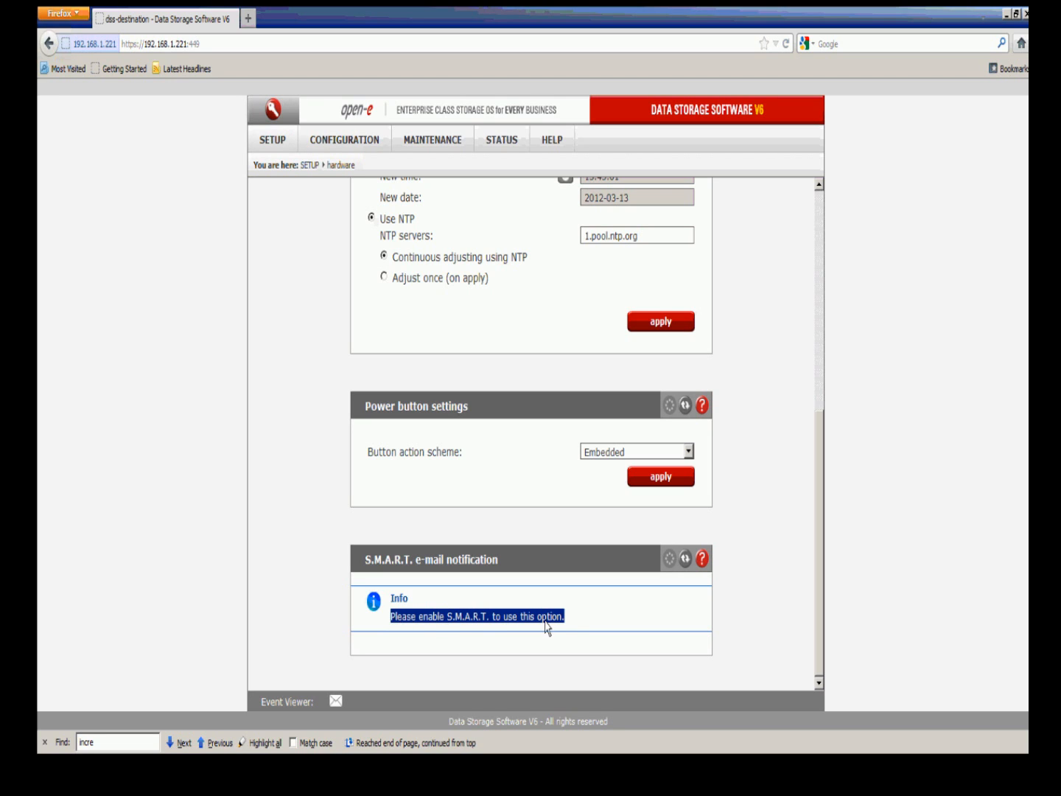
{"action": "mouse_move", "coordinate": [501, 139]}
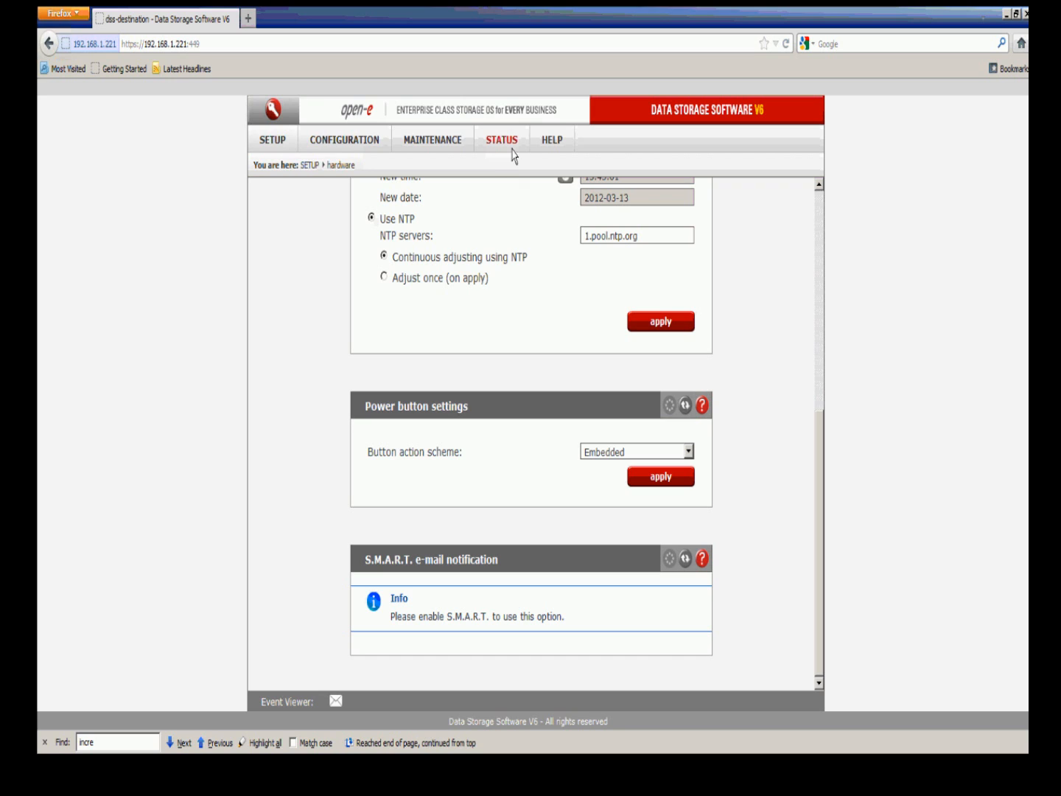
{"action": "left_click", "coordinate": [501, 139]}
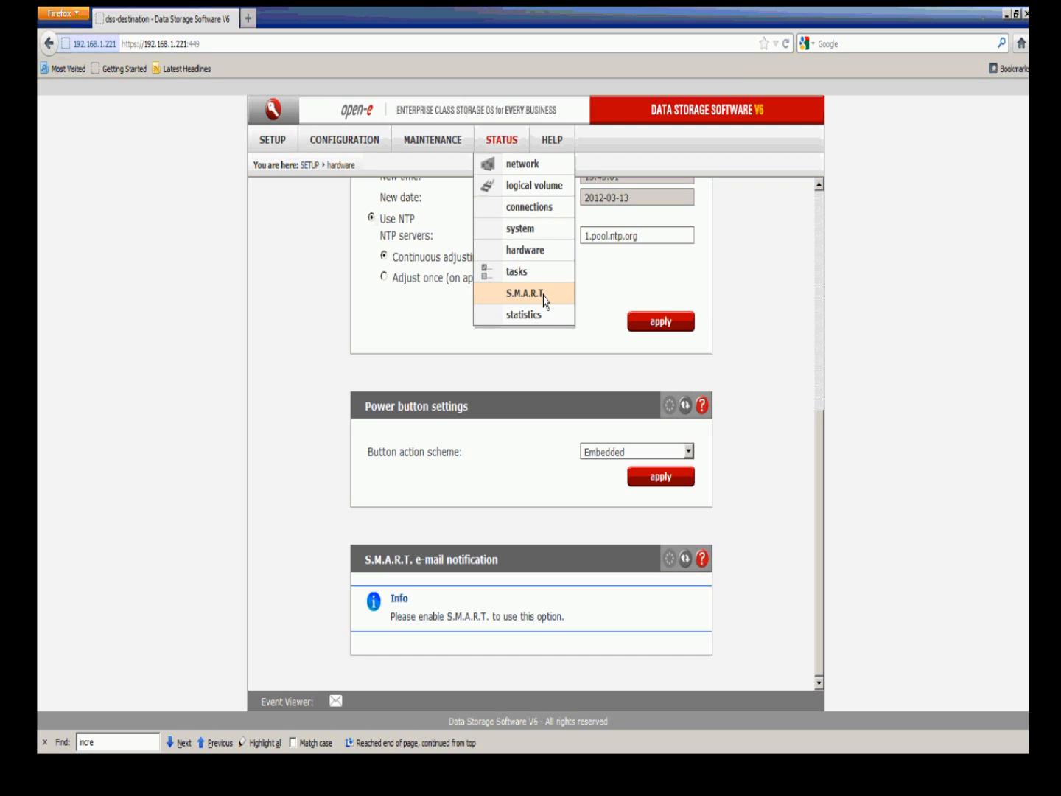
{"action": "left_click", "coordinate": [523, 293]}
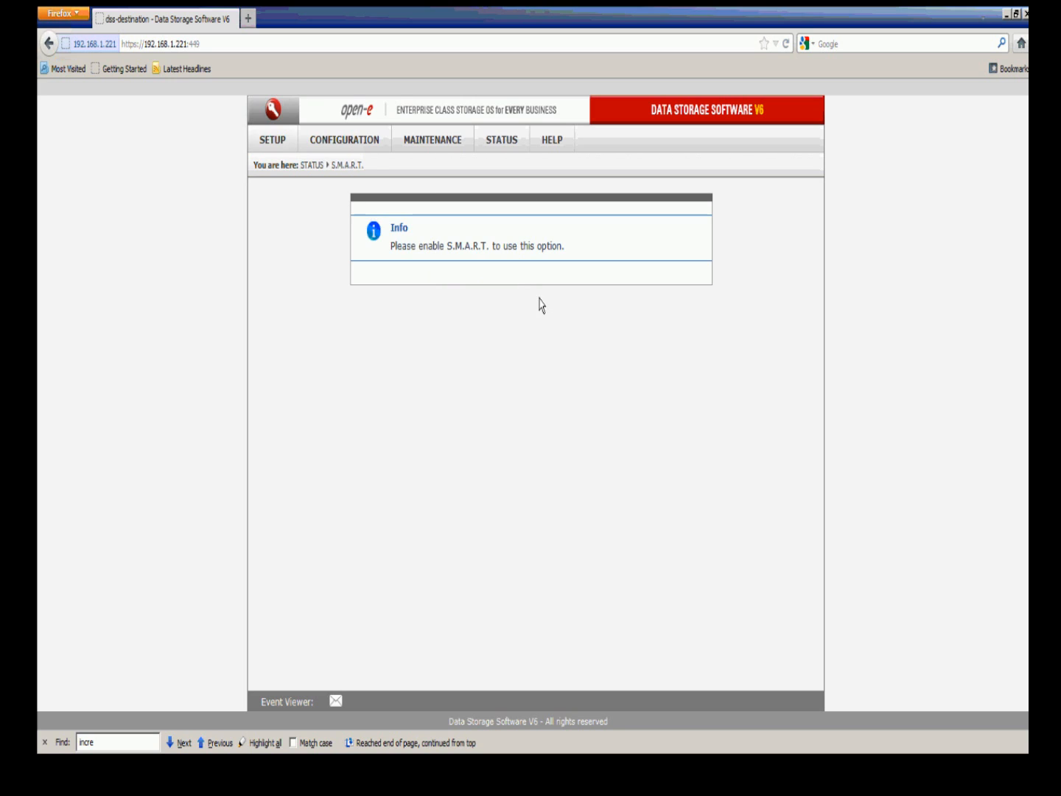
{"action": "mouse_move", "coordinate": [542, 280]}
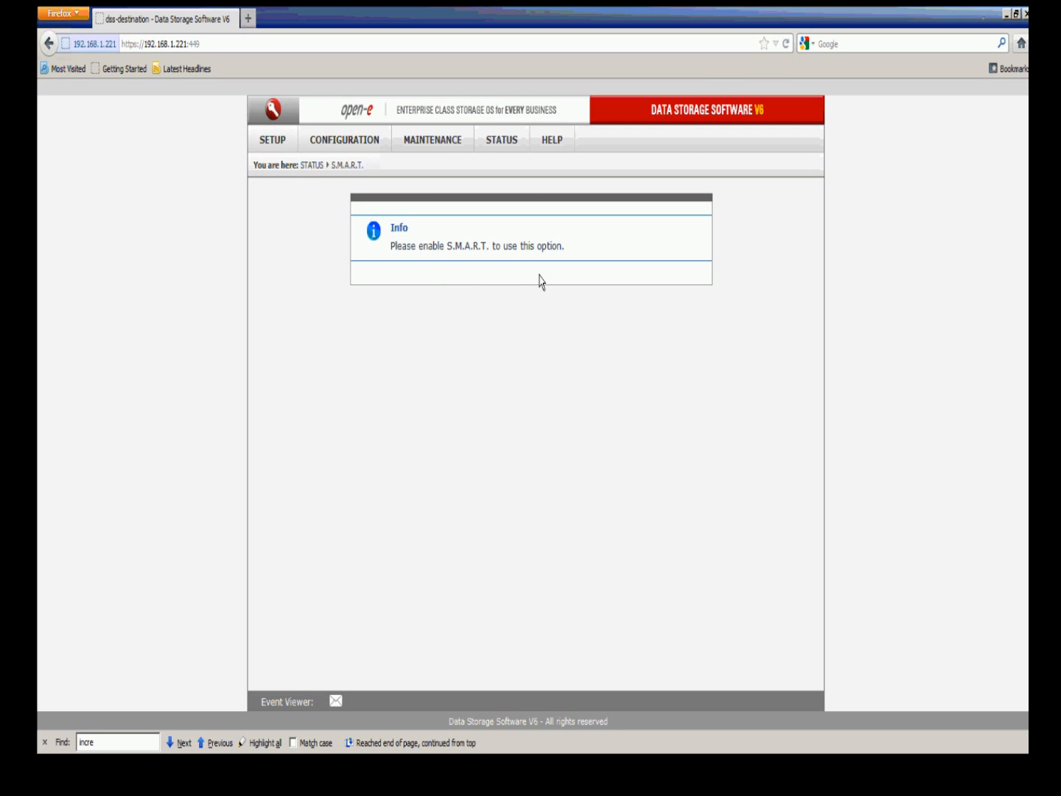
{"action": "mouse_move", "coordinate": [531, 281]}
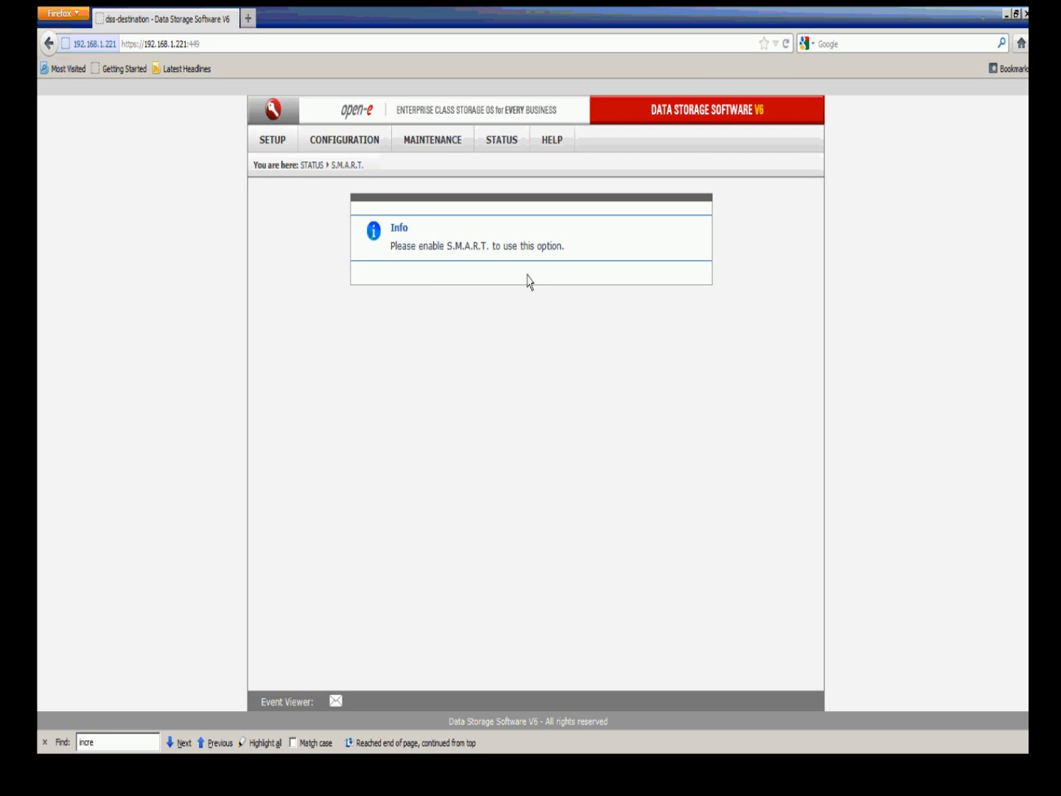
Step: Scroll the administrator page to Remote console access (port 22222) and close its help window
{"action": "left_click", "coordinate": [271, 140]}
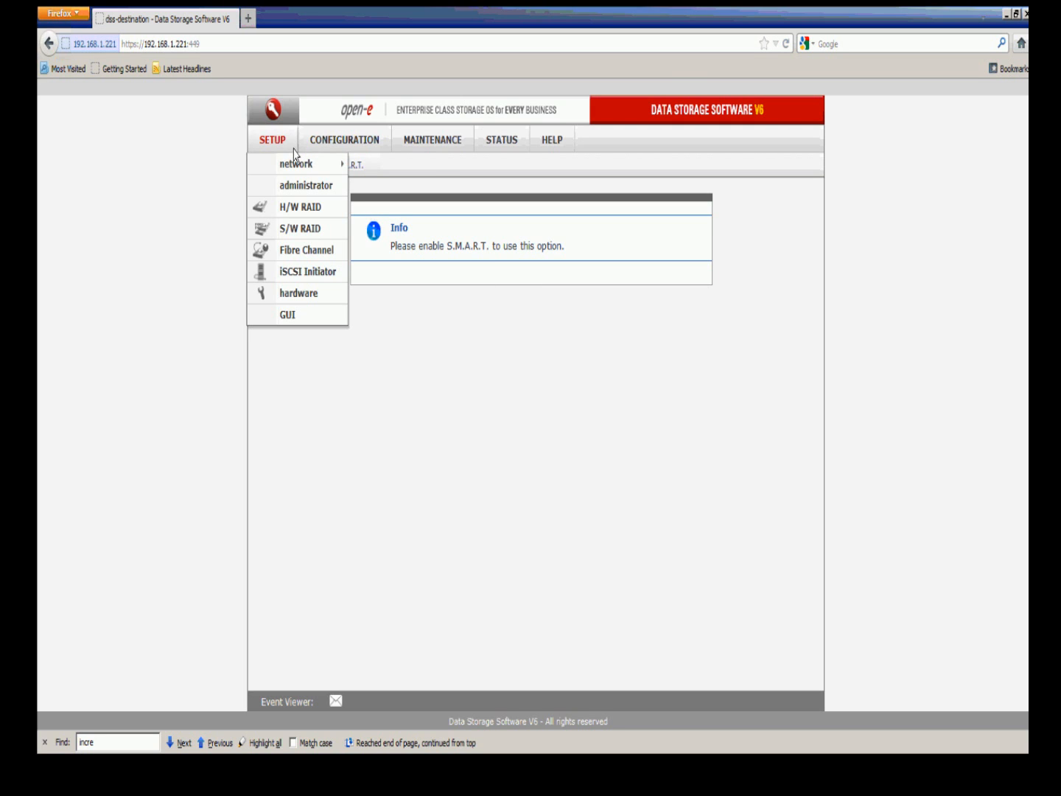
{"action": "left_click", "coordinate": [305, 185]}
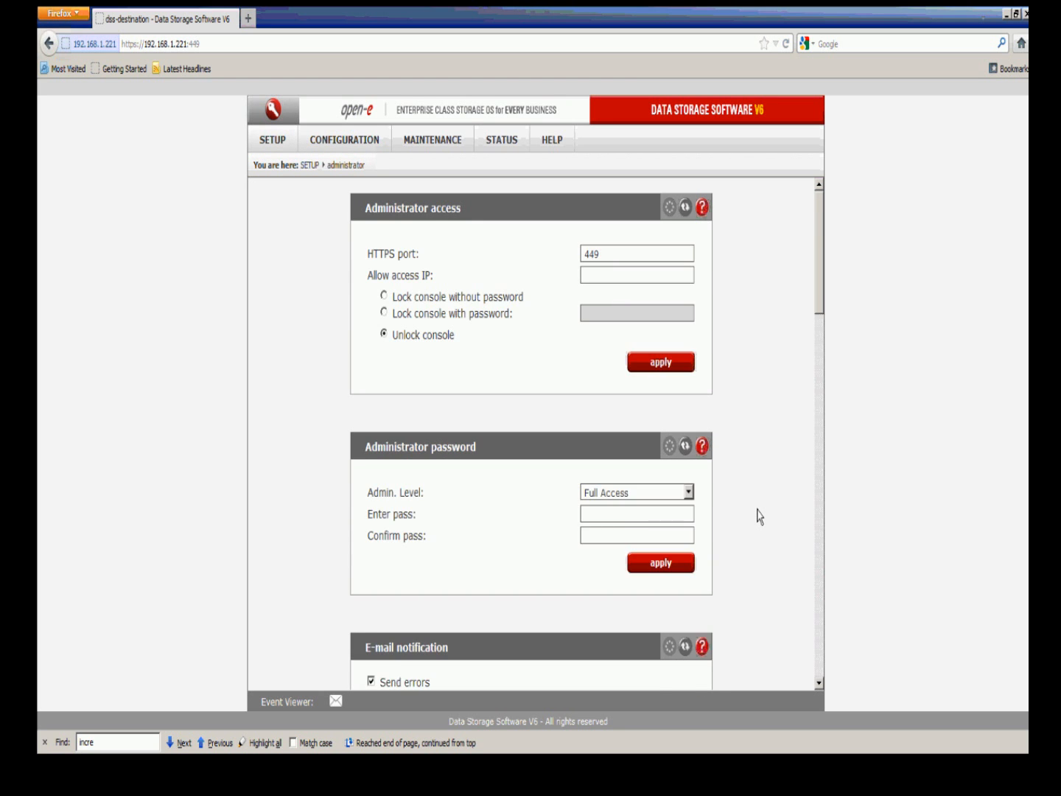
{"action": "scroll", "scroll_direction": "down", "scroll_amount": 3}
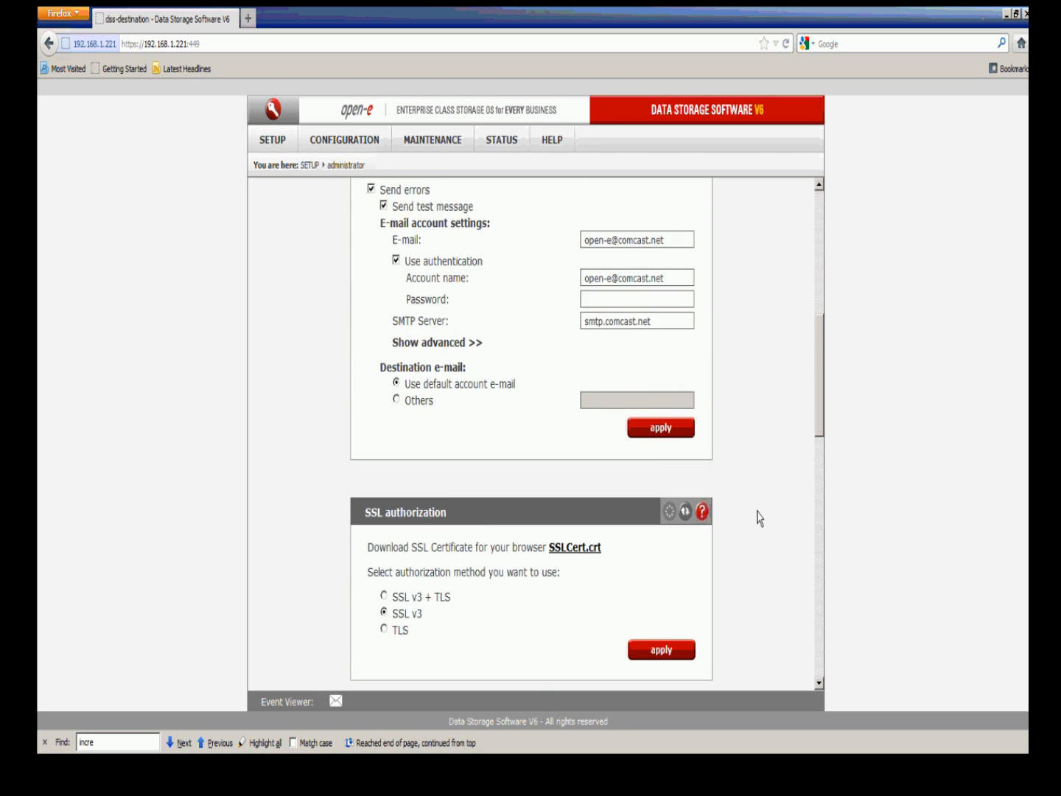
{"action": "scroll", "scroll_direction": "up", "scroll_amount": 3}
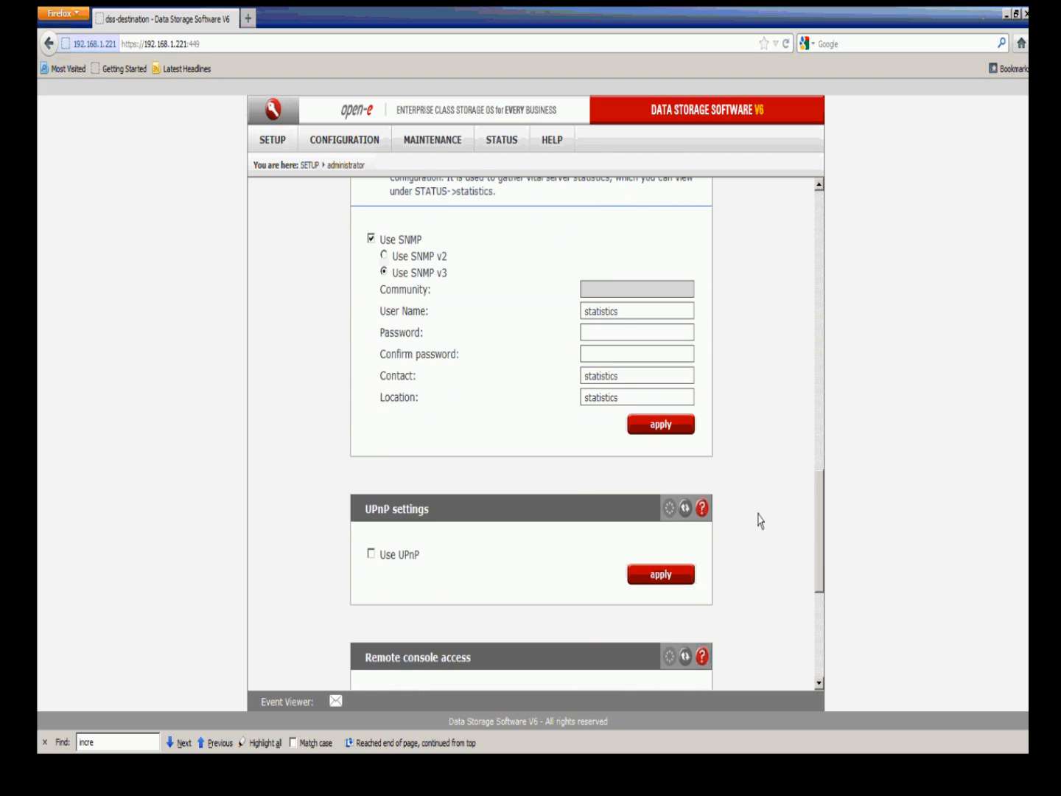
{"action": "scroll", "scroll_direction": "down", "scroll_amount": 3}
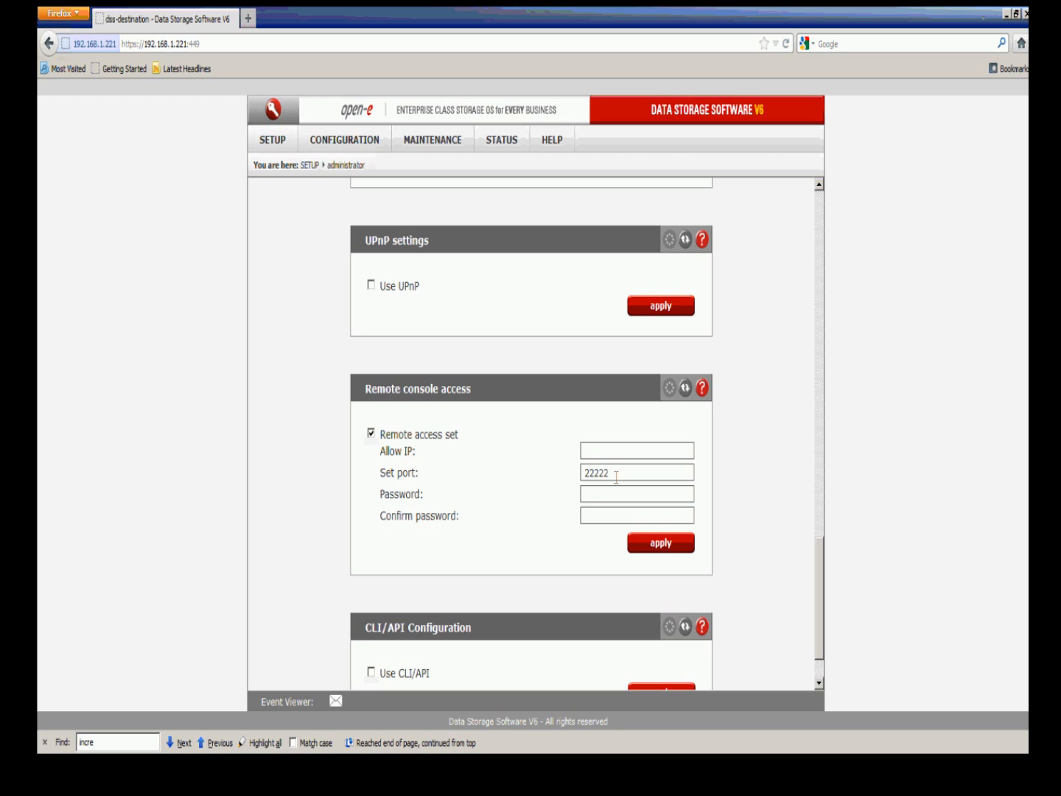
{"action": "mouse_move", "coordinate": [701, 387]}
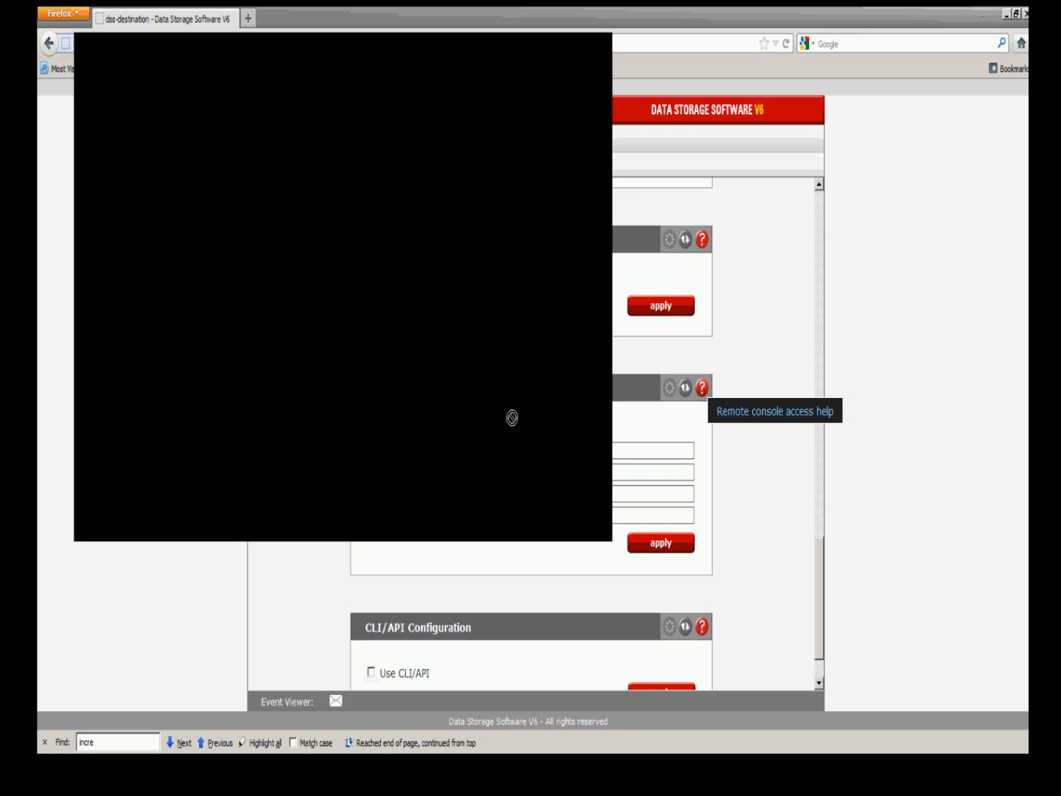
{"action": "mouse_move", "coordinate": [484, 411]}
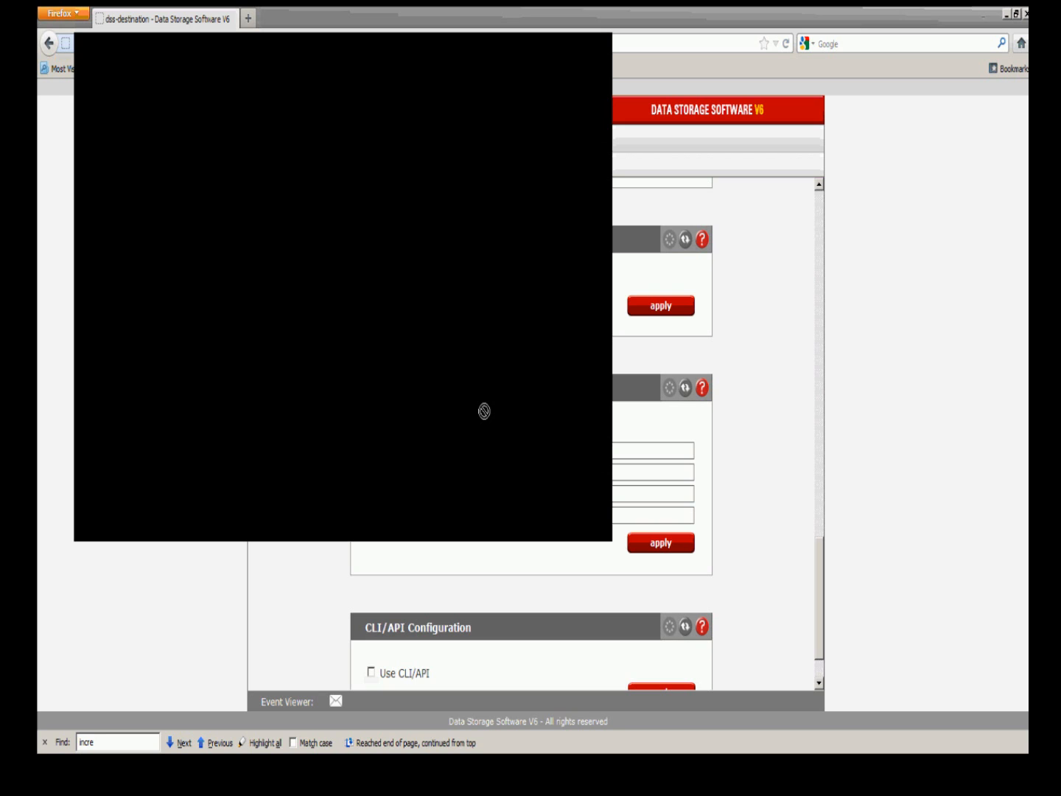
{"action": "mouse_move", "coordinate": [490, 379]}
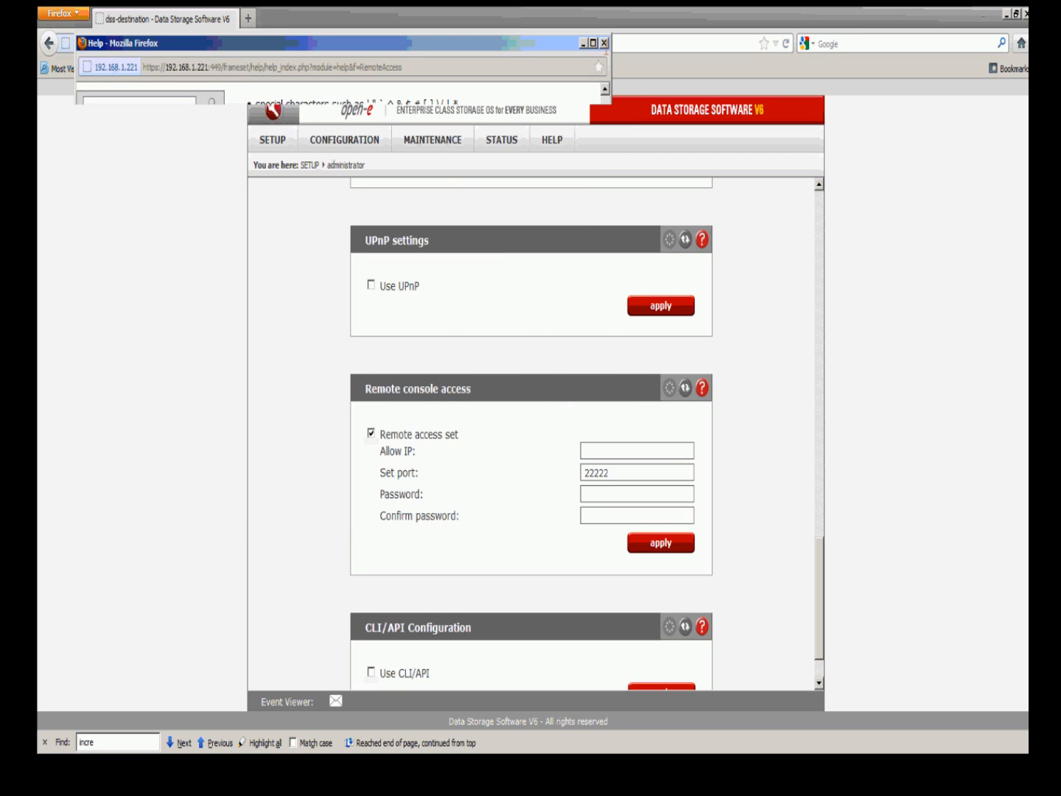
{"action": "left_click", "coordinate": [604, 42]}
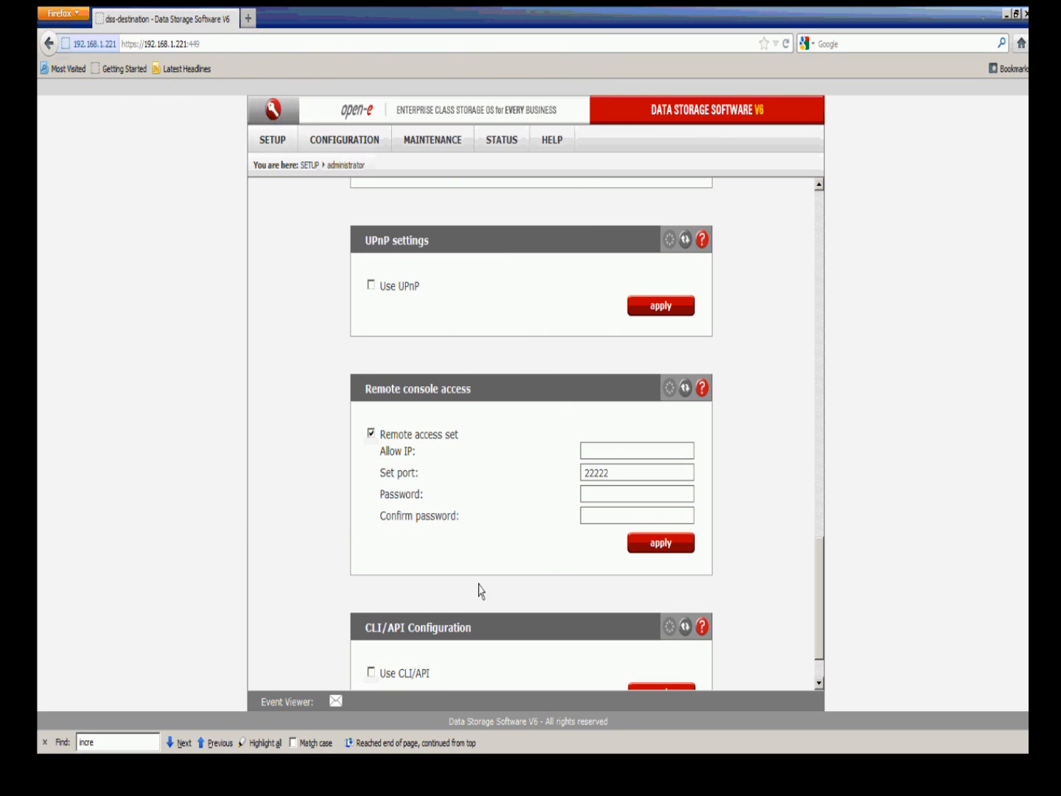
{"action": "mouse_move", "coordinate": [192, 775]}
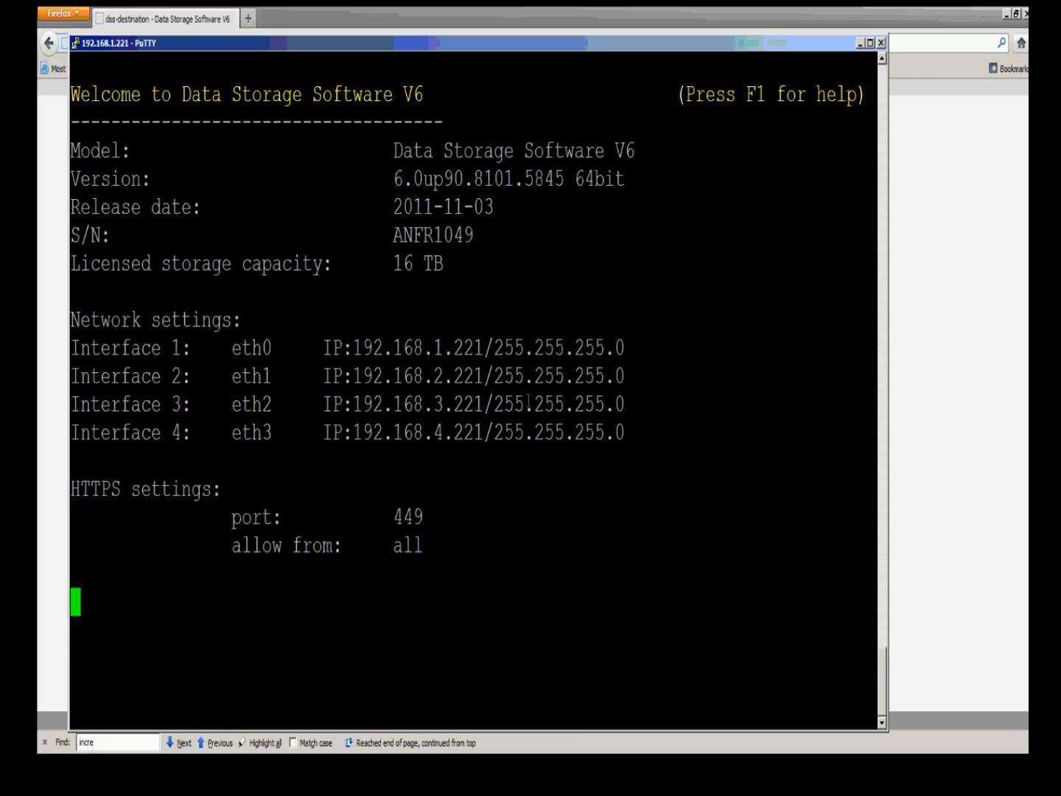
{"action": "mouse_move", "coordinate": [748, 54]}
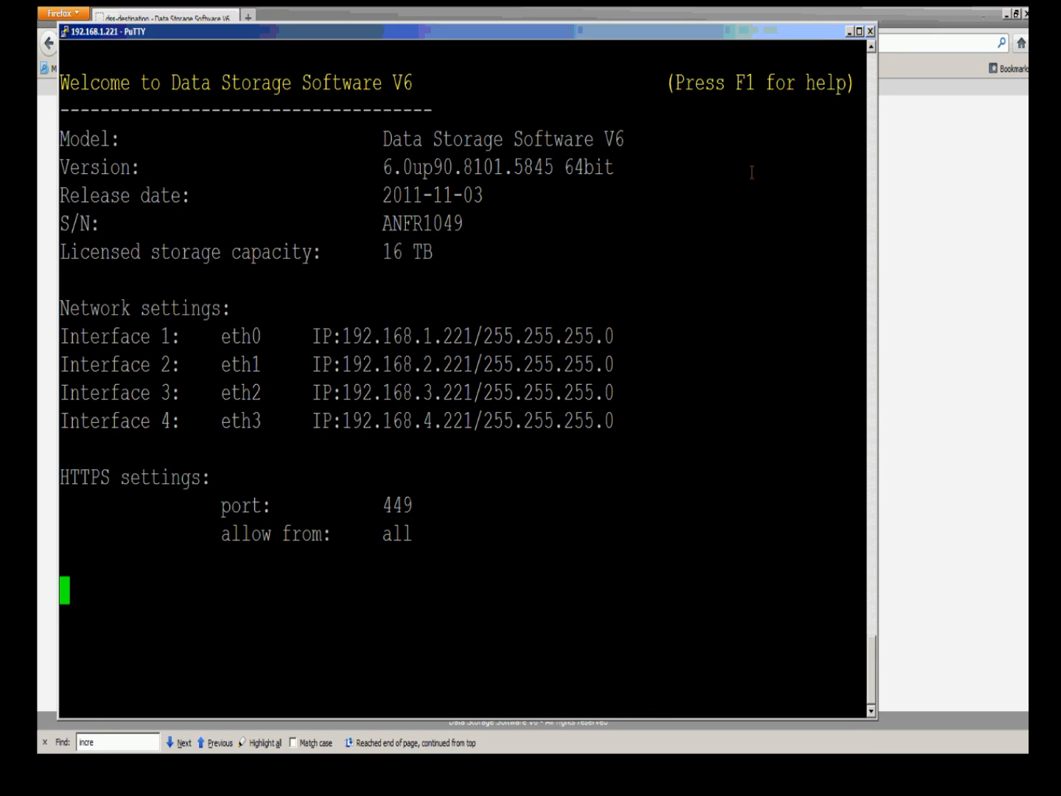
{"action": "mouse_move", "coordinate": [470, 468]}
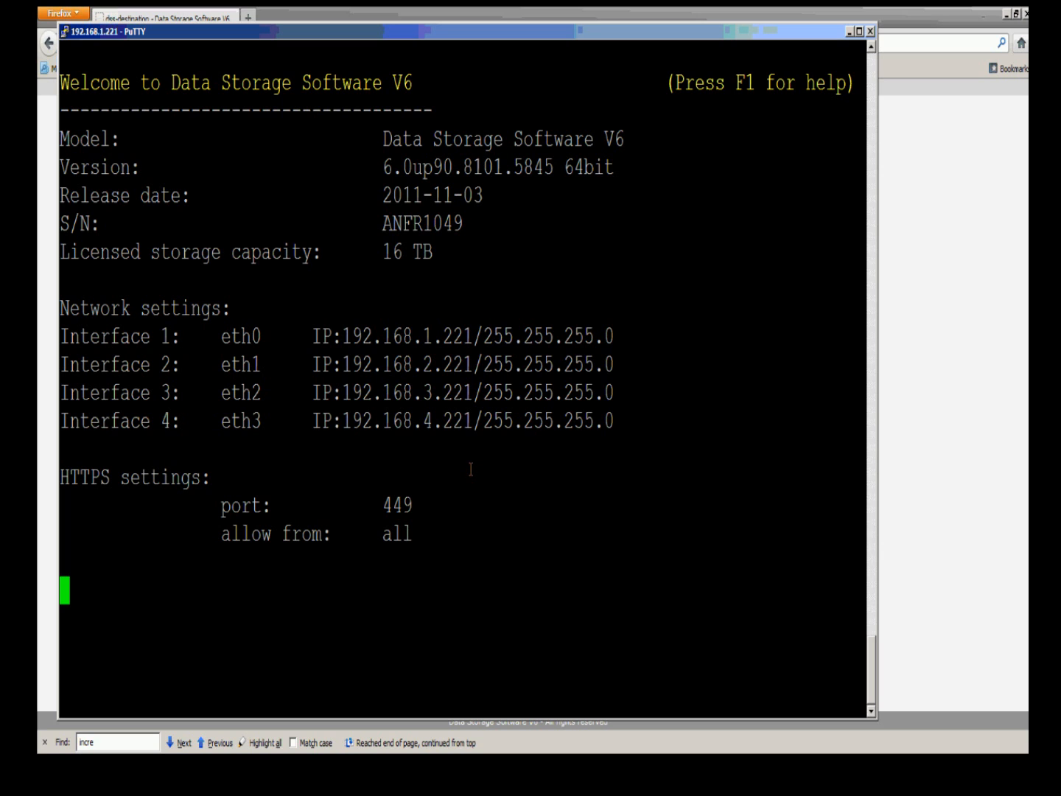
Step: Show the console key-sequence help in the PuTTY session to 192.168.1.221
{"action": "key", "text": "f1"}
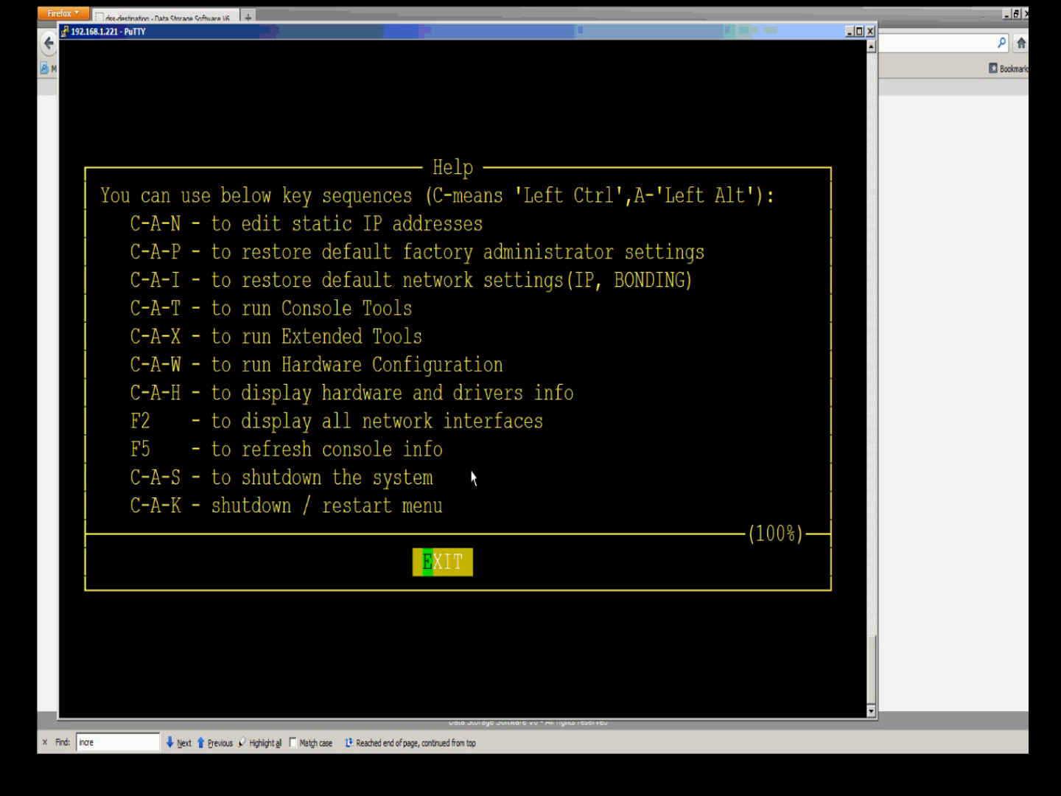
{"action": "mouse_move", "coordinate": [477, 446]}
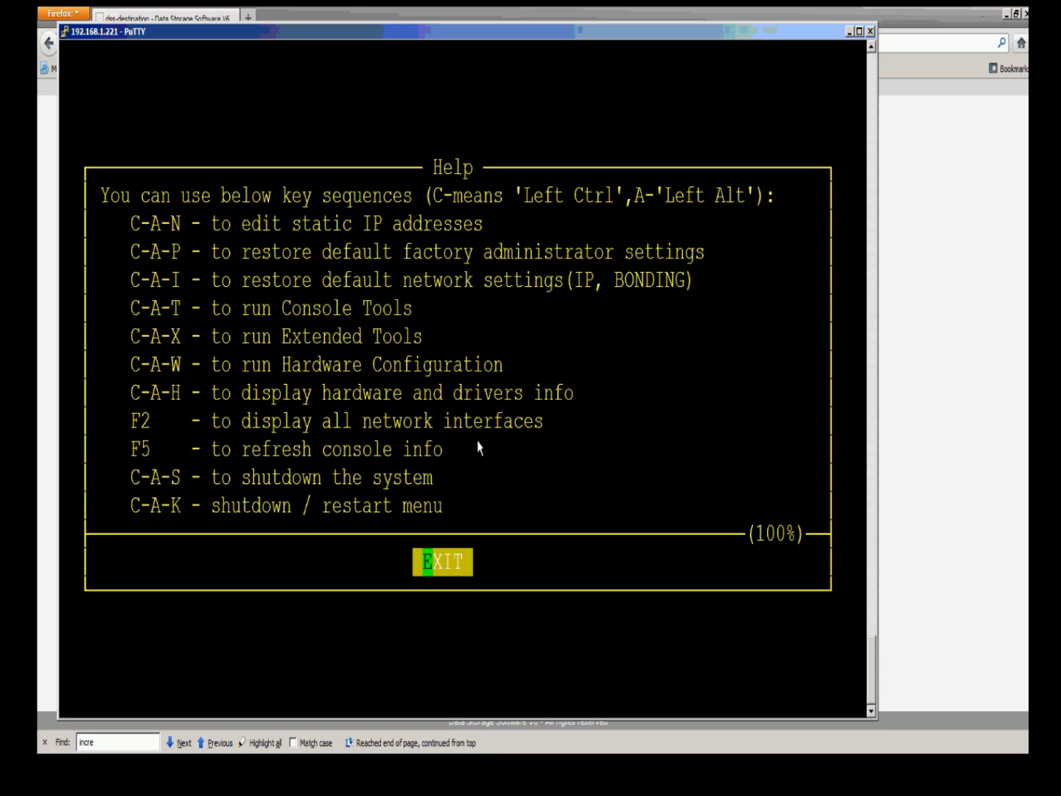
{"action": "mouse_move", "coordinate": [190, 366]}
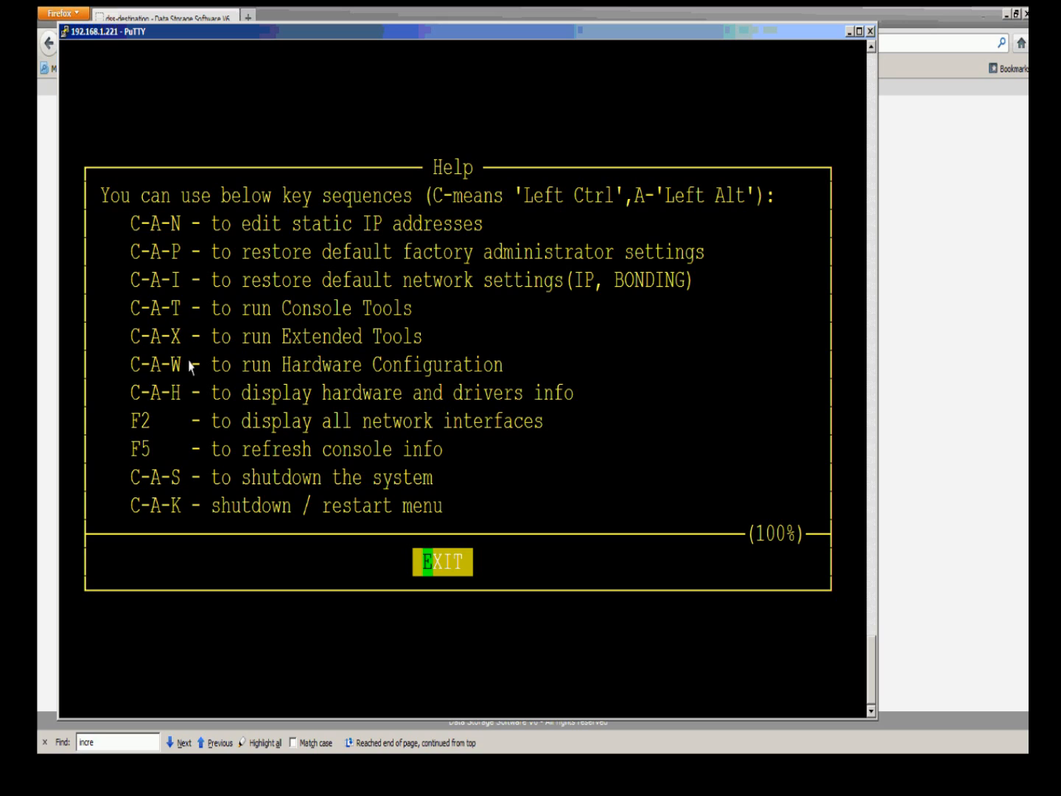
{"action": "mouse_move", "coordinate": [185, 375]}
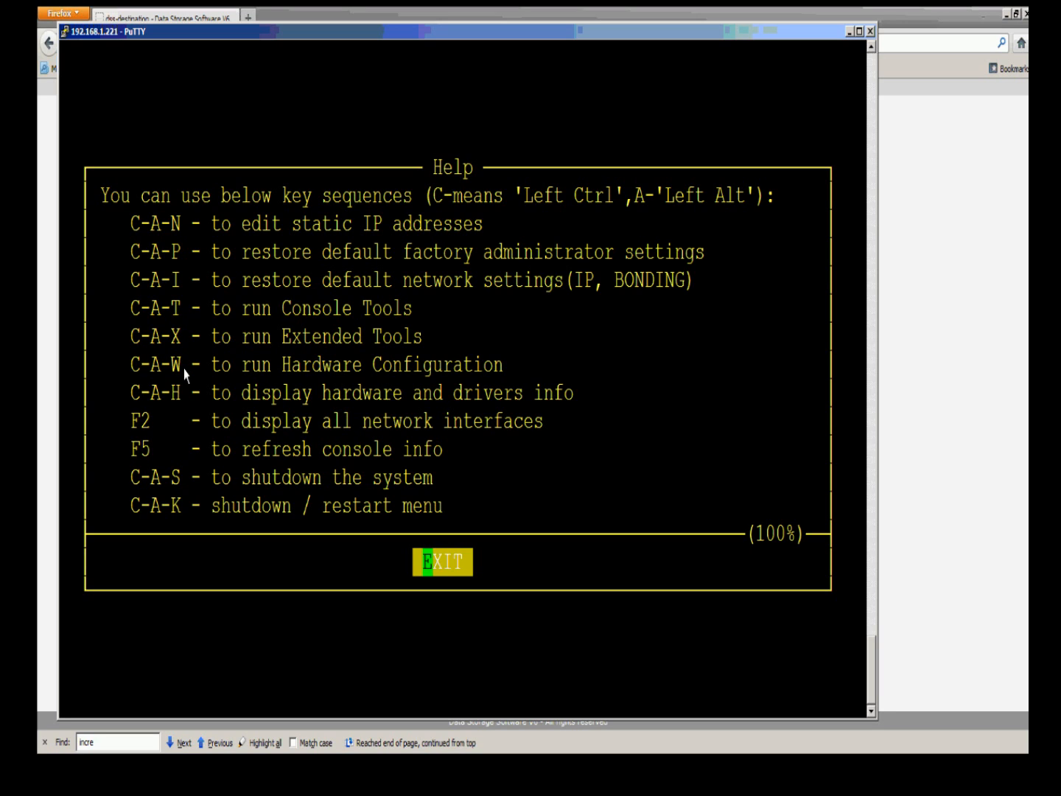
Step: Dismiss the key-sequence help and launch Hardware Configuration, reaching its warning
{"action": "left_click", "coordinate": [442, 562]}
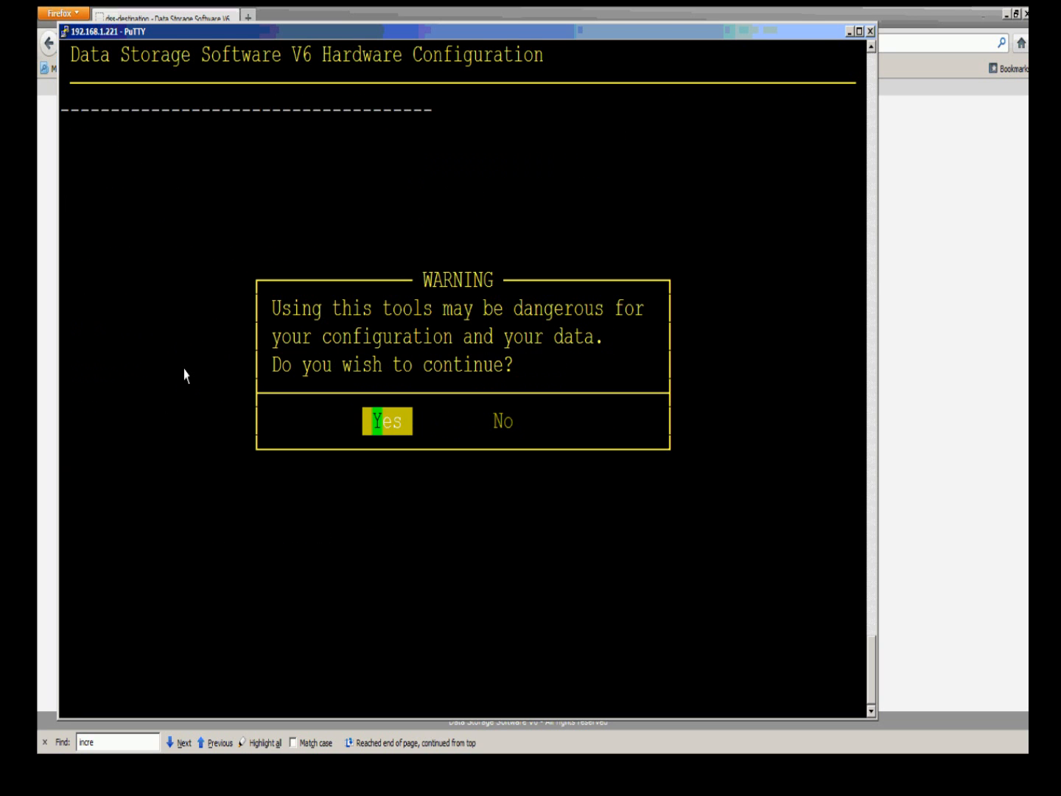
Step: Accept the warning and submit the administrator password in Security check
{"action": "left_click", "coordinate": [386, 420]}
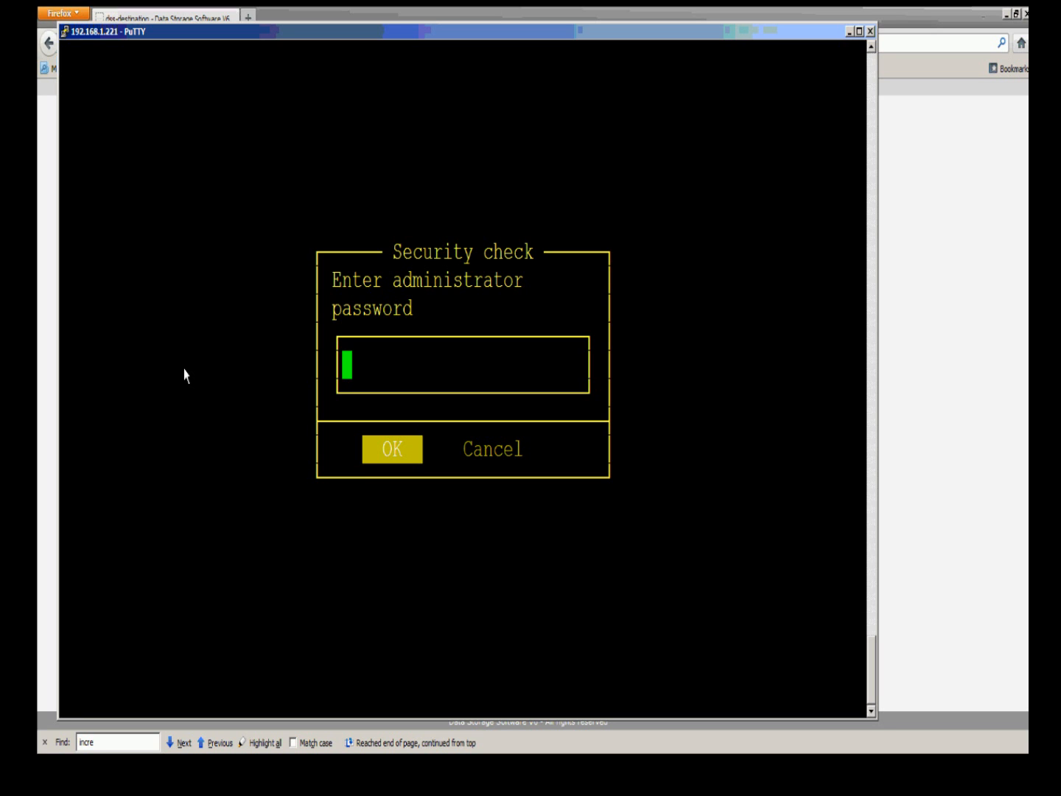
{"action": "mouse_move", "coordinate": [183, 367]}
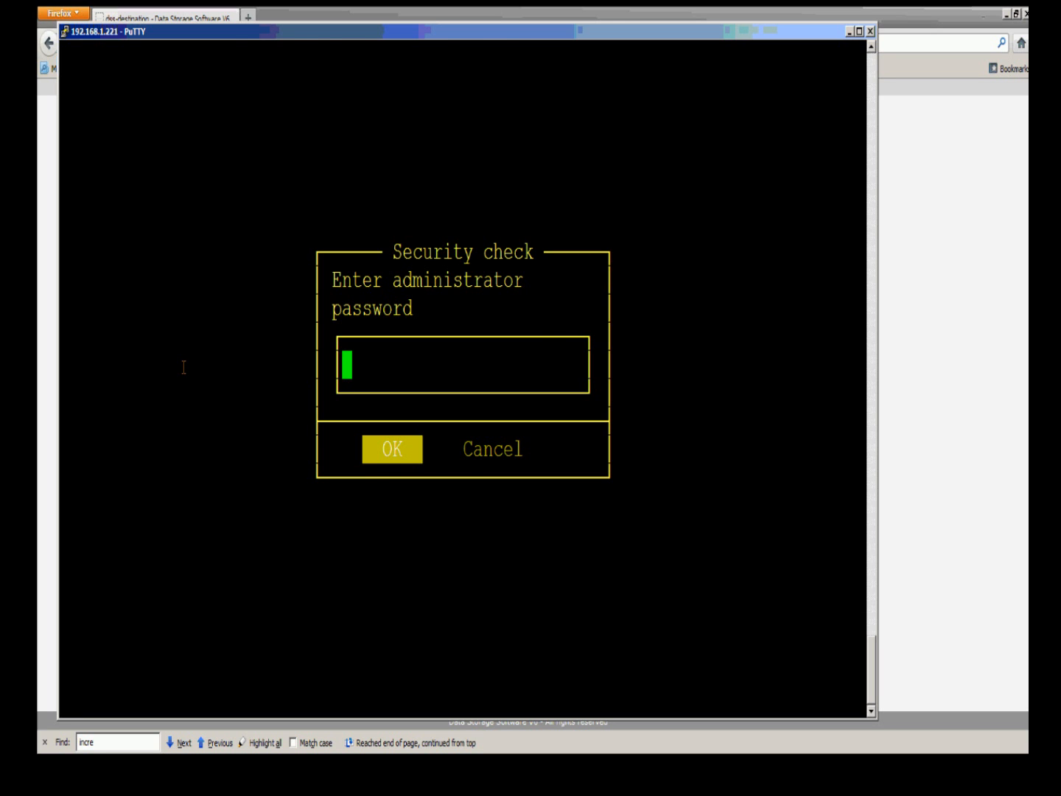
{"action": "left_click", "coordinate": [392, 448]}
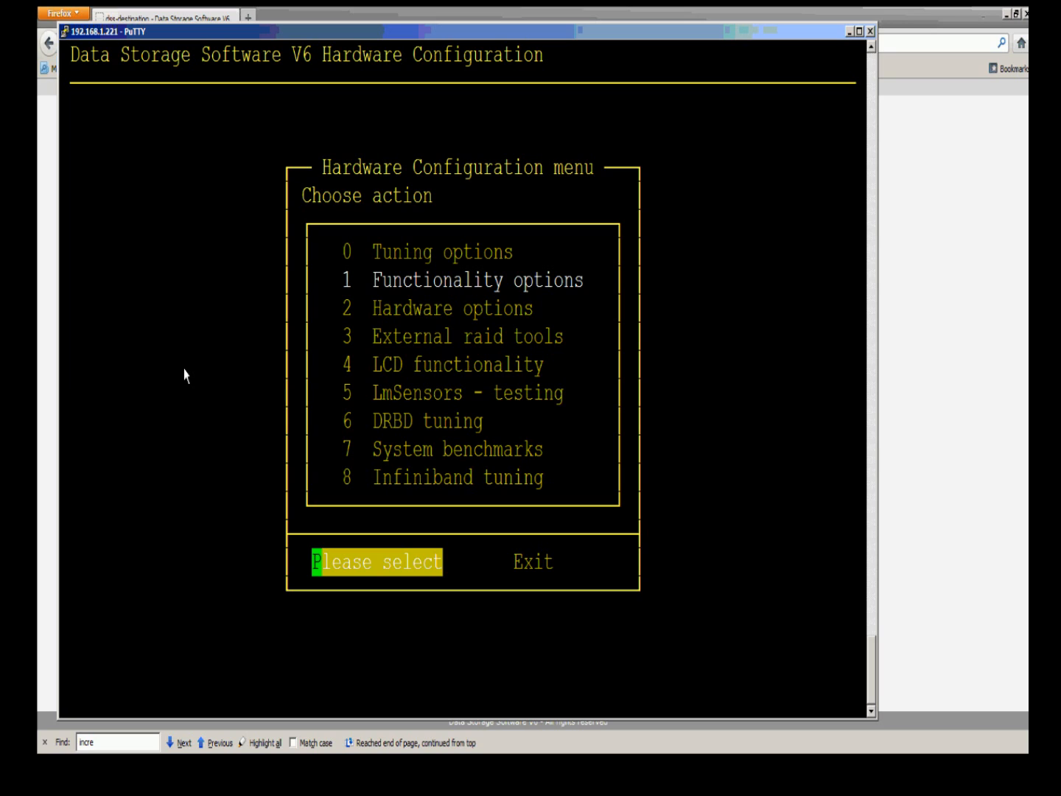
Step: Exit the Hardware Configuration menu and set PuTTY aside to return to the browser
{"action": "key", "text": "1"}
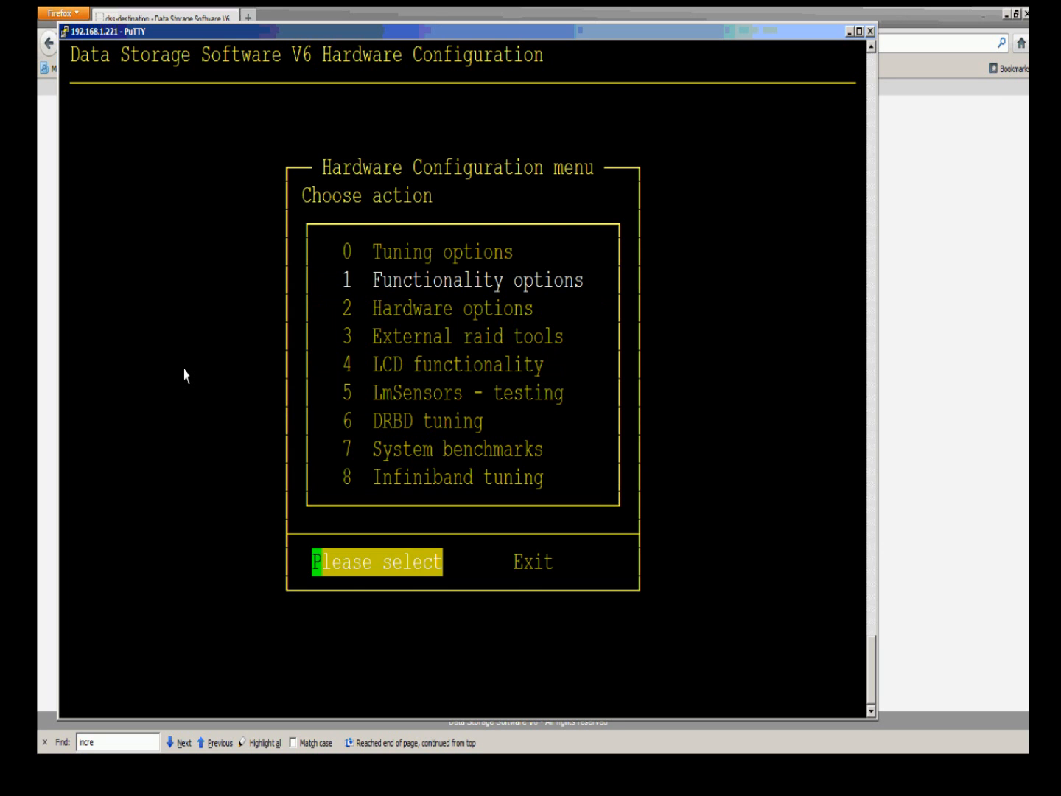
{"action": "key", "text": "Tab"}
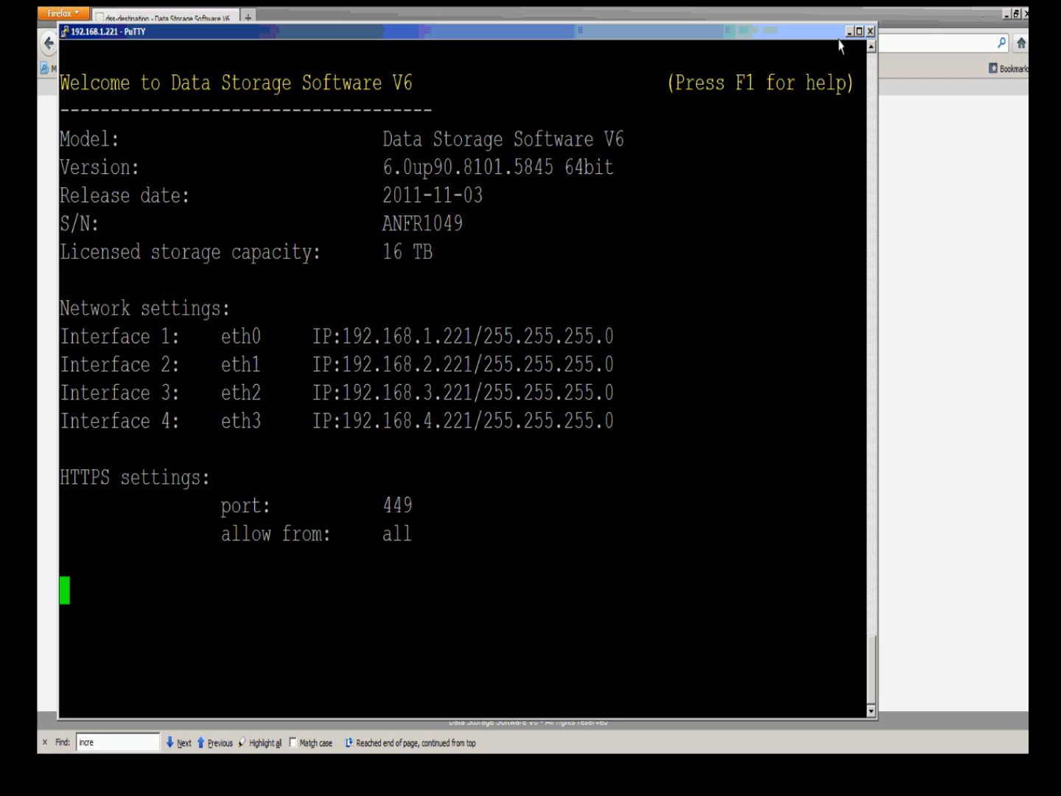
{"action": "left_click", "coordinate": [163, 19]}
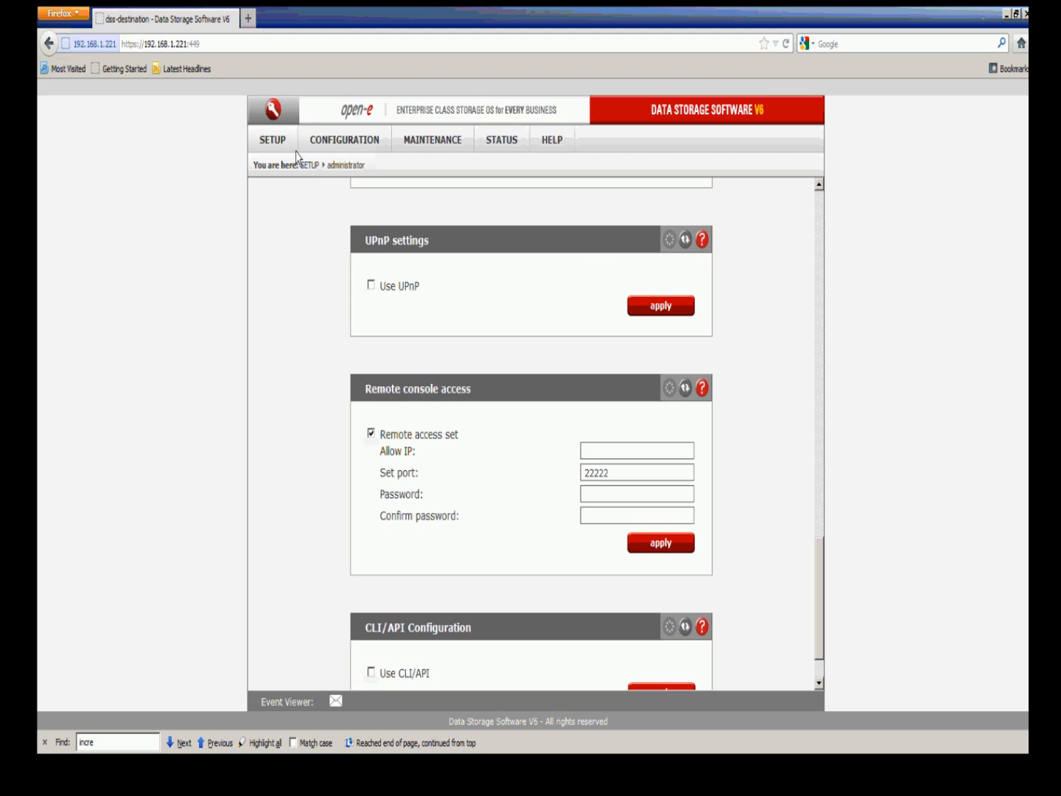
Step: Navigate to SETUP > hardware, showing NTP, power button and S.M.A.R.T. notification options
{"action": "left_click", "coordinate": [272, 139]}
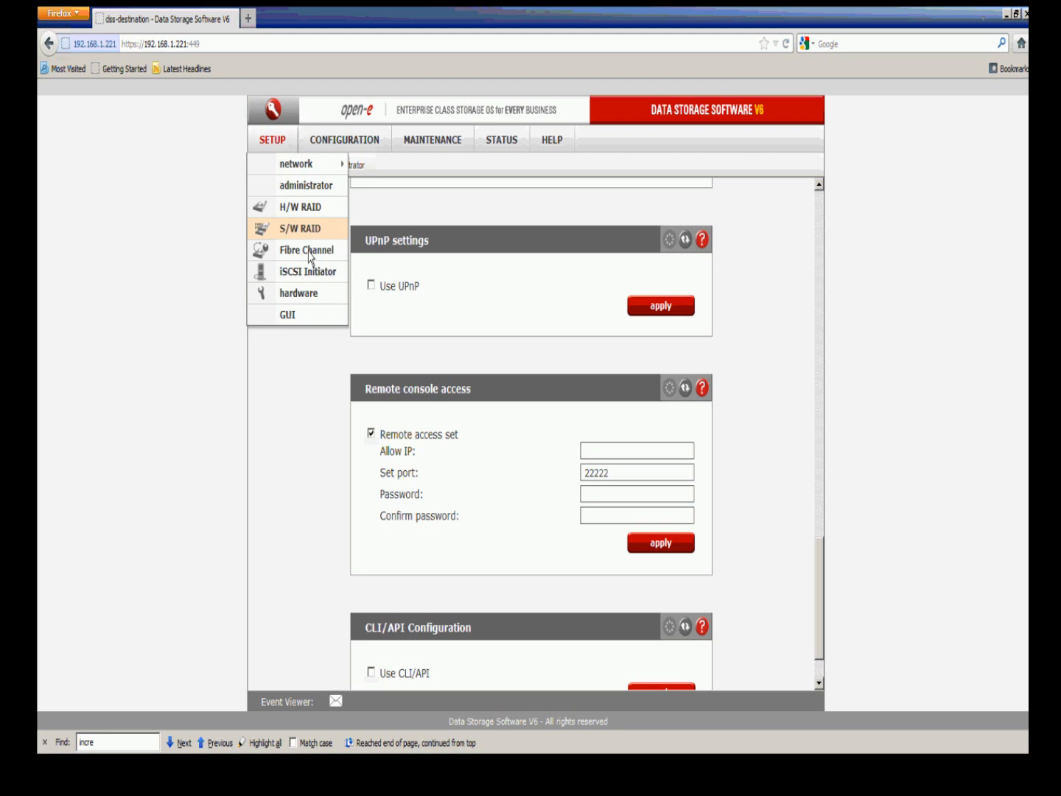
{"action": "left_click", "coordinate": [298, 292]}
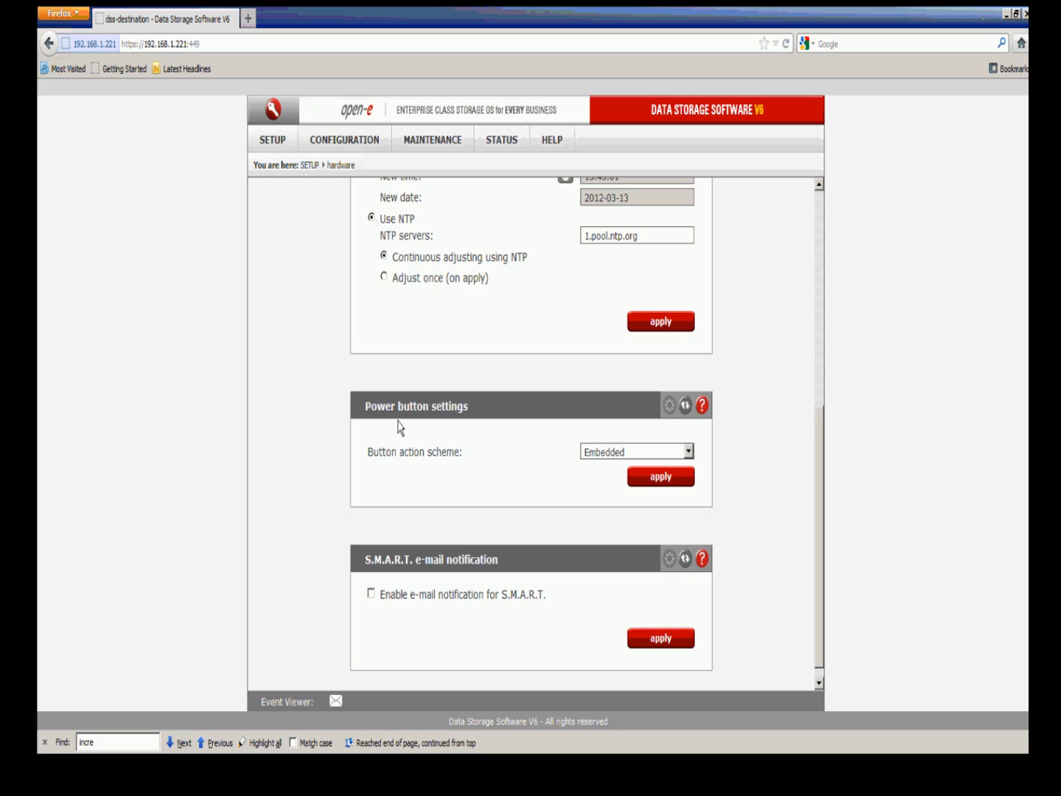
Step: Enable S.M.A.R.T. e-mail notification for units S000 and S001 and apply it
{"action": "left_click", "coordinate": [371, 594]}
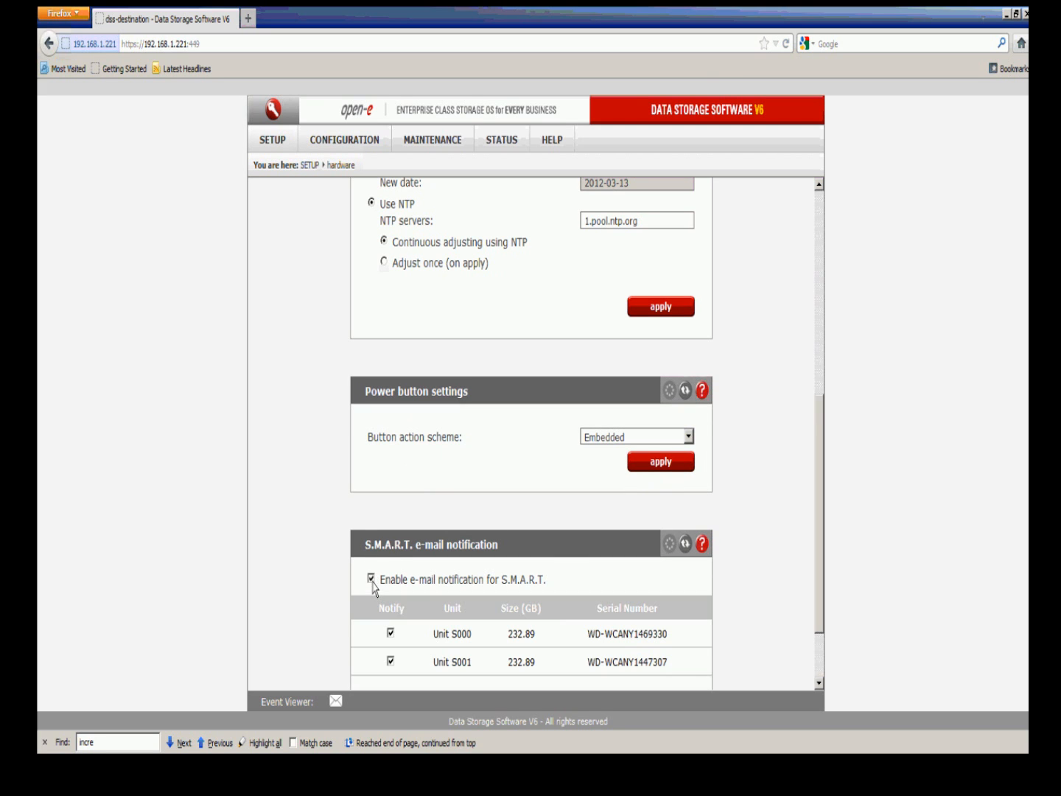
{"action": "scroll", "scroll_direction": "down", "scroll_amount": 3}
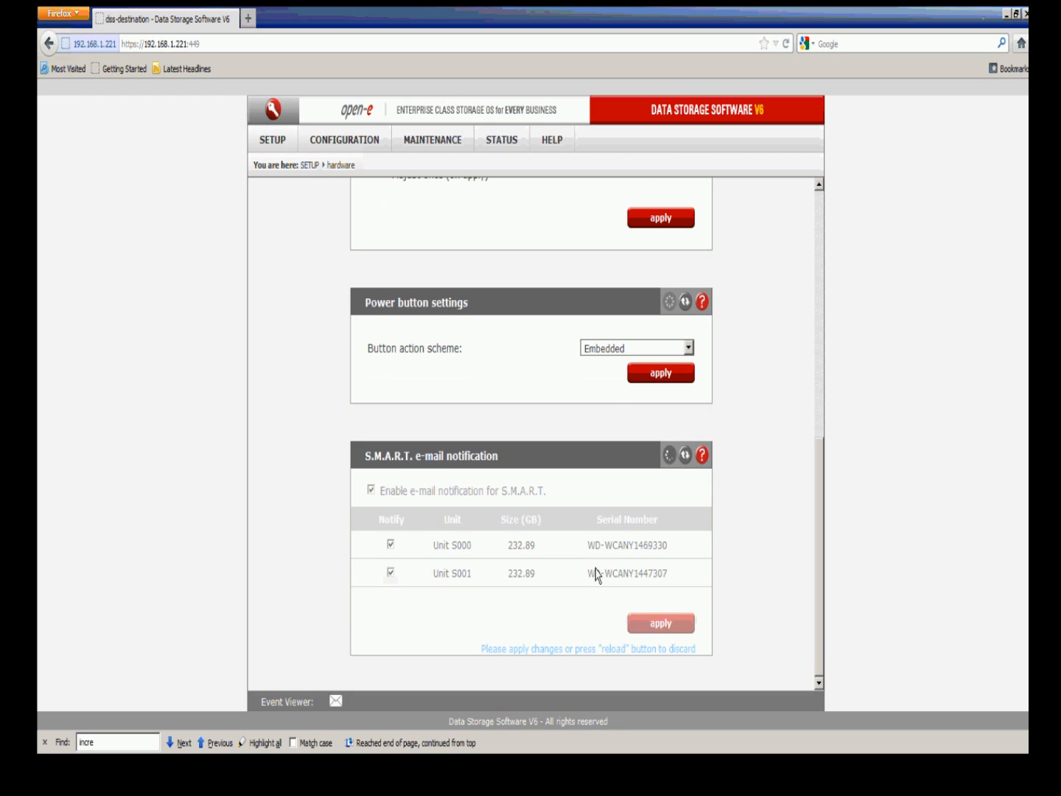
{"action": "mouse_move", "coordinate": [570, 539]}
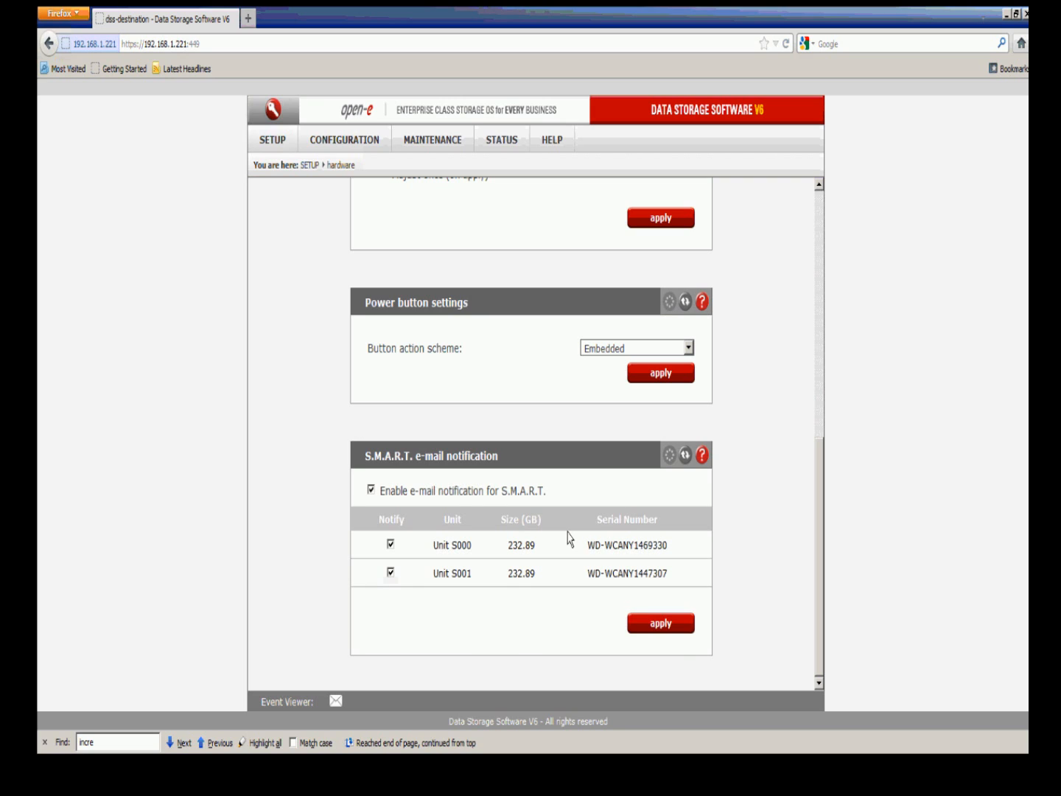
{"action": "mouse_move", "coordinate": [562, 535]}
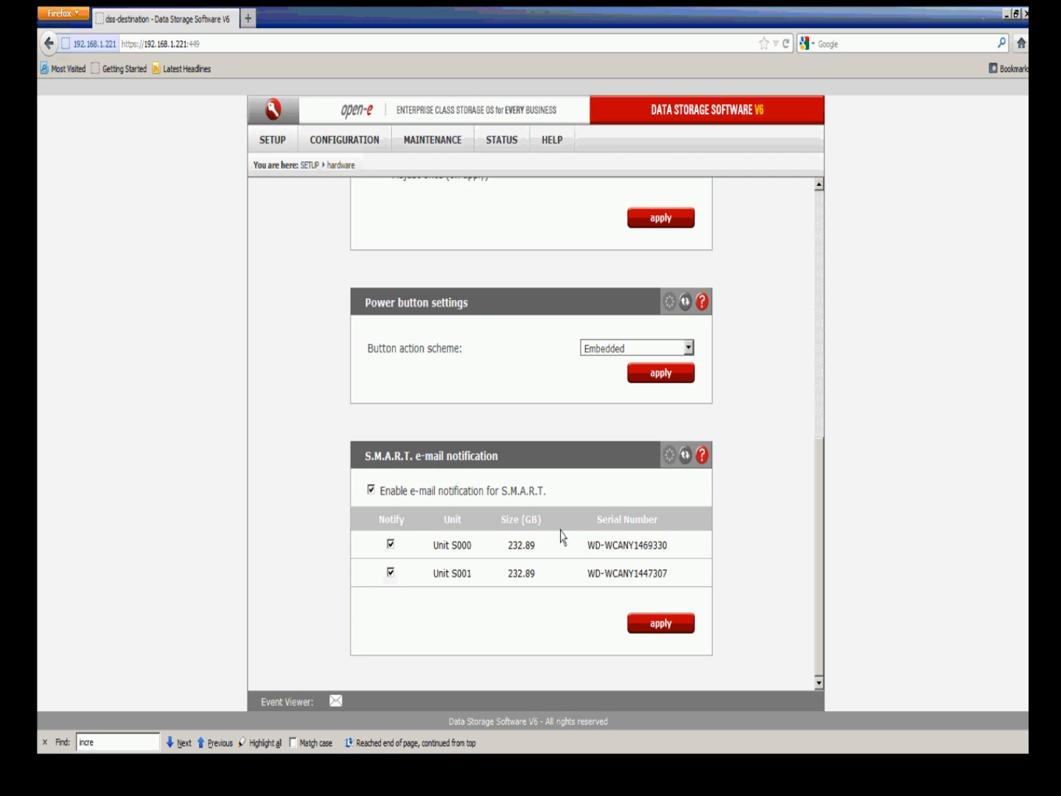
{"action": "mouse_move", "coordinate": [519, 526]}
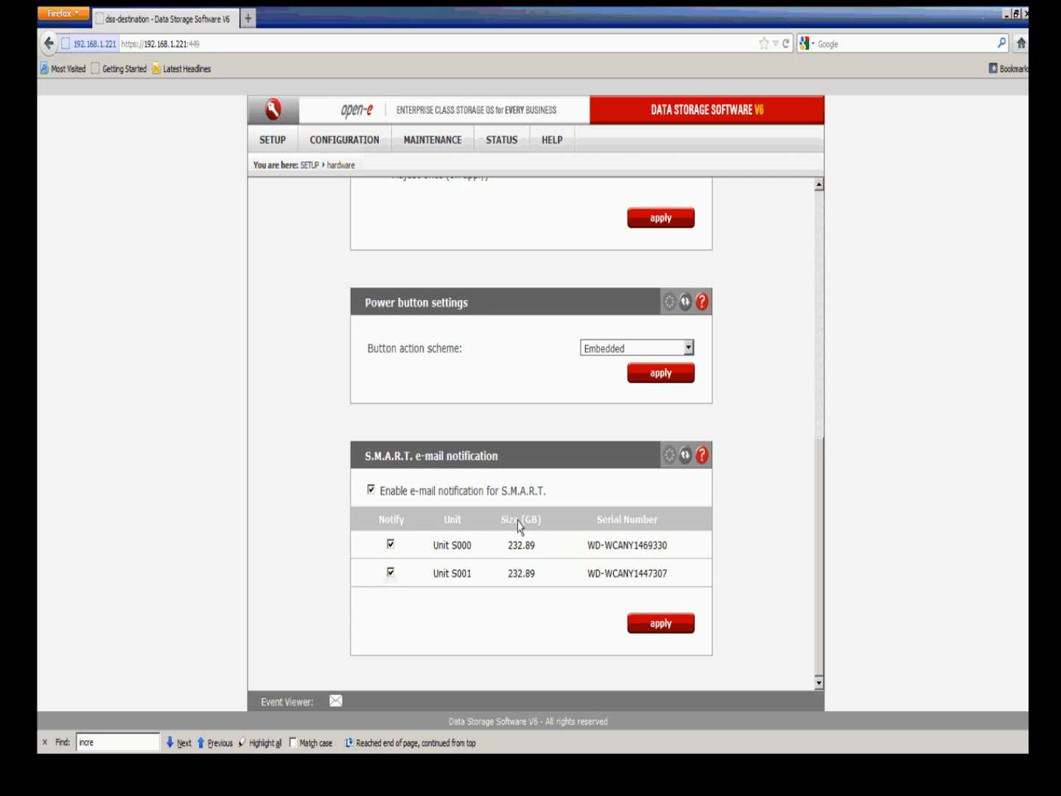
{"action": "mouse_move", "coordinate": [465, 509]}
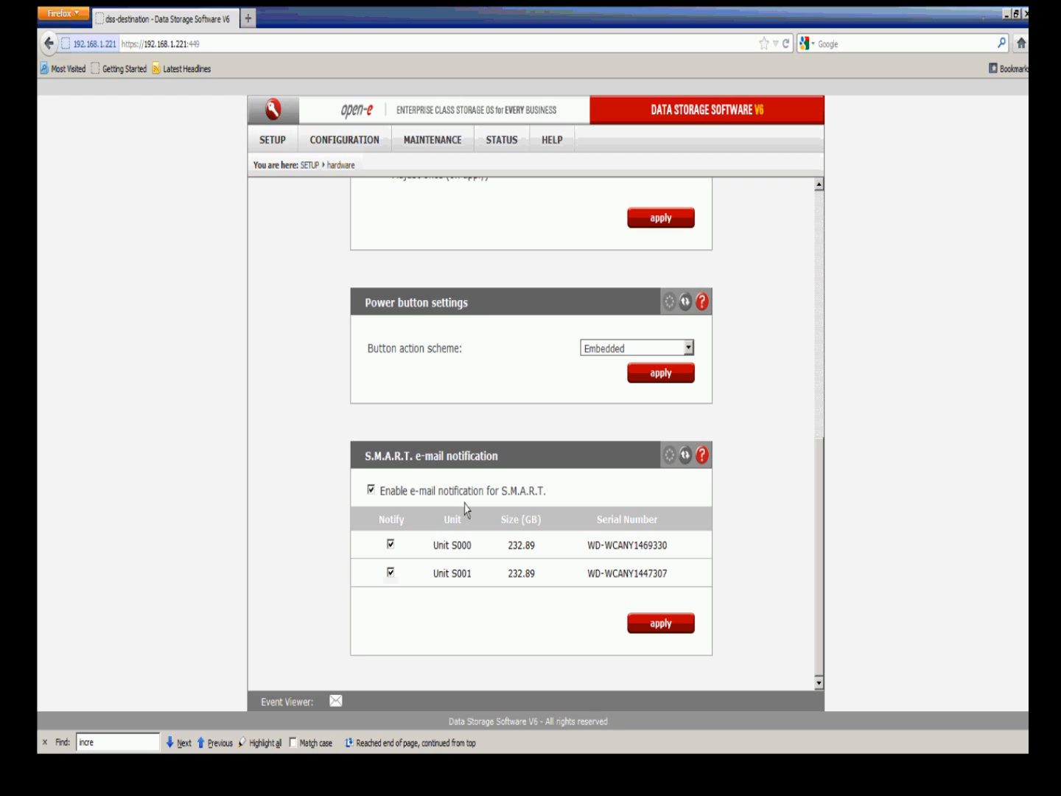
{"action": "left_click", "coordinate": [272, 139]}
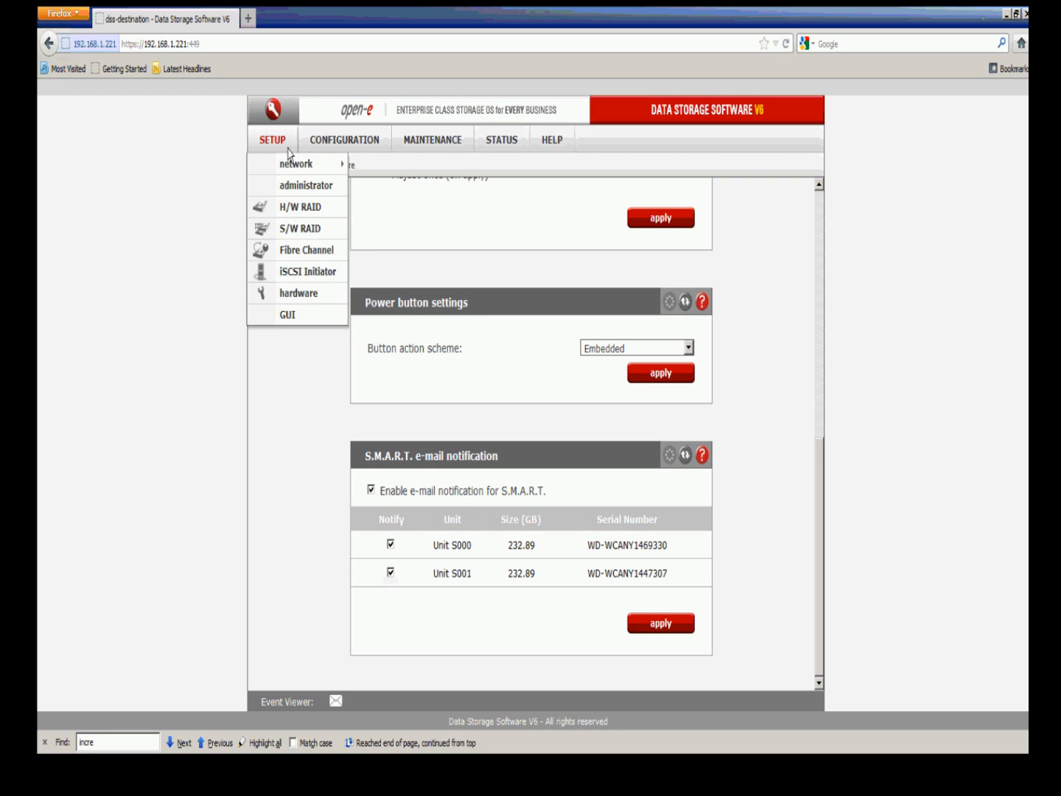
{"action": "mouse_move", "coordinate": [305, 185]}
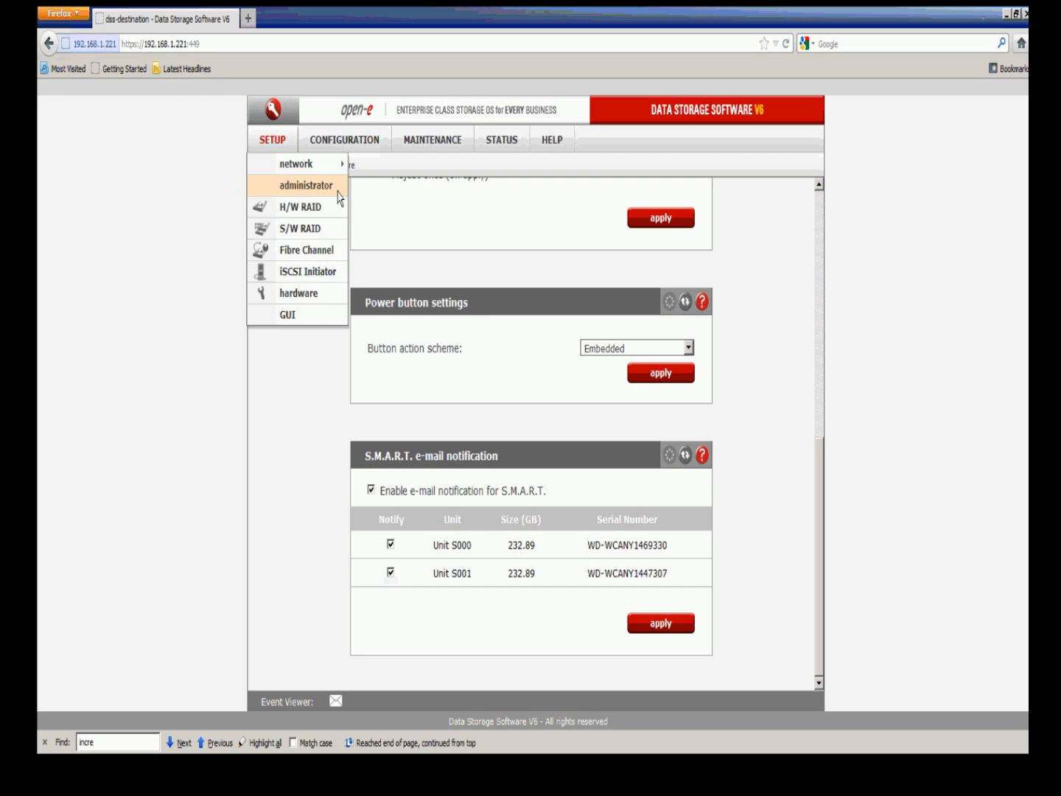
Step: Open the administrator settings and scroll to the E-mail notification section for smtp.comcast.net
{"action": "left_click", "coordinate": [307, 185]}
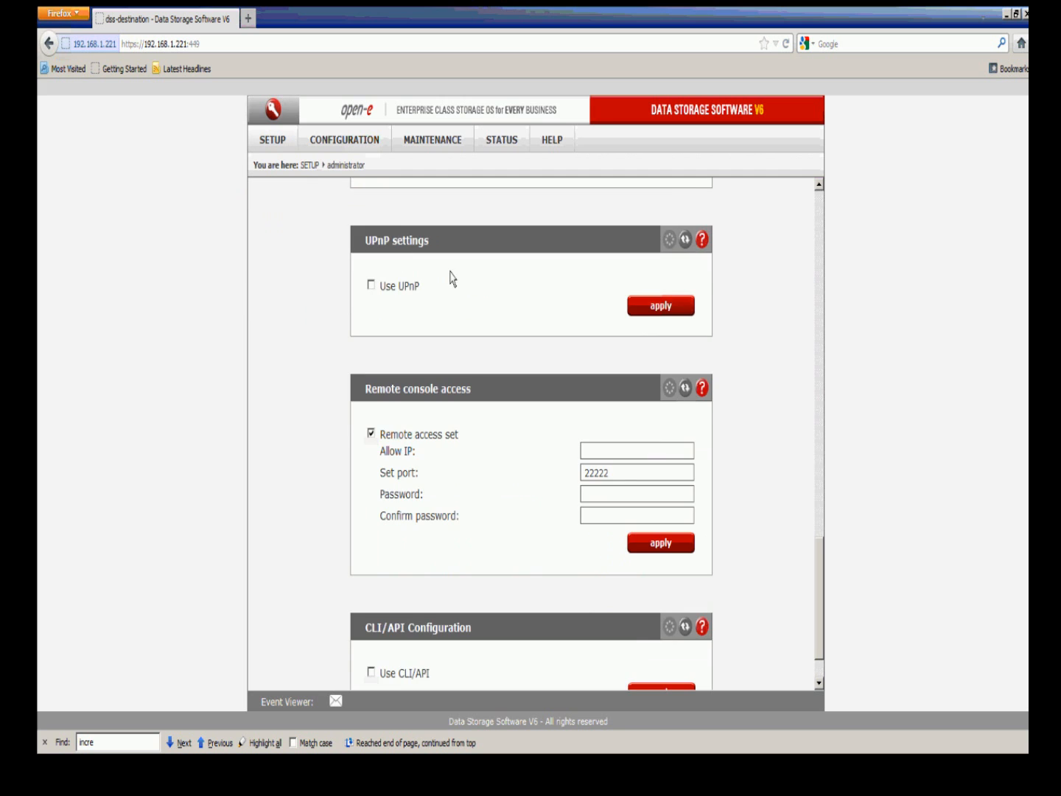
{"action": "scroll", "scroll_direction": "up", "scroll_amount": 3}
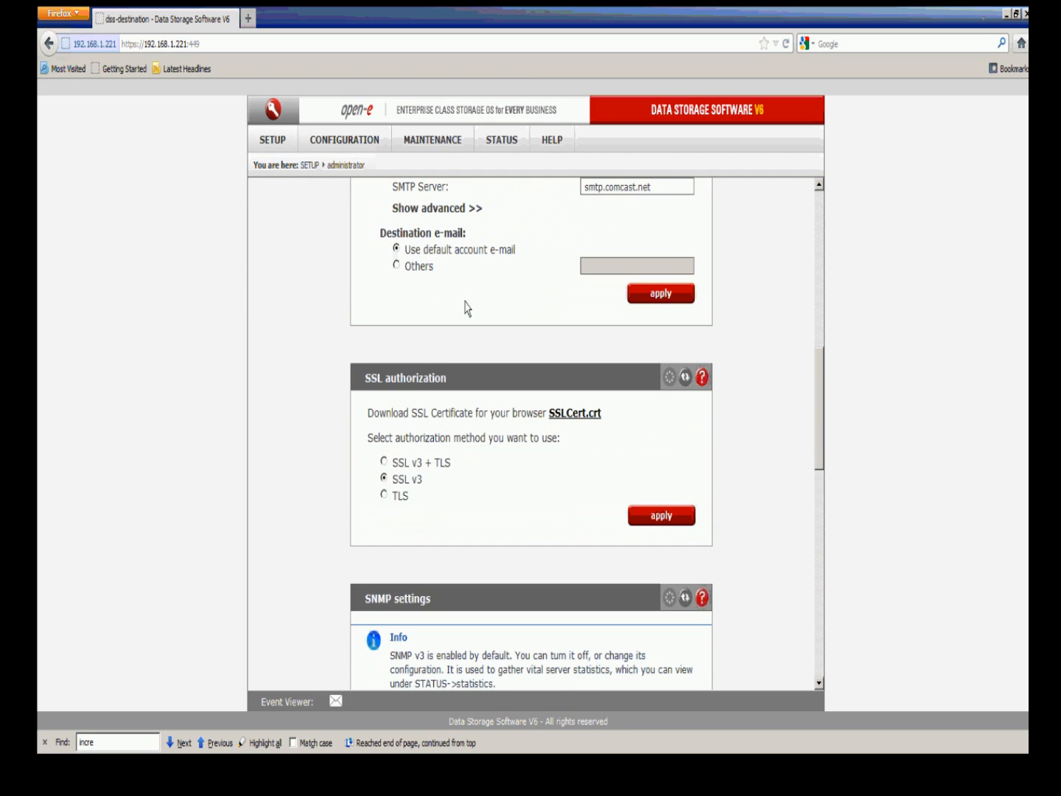
{"action": "scroll", "scroll_direction": "up", "scroll_amount": 3}
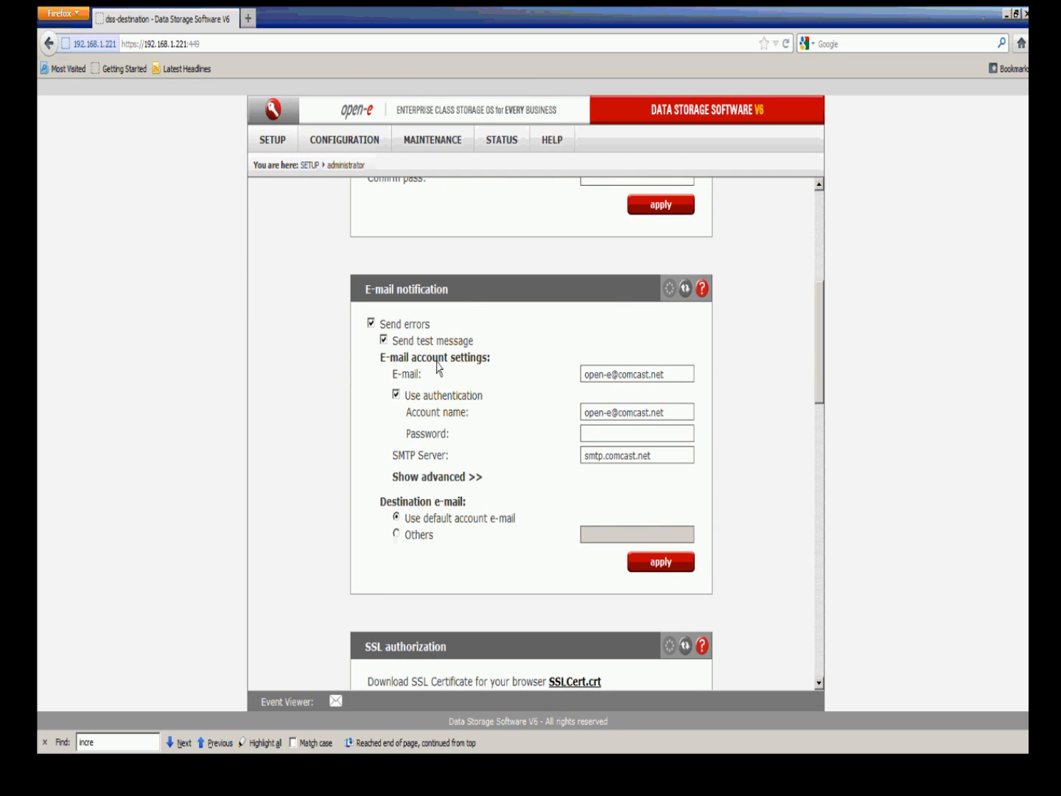
{"action": "mouse_move", "coordinate": [594, 402]}
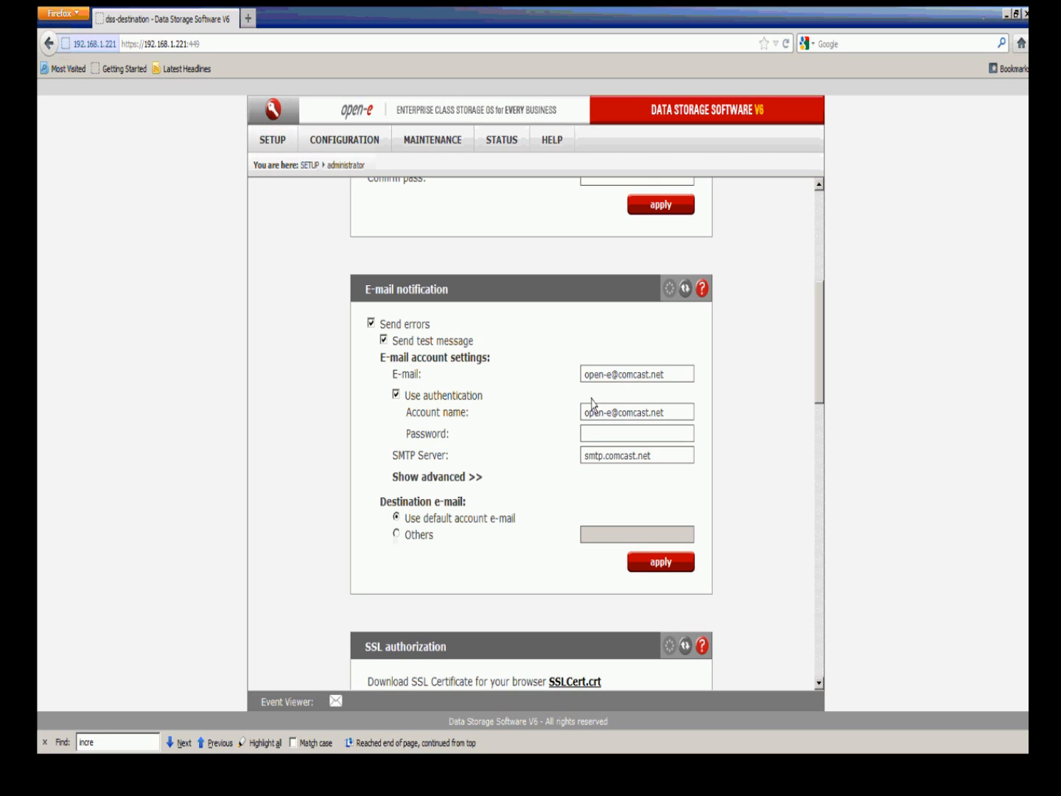
Step: Enter the mail account password, confirm port 25 under advanced options, and apply notification settings
{"action": "left_click", "coordinate": [637, 432]}
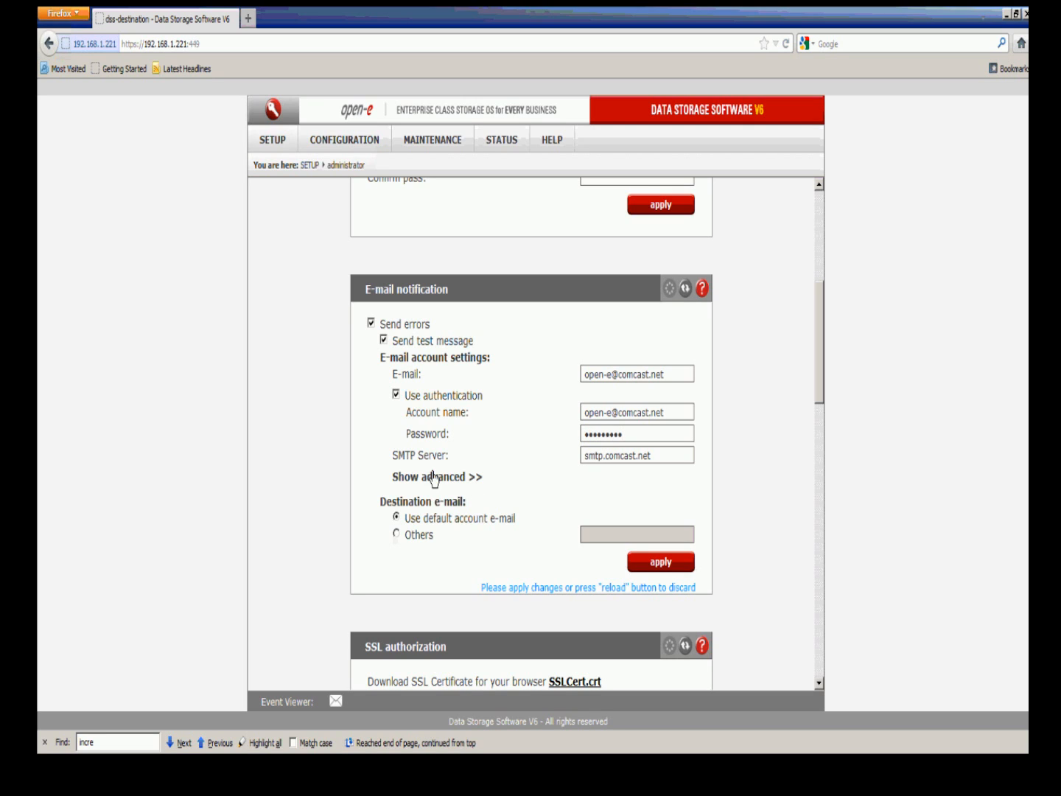
{"action": "mouse_move", "coordinate": [432, 472]}
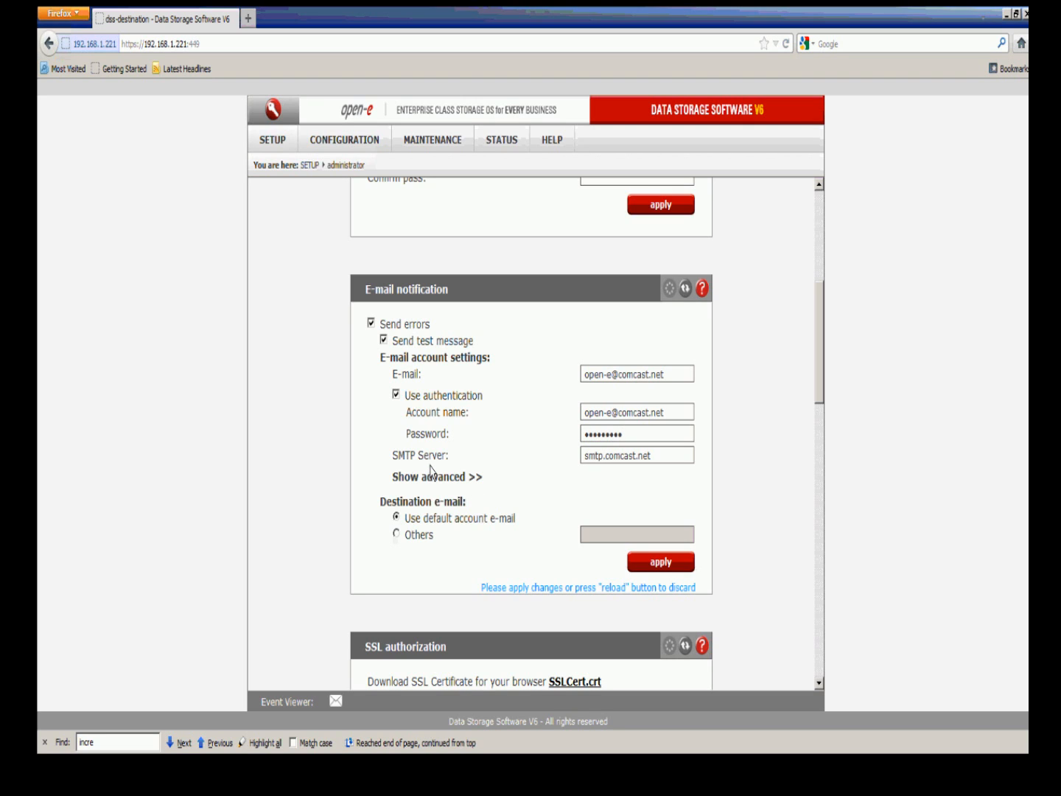
{"action": "mouse_move", "coordinate": [465, 469]}
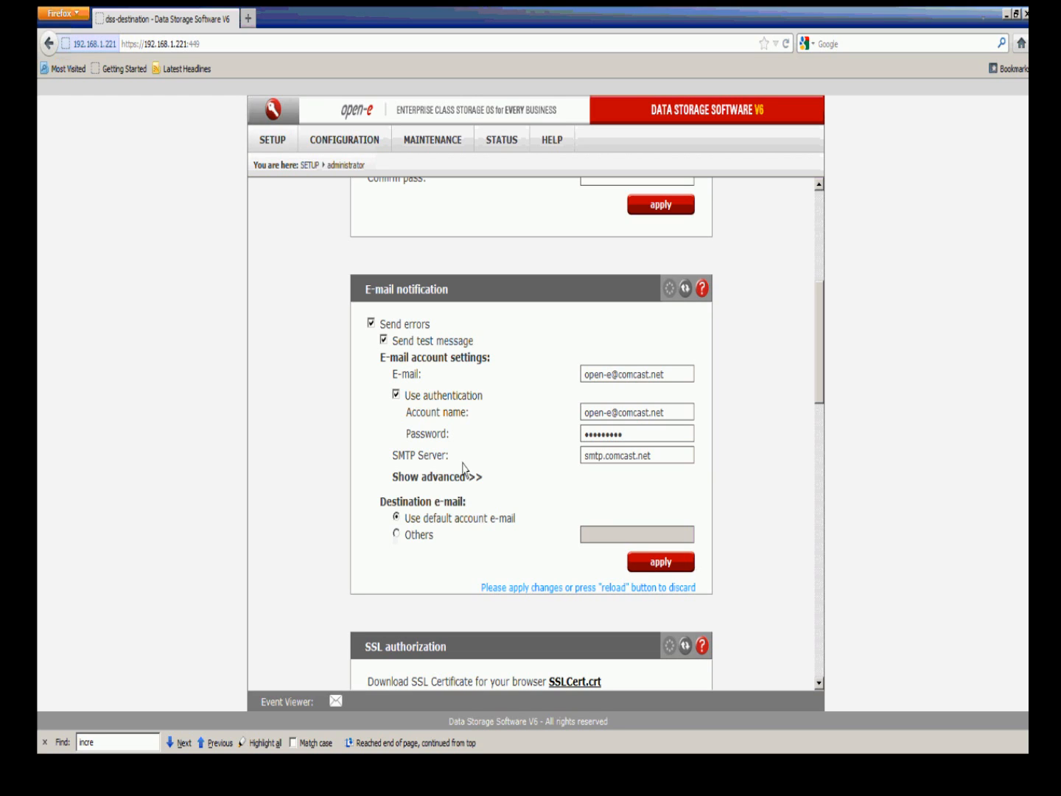
{"action": "triple_click", "coordinate": [637, 455]}
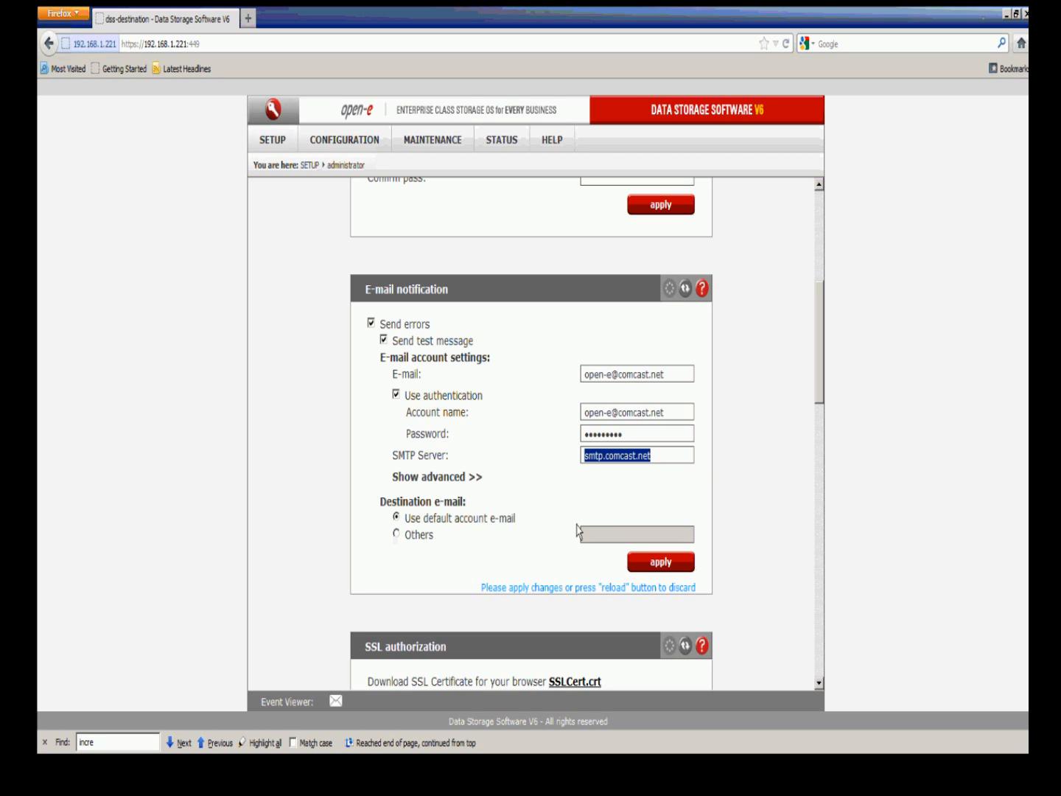
{"action": "left_click", "coordinate": [436, 477]}
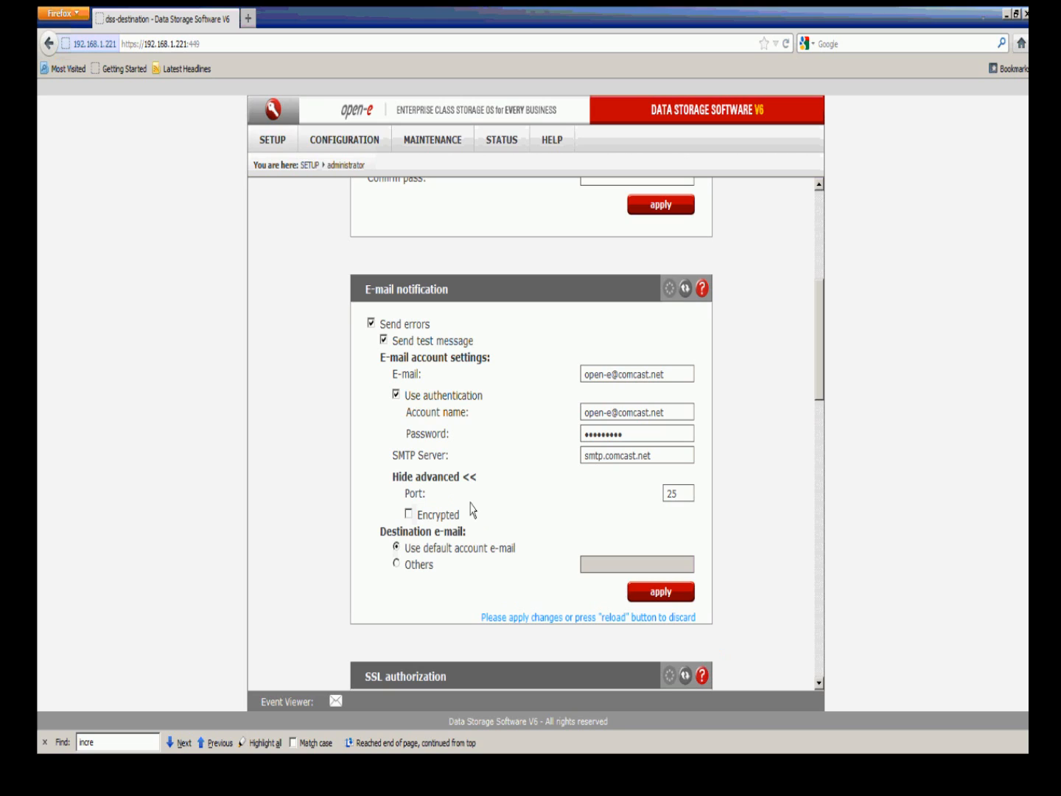
{"action": "mouse_move", "coordinate": [516, 518]}
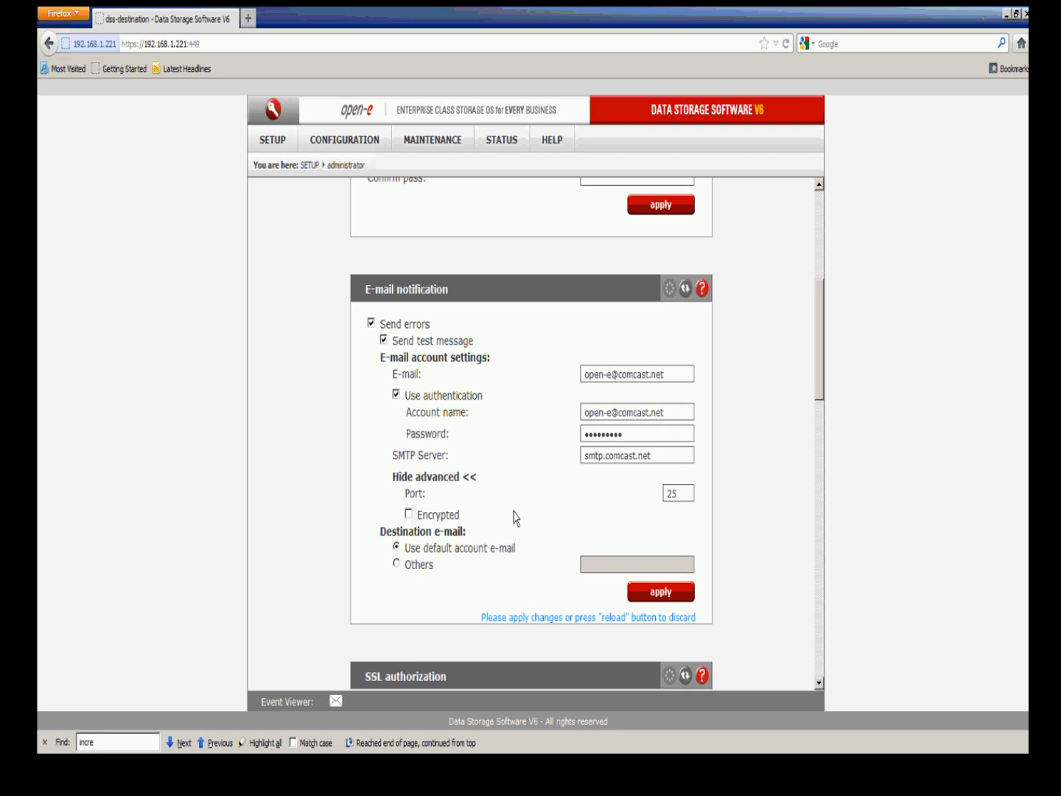
{"action": "mouse_move", "coordinate": [569, 531]}
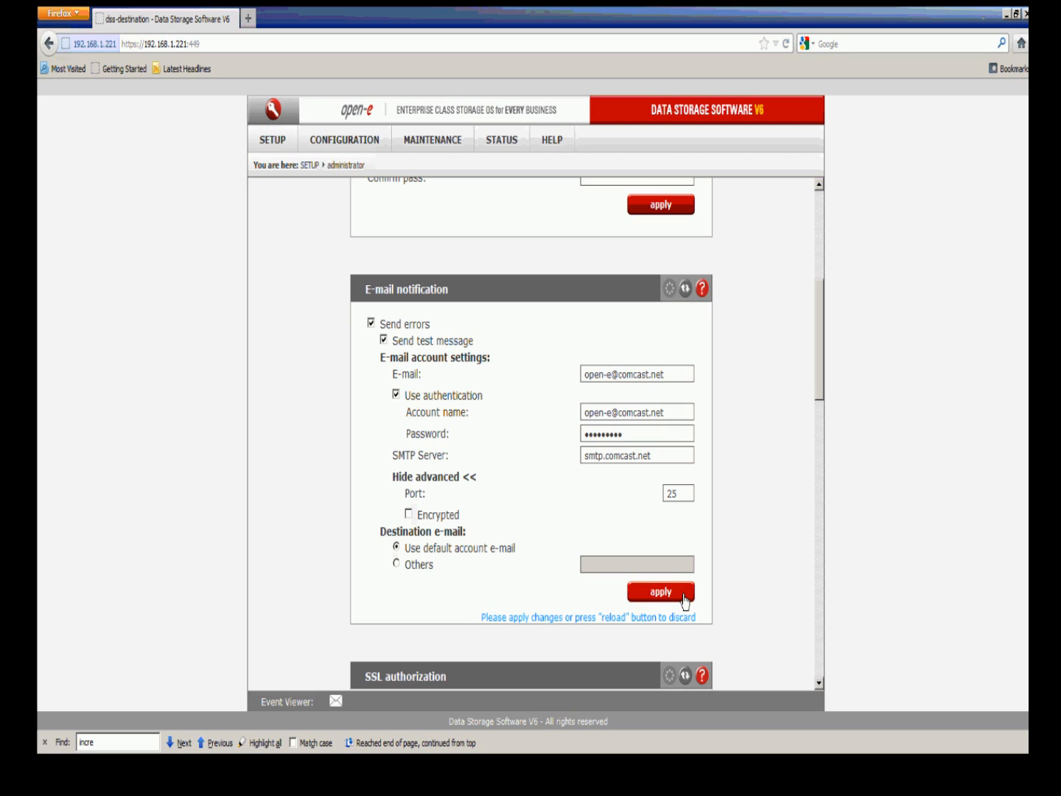
{"action": "left_click", "coordinate": [659, 591]}
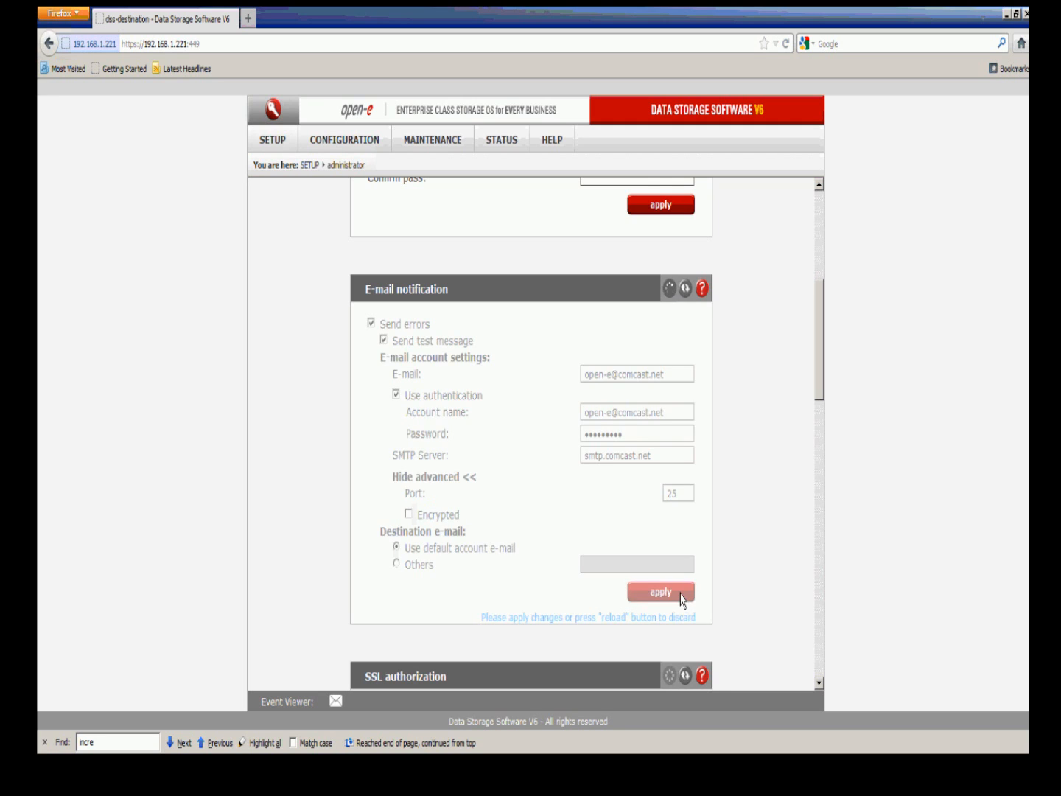
{"action": "left_click", "coordinate": [659, 590]}
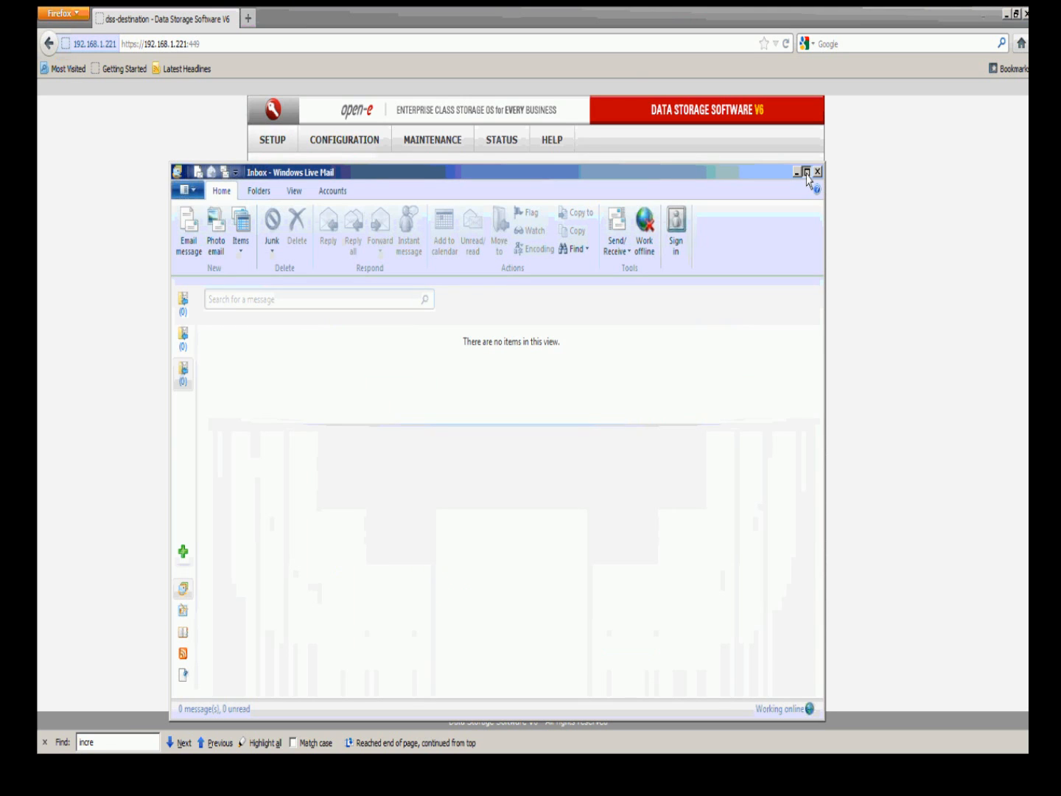
Step: Maximize Windows Live Mail, fetch new mail, and open the 'Connection test' message
{"action": "left_click", "coordinate": [807, 171]}
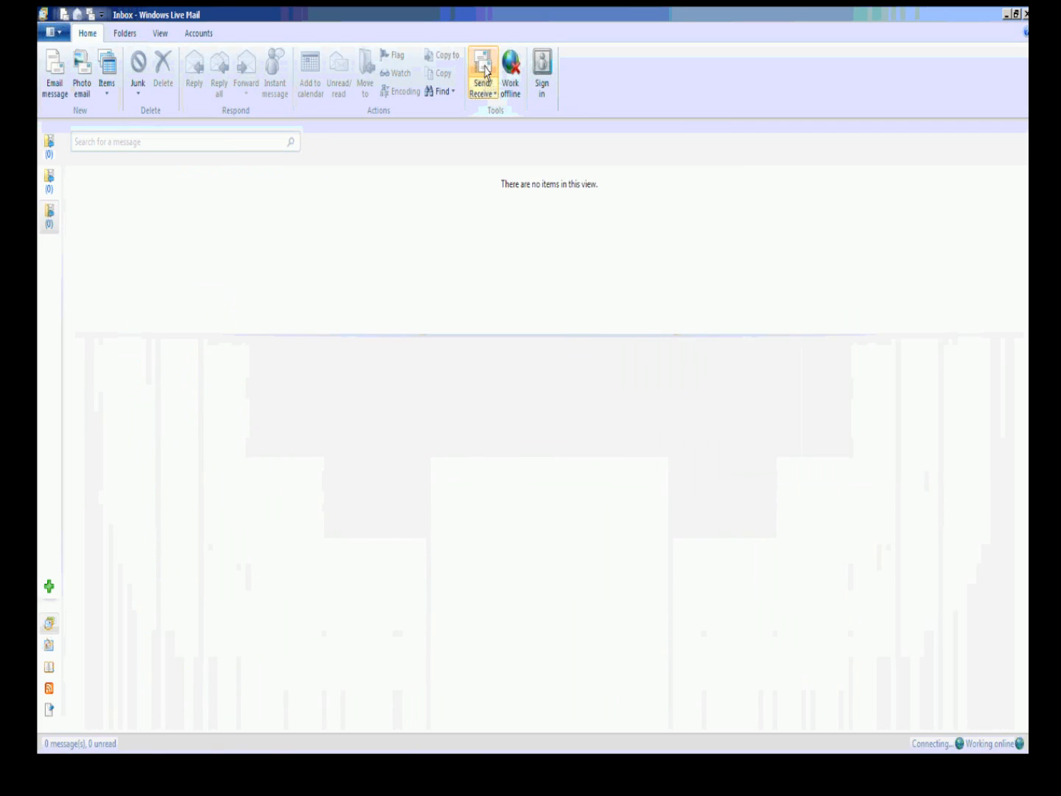
{"action": "left_click", "coordinate": [483, 70]}
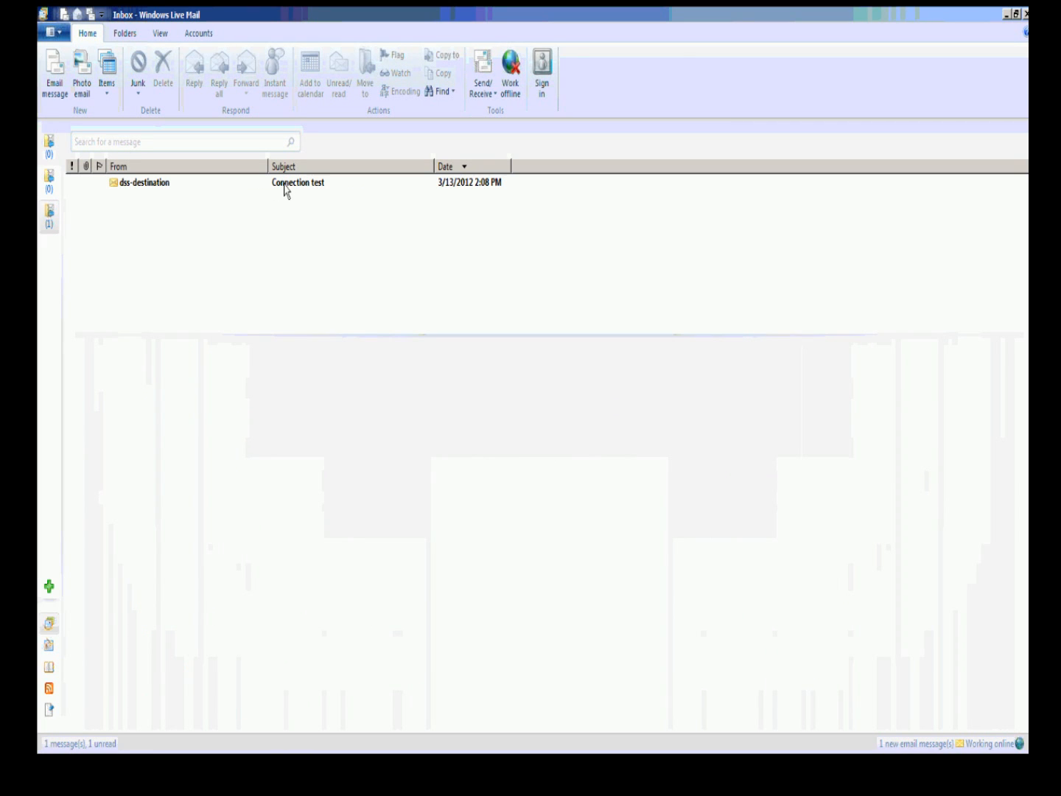
{"action": "left_click", "coordinate": [294, 182]}
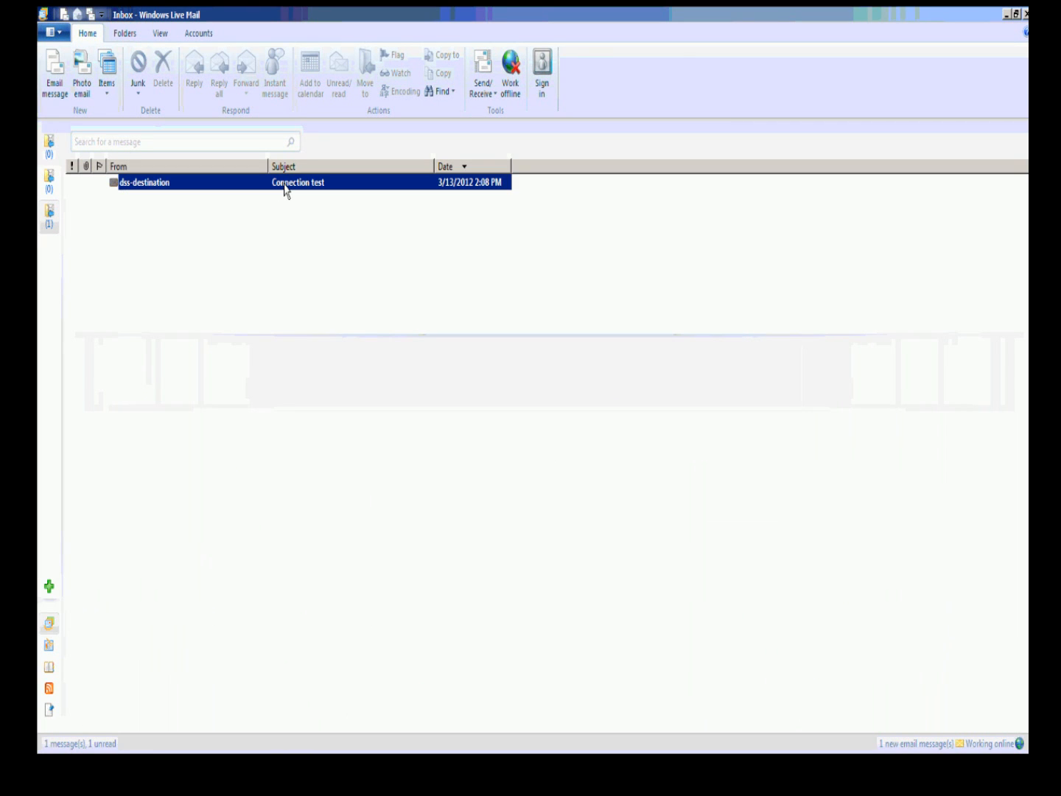
{"action": "left_click", "coordinate": [298, 182]}
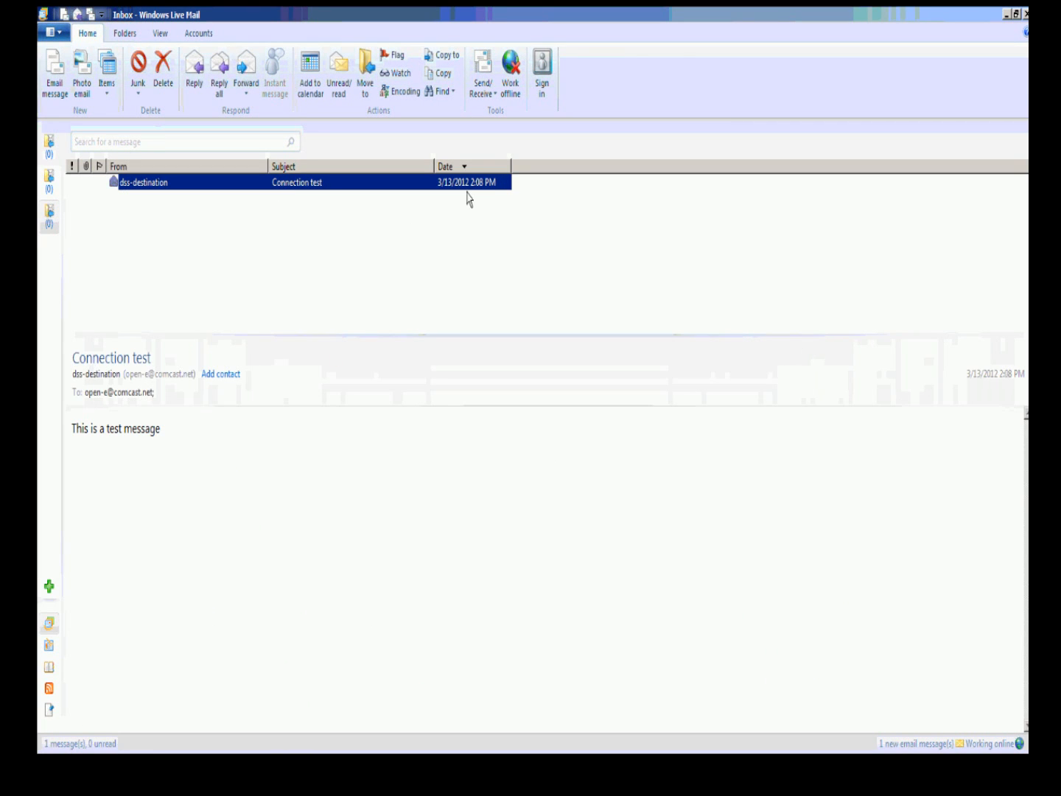
{"action": "mouse_move", "coordinate": [477, 196]}
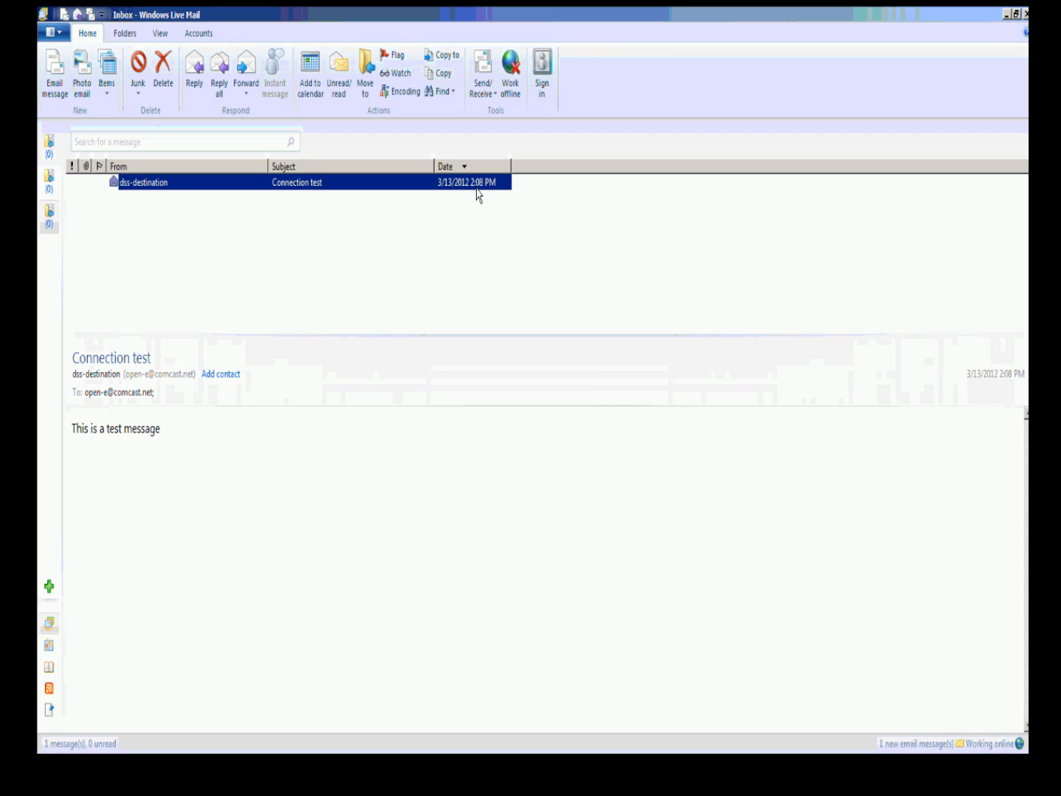
{"action": "mouse_move", "coordinate": [249, 121]}
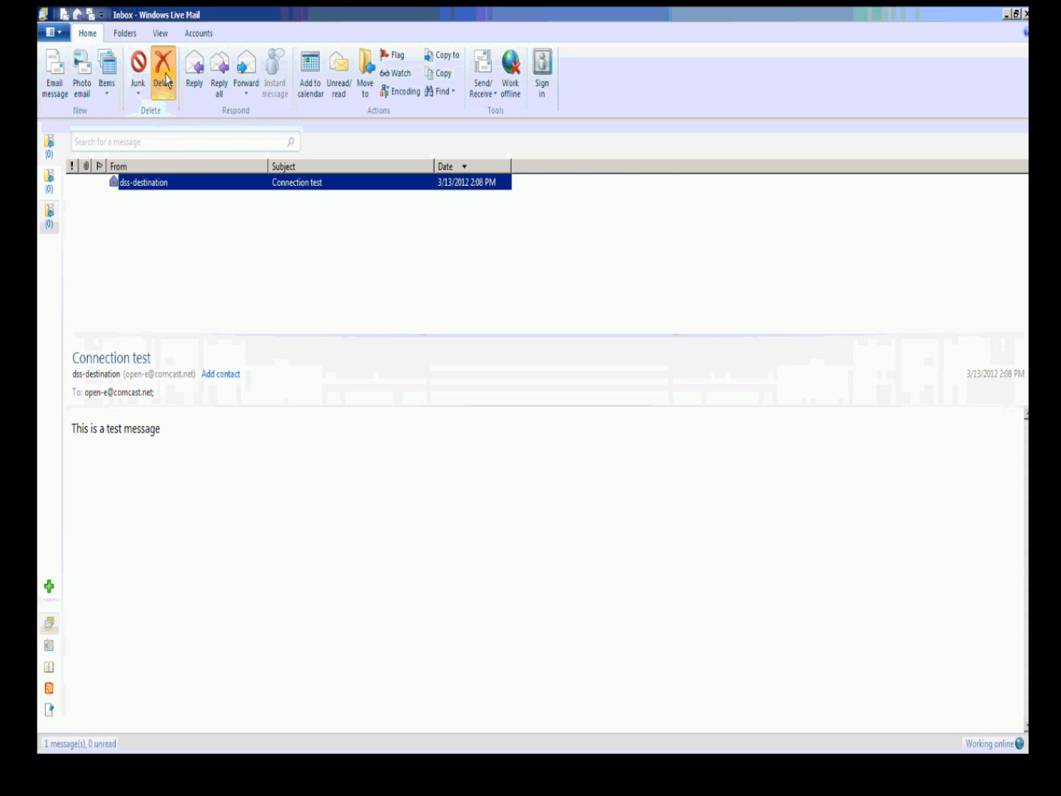
Step: Delete the 'Connection test' message from the inbox
{"action": "left_click", "coordinate": [162, 70]}
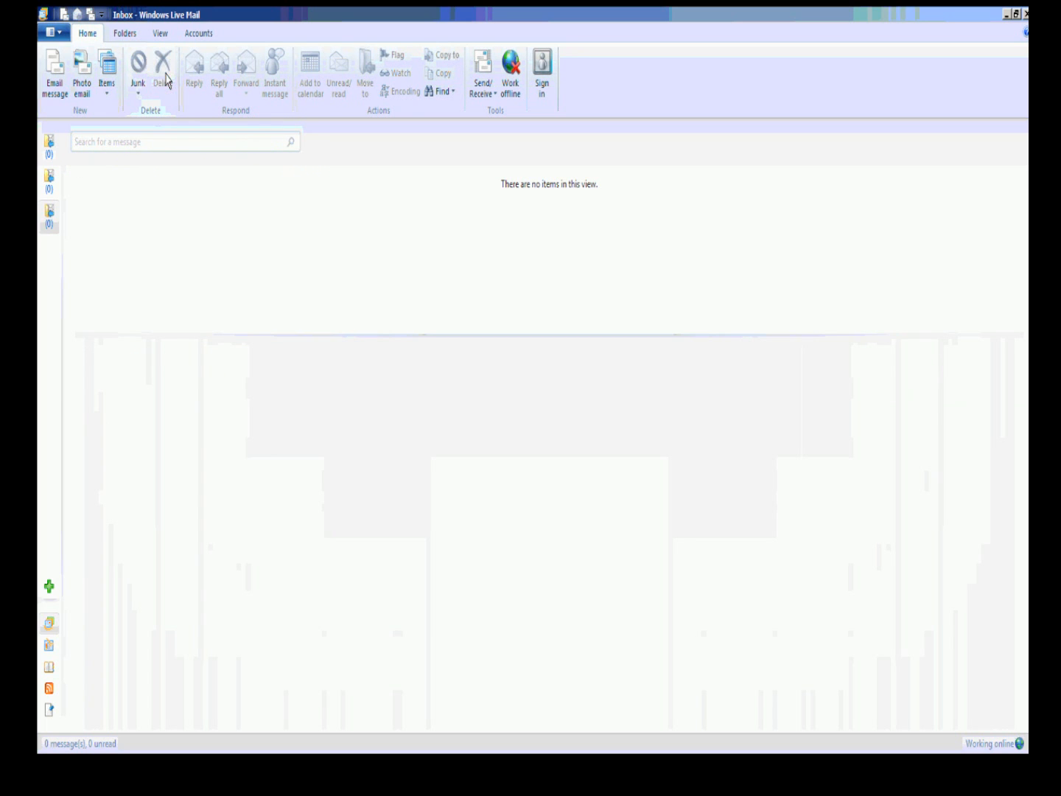
{"action": "mouse_move", "coordinate": [1007, 400]}
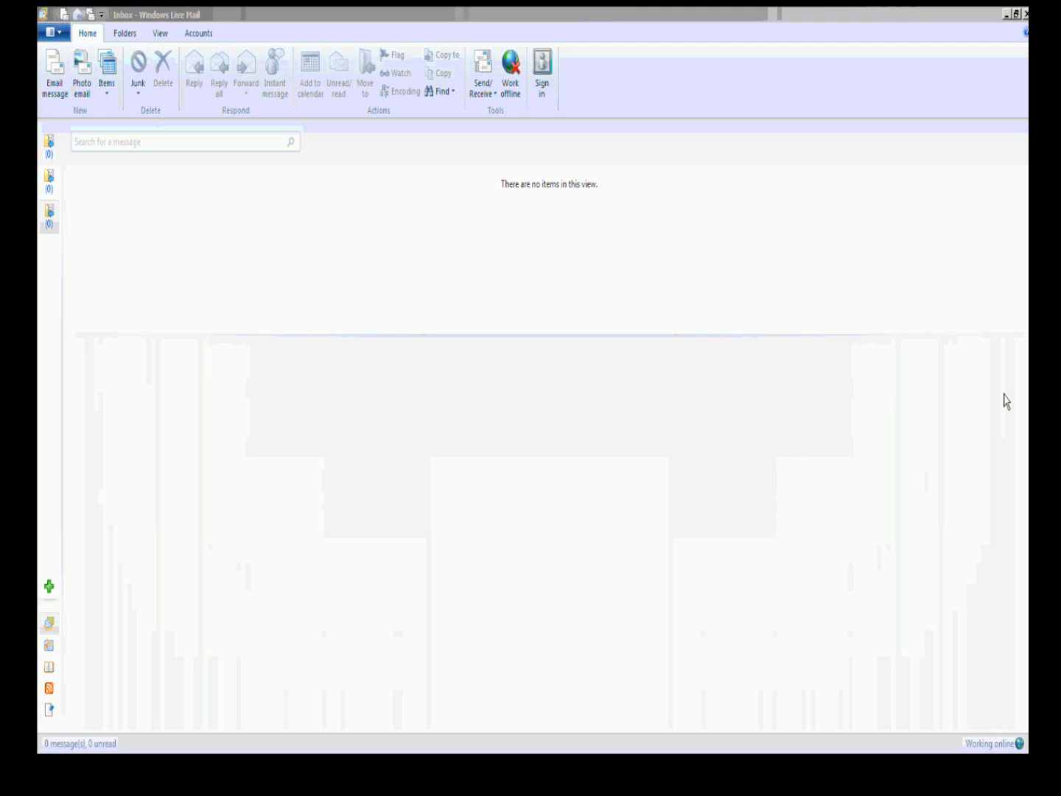
{"action": "mouse_move", "coordinate": [1003, 29]}
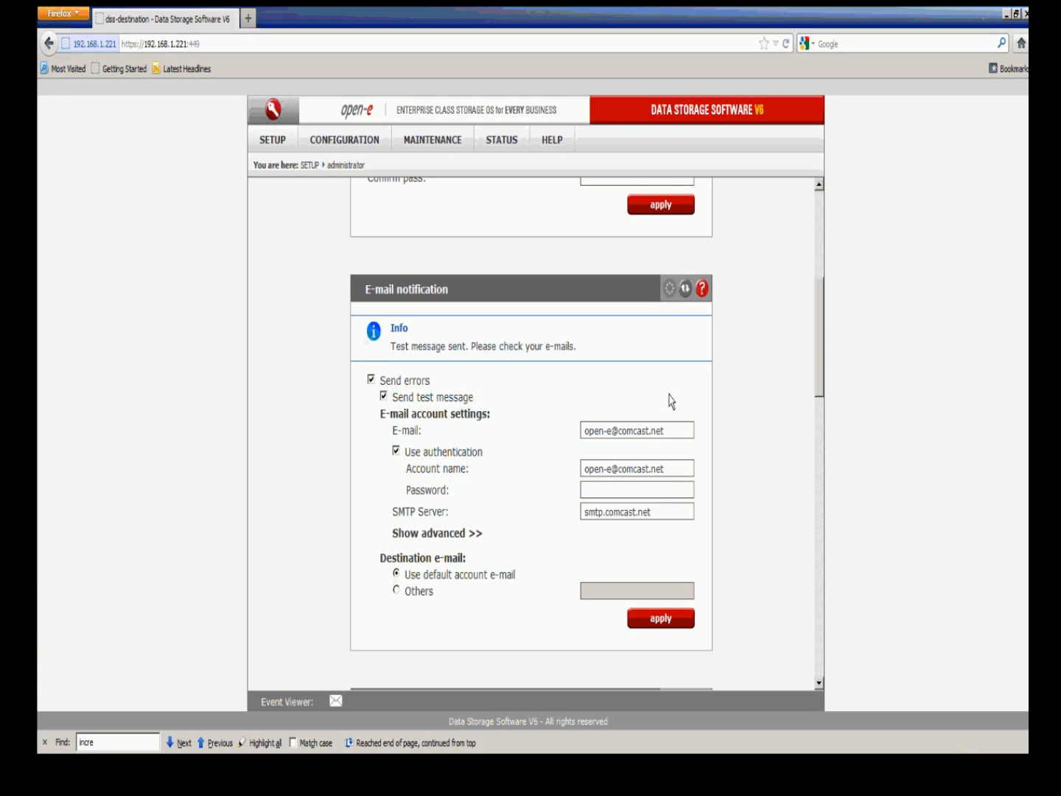
{"action": "mouse_move", "coordinate": [578, 330]}
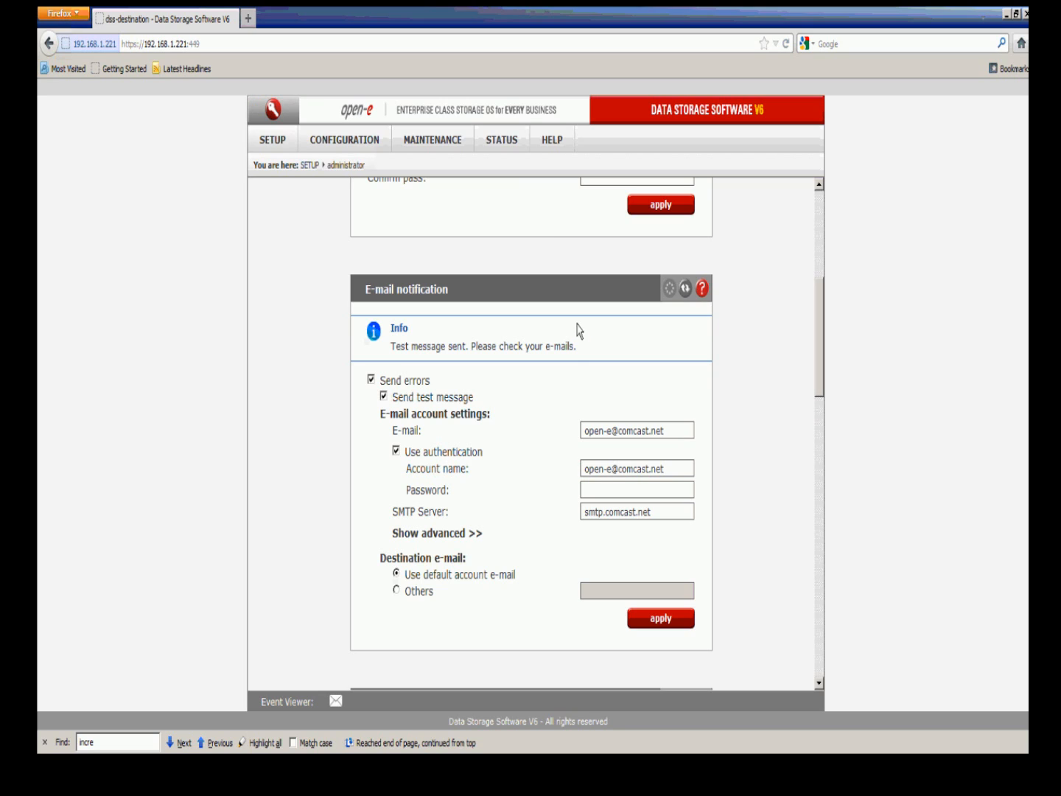
{"action": "mouse_move", "coordinate": [520, 159]}
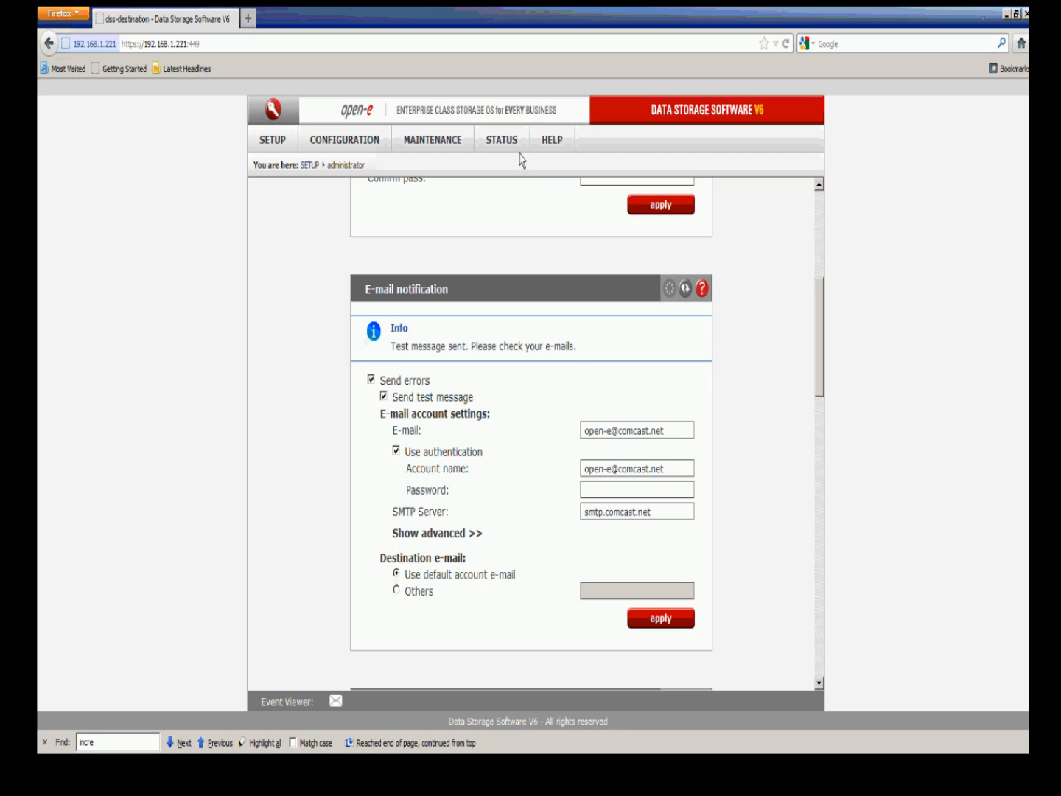
{"action": "mouse_move", "coordinate": [524, 155]}
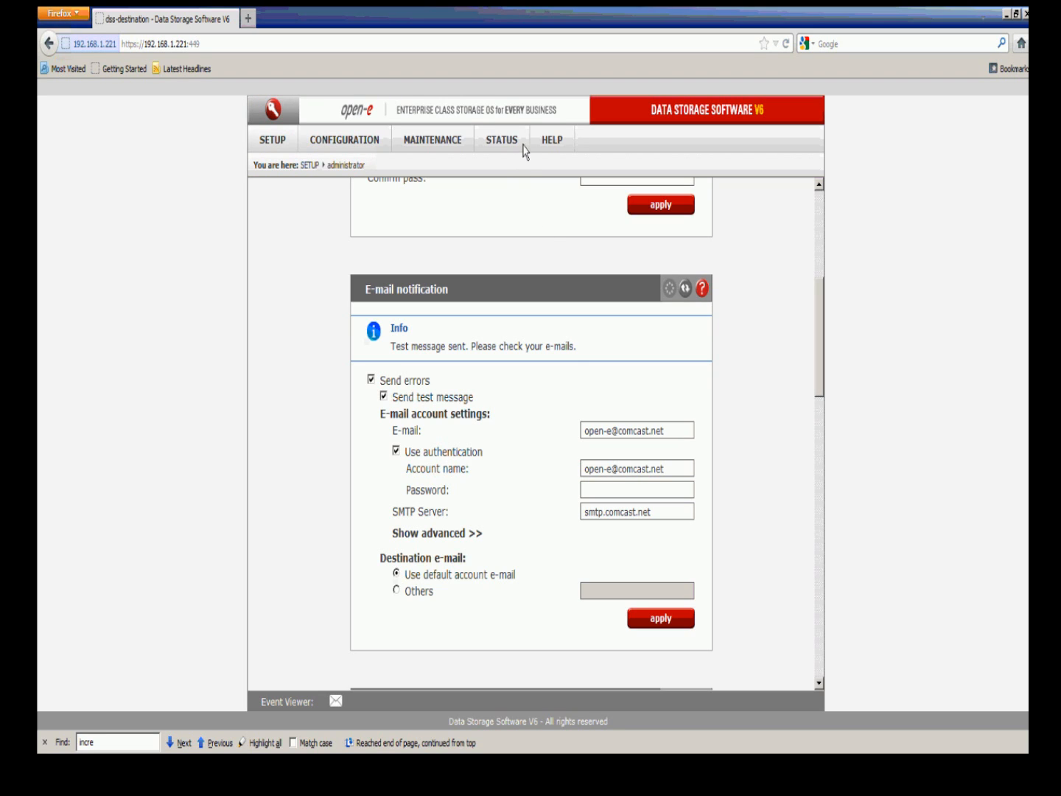
Step: Open the STATUS > S.M.A.R.T. page showing units S000 and S001 as PASSED
{"action": "left_click", "coordinate": [502, 139]}
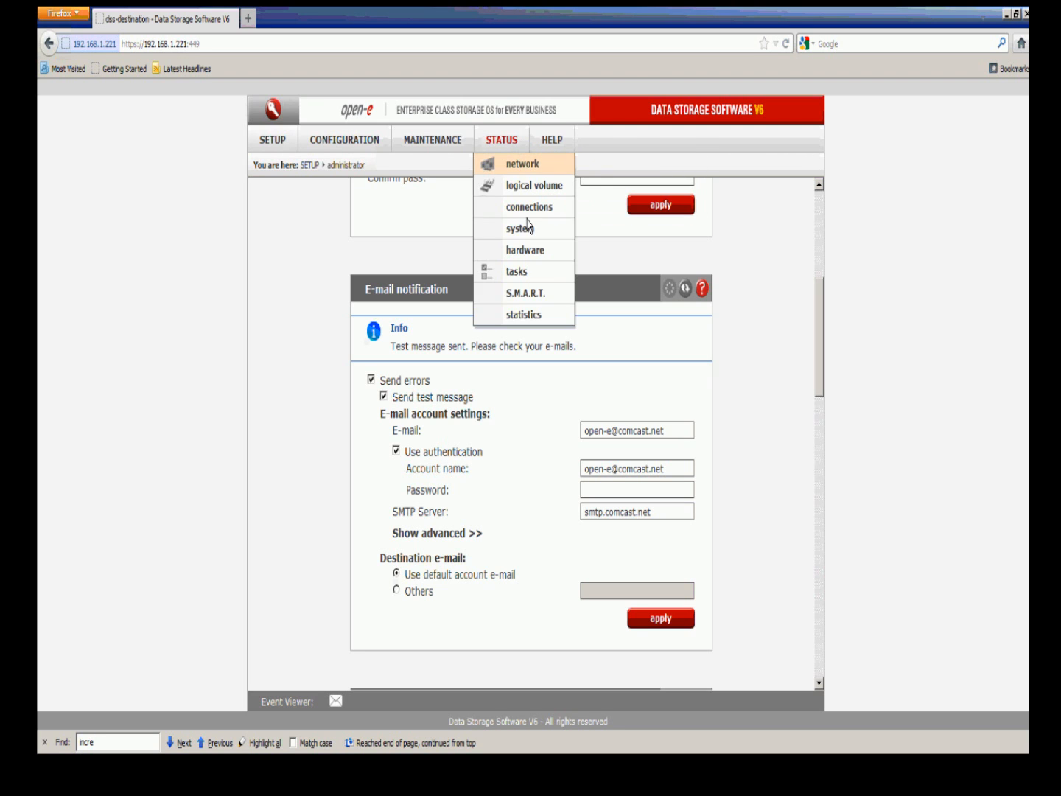
{"action": "left_click", "coordinate": [525, 293]}
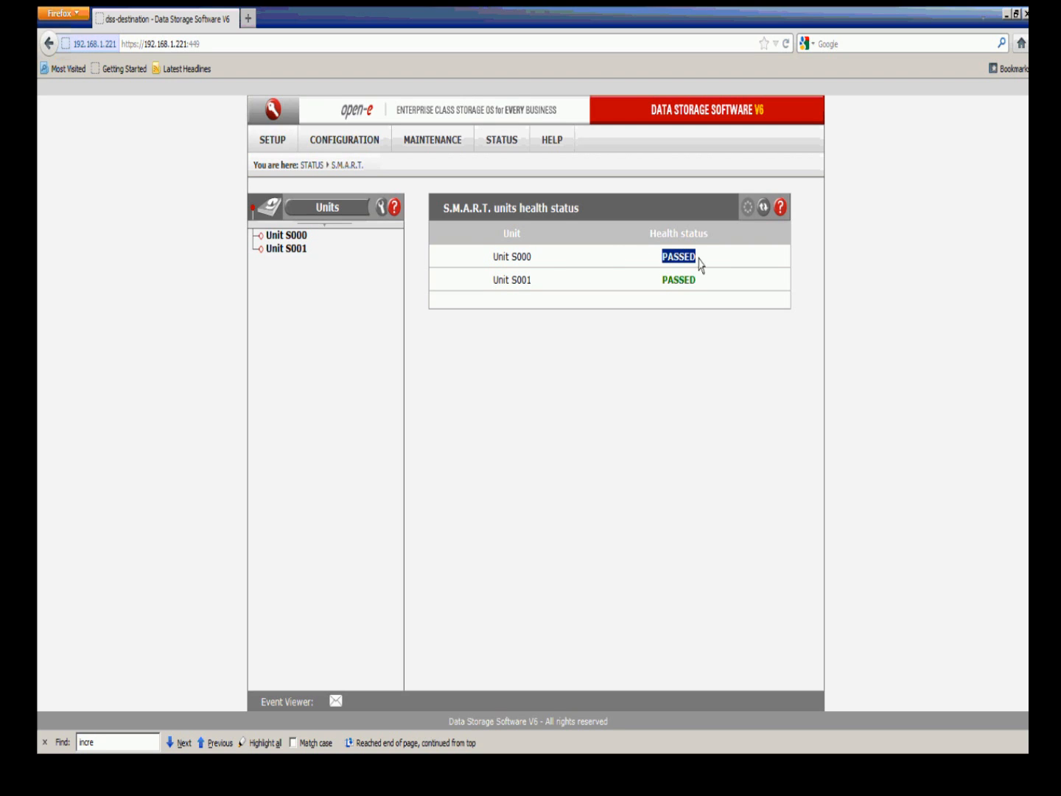
{"action": "mouse_move", "coordinate": [286, 248]}
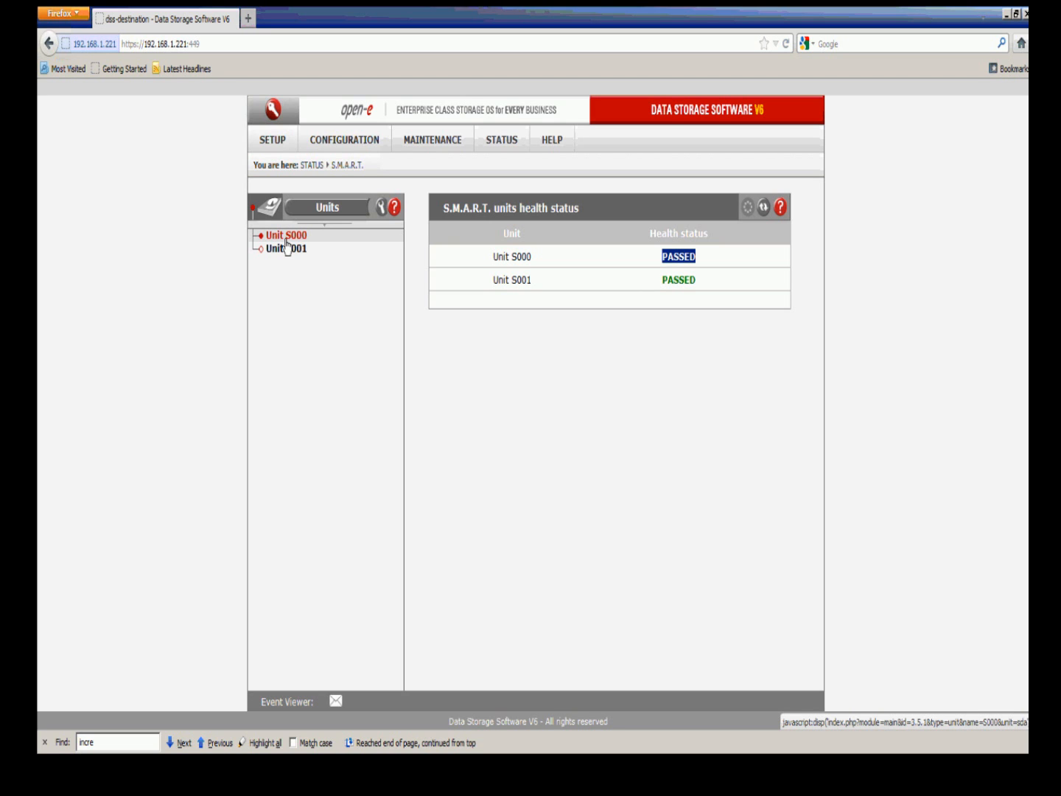
Step: Select Unit S000 in the Units tree to show its S.M.A.R.T. panels
{"action": "left_click", "coordinate": [285, 235]}
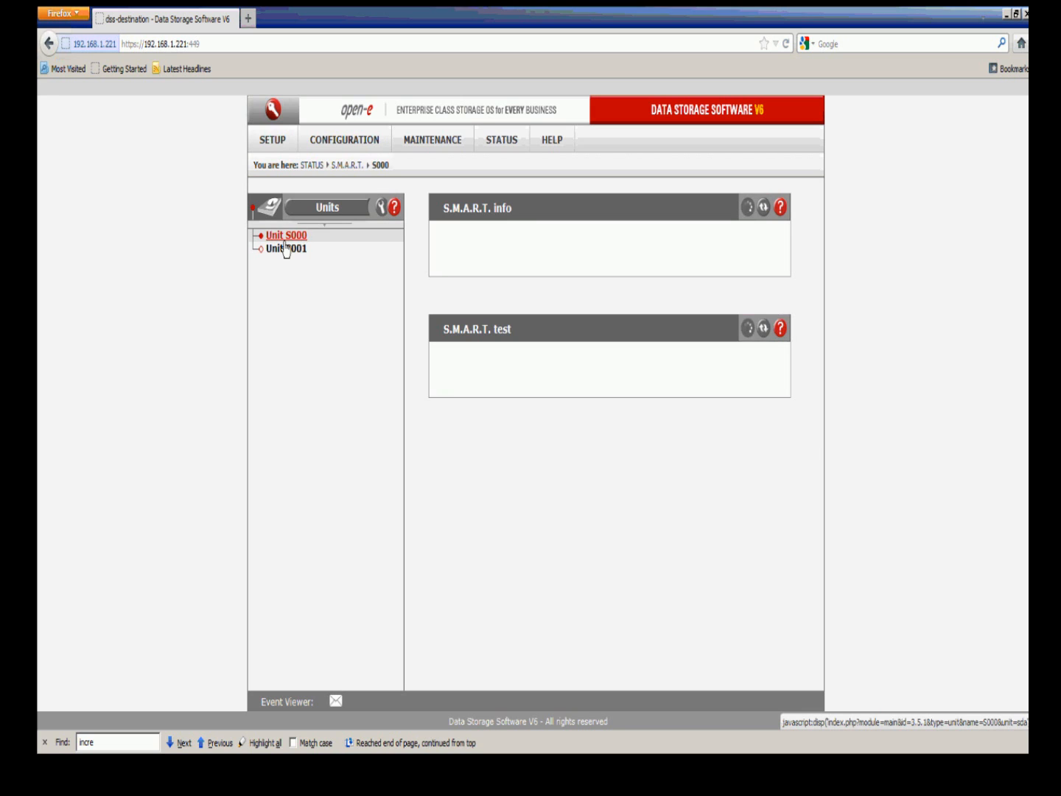
{"action": "left_click", "coordinate": [286, 234]}
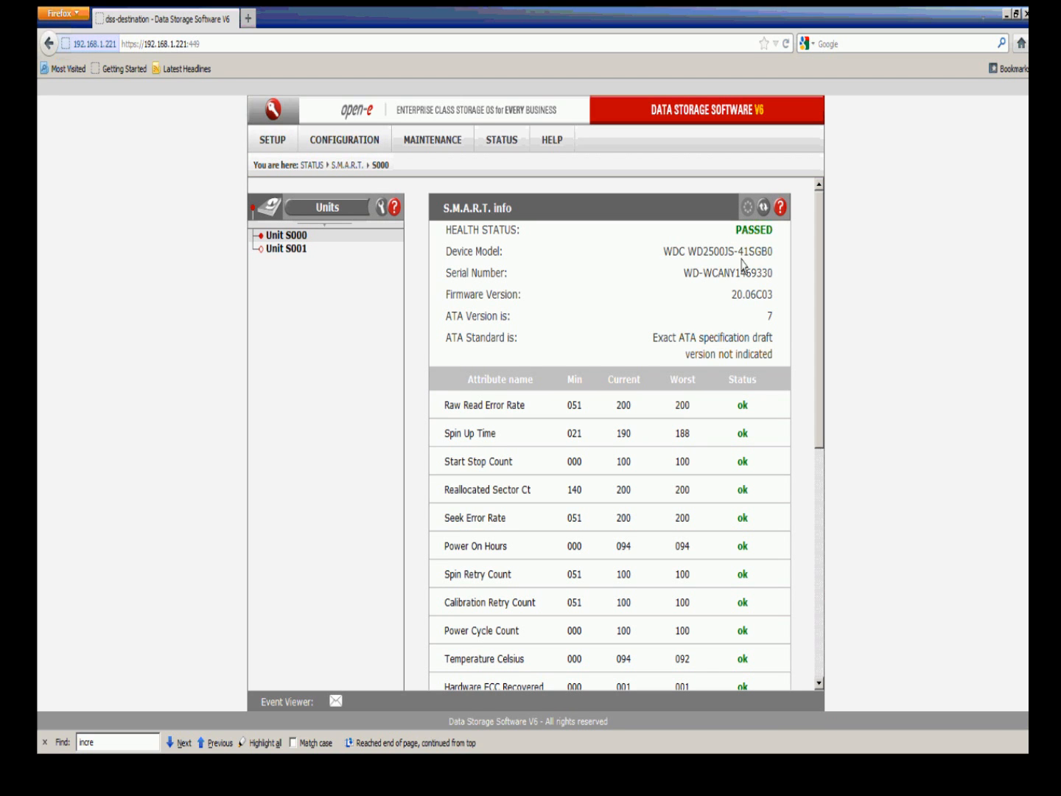
{"action": "mouse_move", "coordinate": [666, 265]}
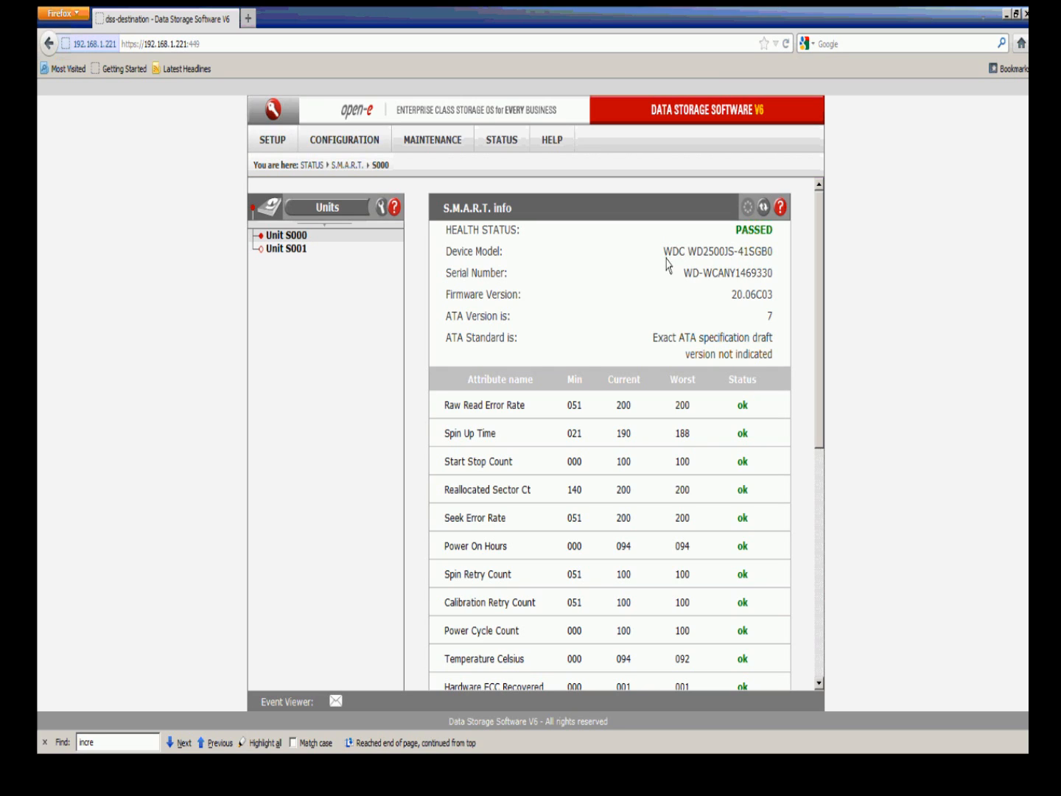
{"action": "double_click", "coordinate": [717, 251]}
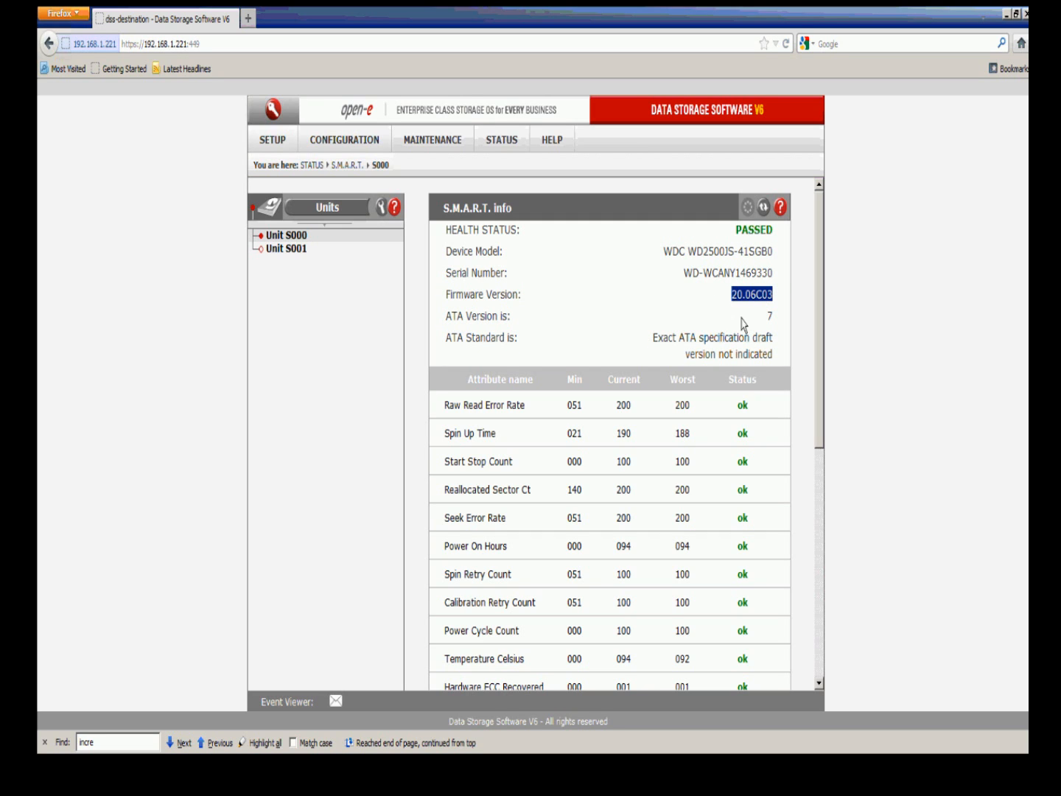
{"action": "mouse_move", "coordinate": [752, 340]}
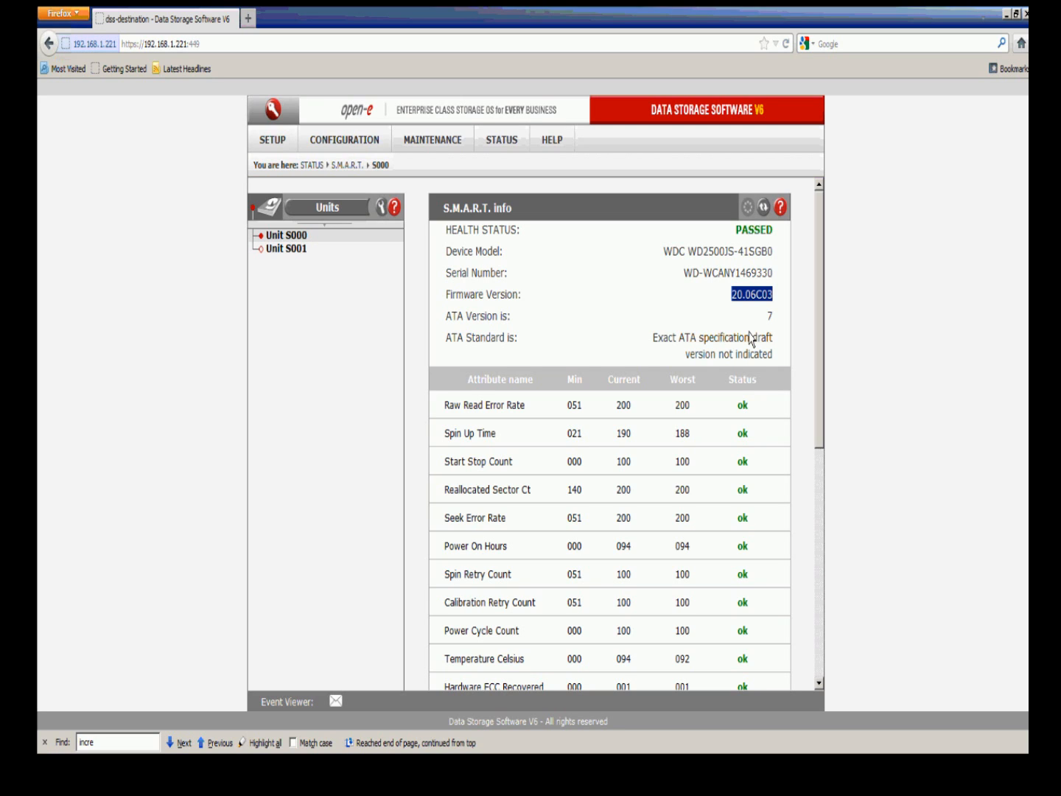
{"action": "mouse_move", "coordinate": [754, 339]}
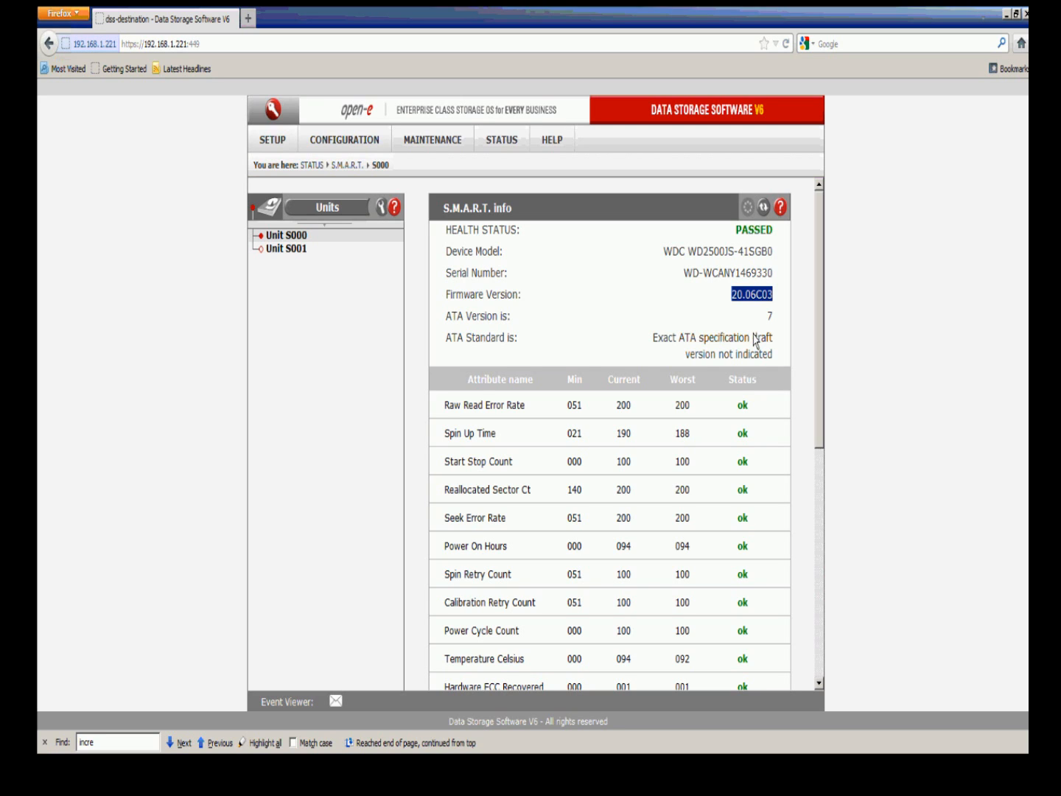
{"action": "mouse_move", "coordinate": [809, 356]}
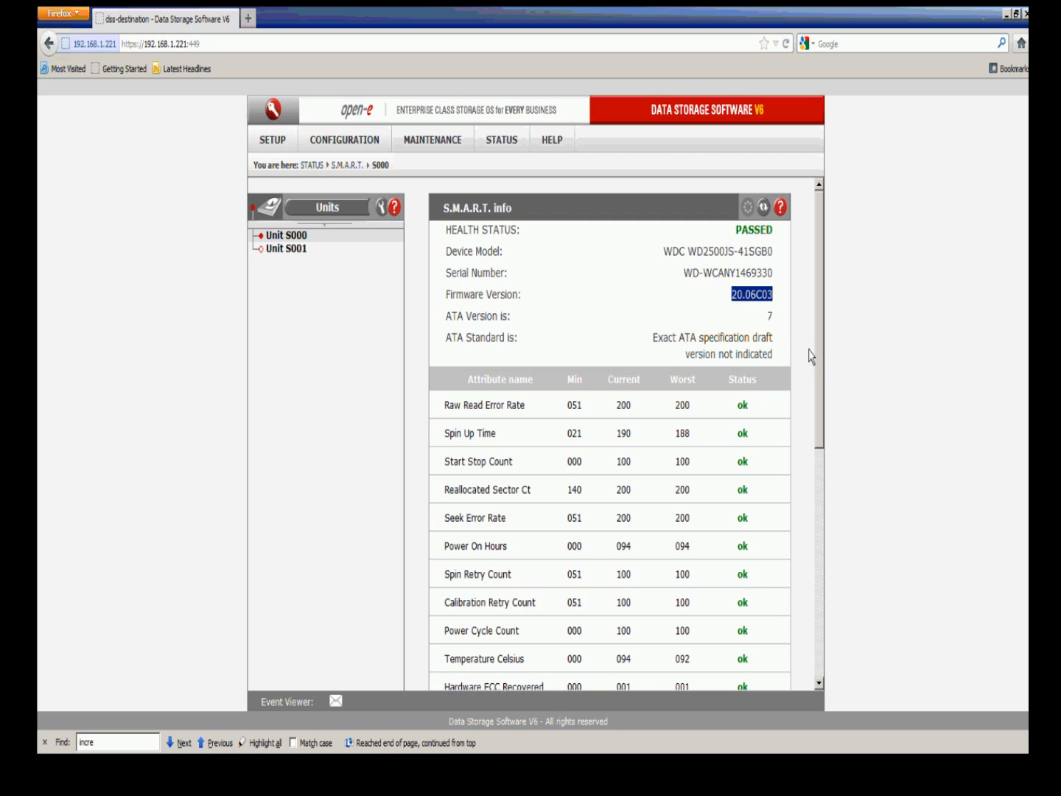
{"action": "mouse_move", "coordinate": [820, 347]}
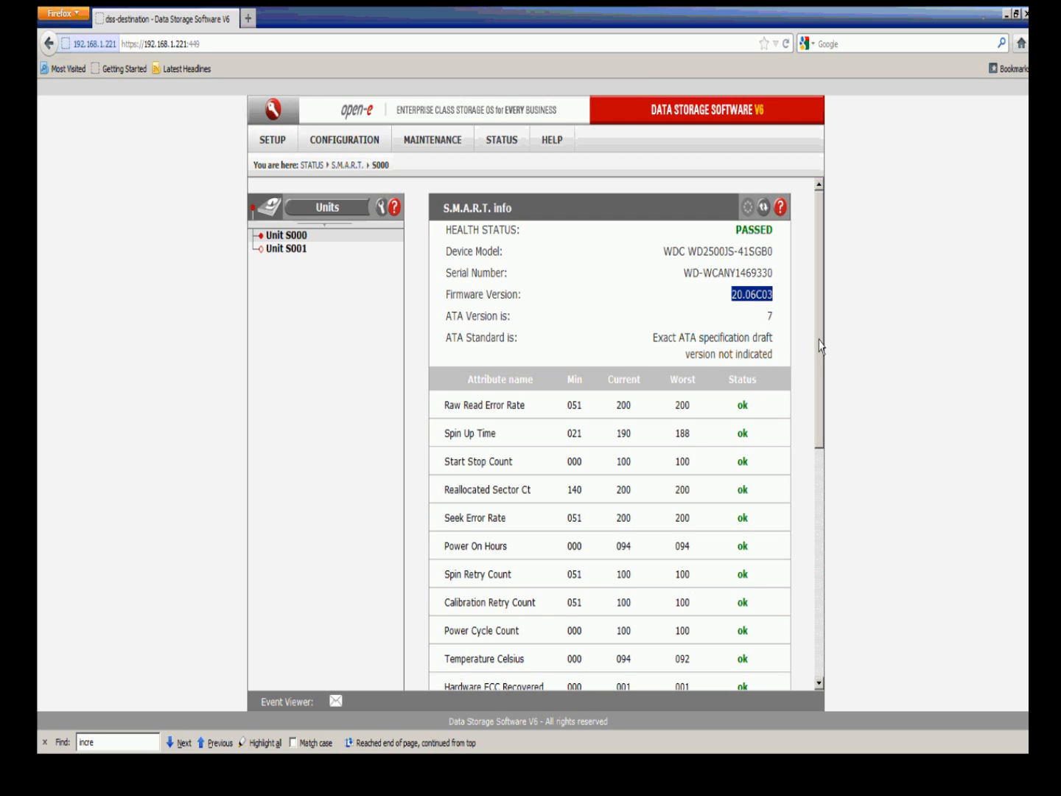
{"action": "scroll", "scroll_direction": "down", "scroll_amount": 3}
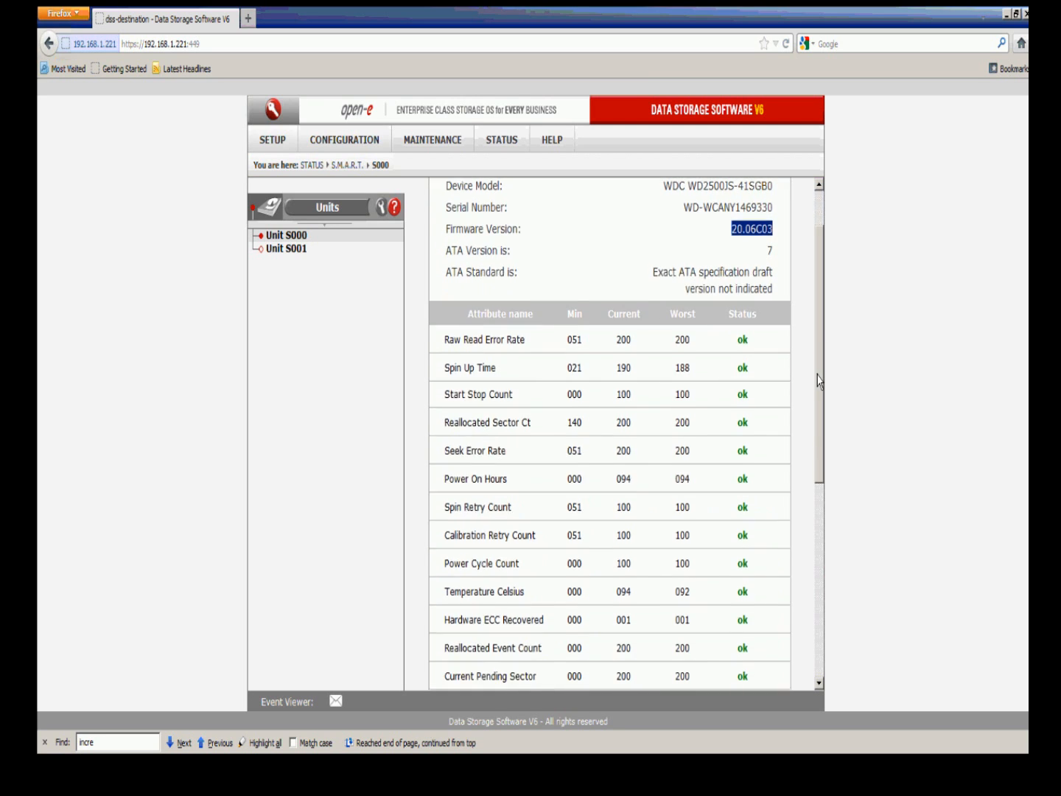
{"action": "scroll", "scroll_direction": "down", "scroll_amount": 3}
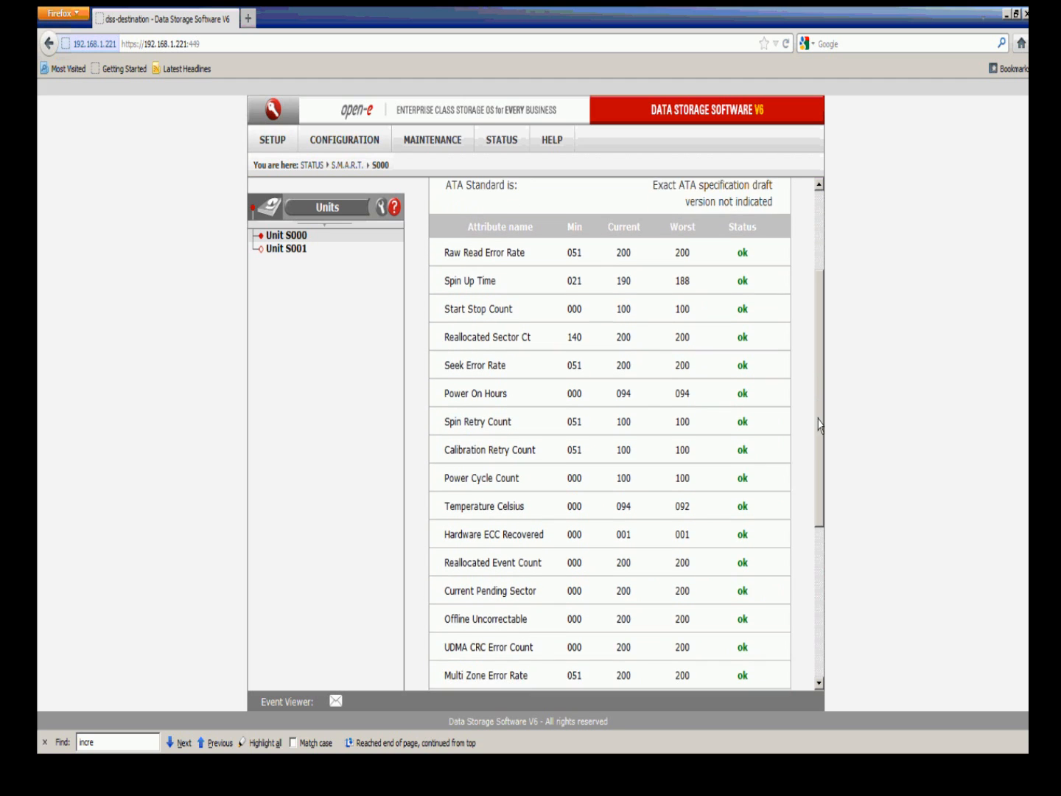
{"action": "scroll", "scroll_direction": "down", "scroll_amount": 3}
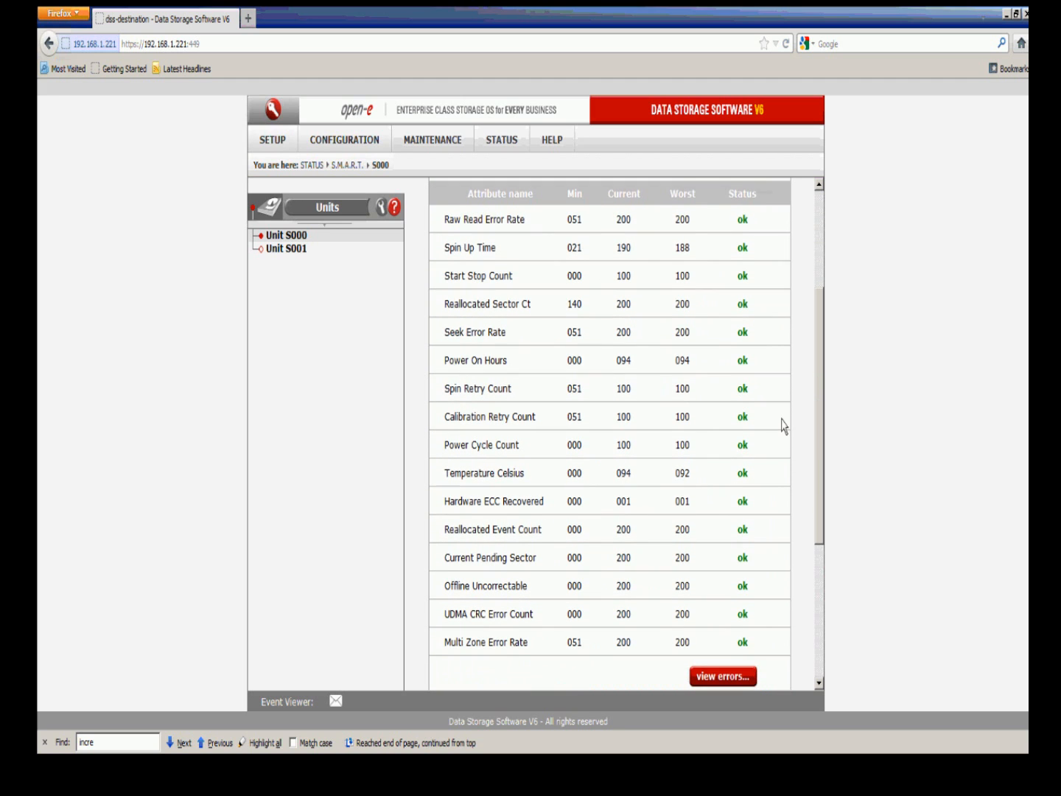
{"action": "mouse_move", "coordinate": [474, 256]}
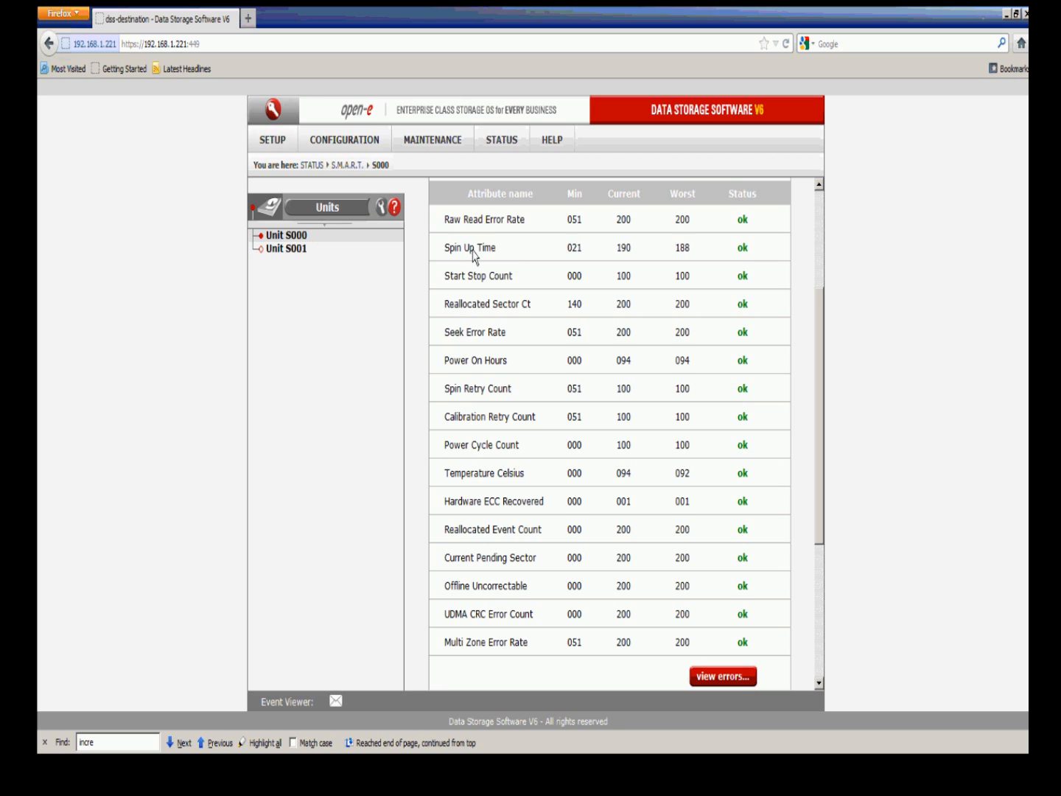
{"action": "mouse_move", "coordinate": [450, 238]}
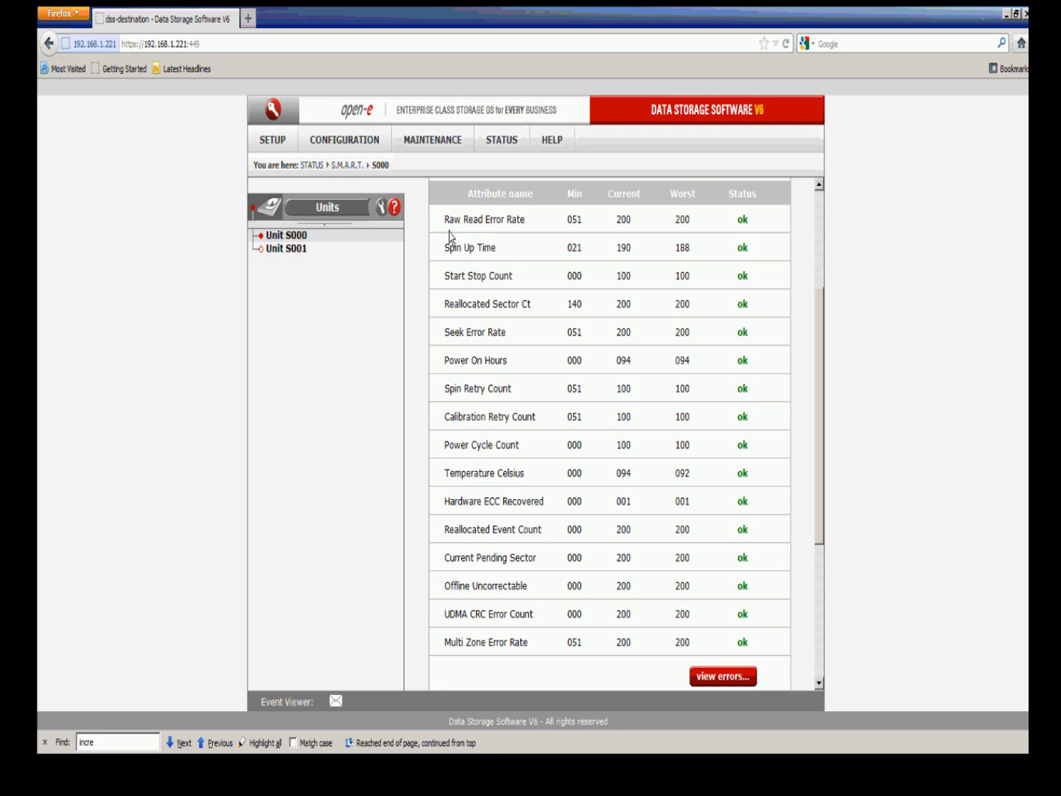
{"action": "mouse_move", "coordinate": [484, 287]}
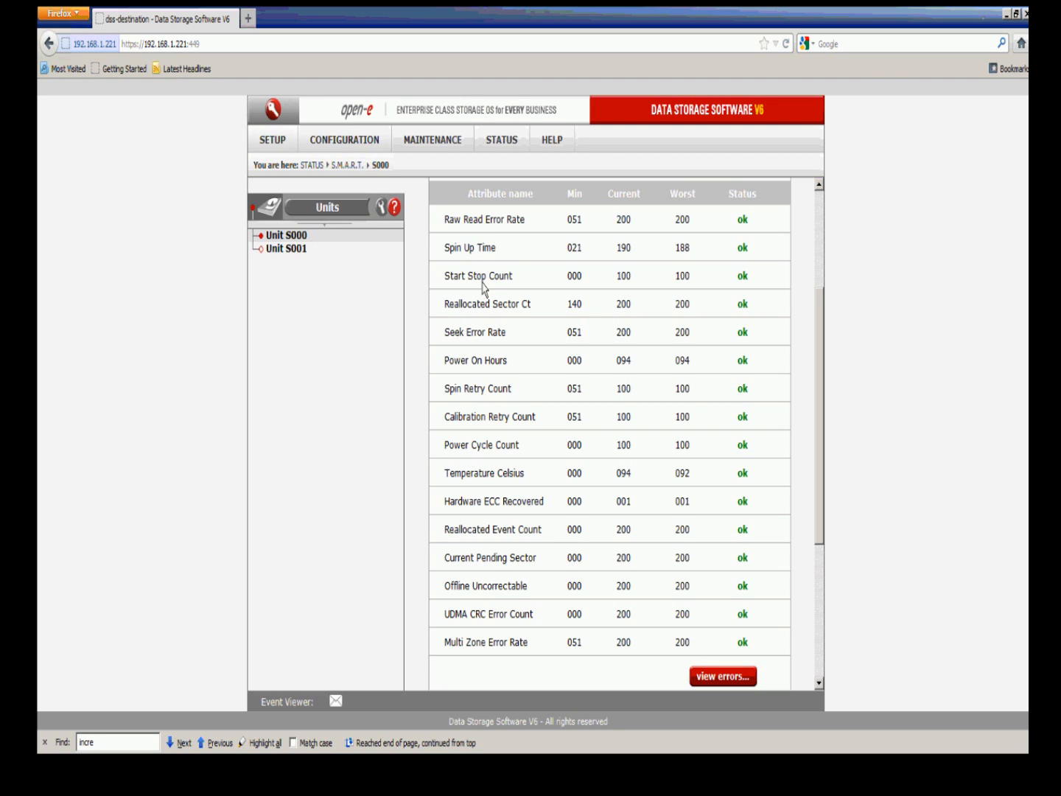
{"action": "mouse_move", "coordinate": [490, 329]}
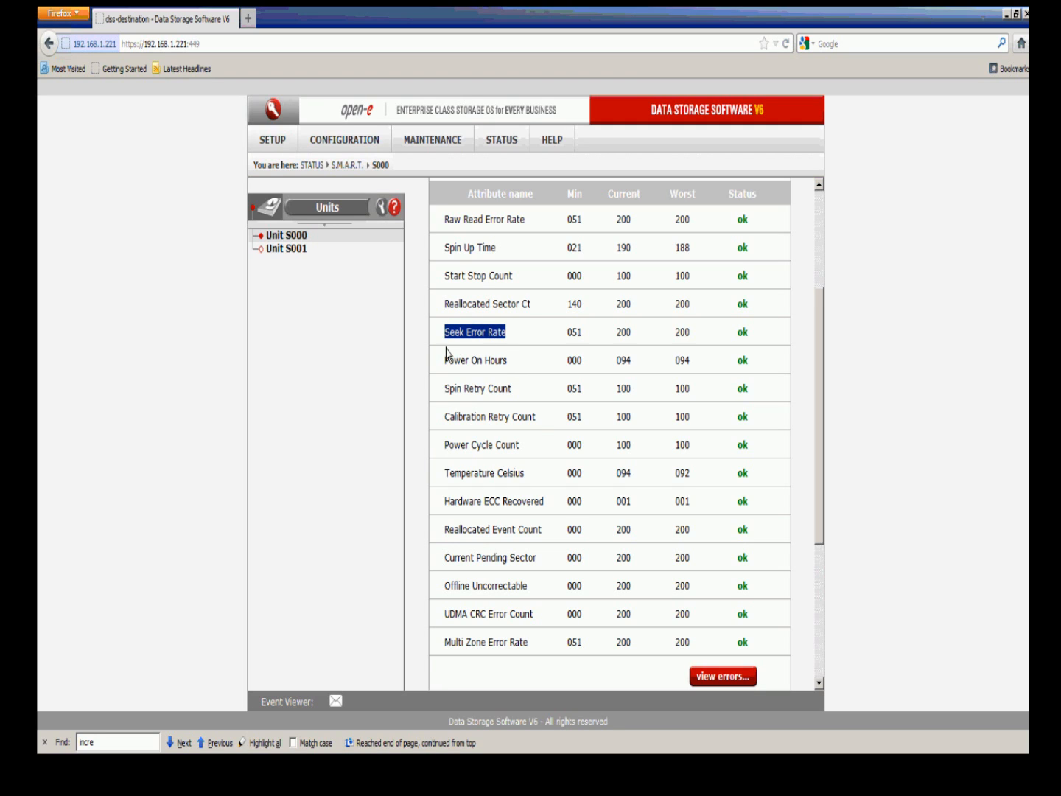
{"action": "mouse_move", "coordinate": [529, 463]}
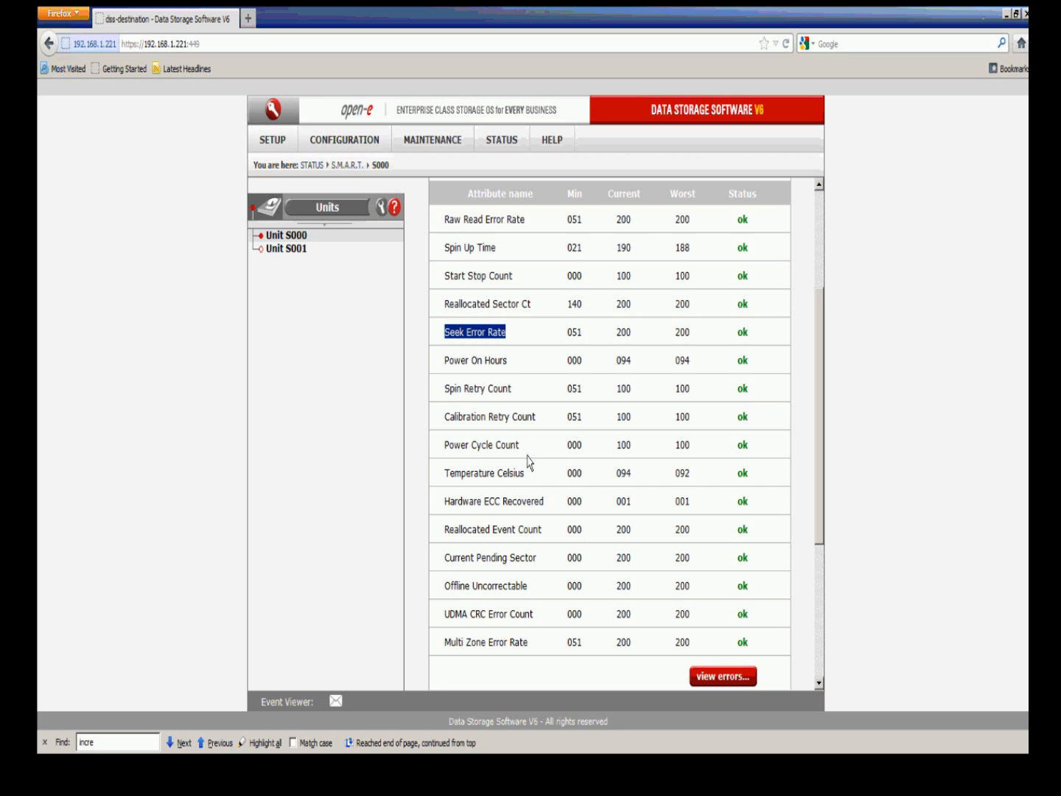
{"action": "mouse_move", "coordinate": [528, 488]}
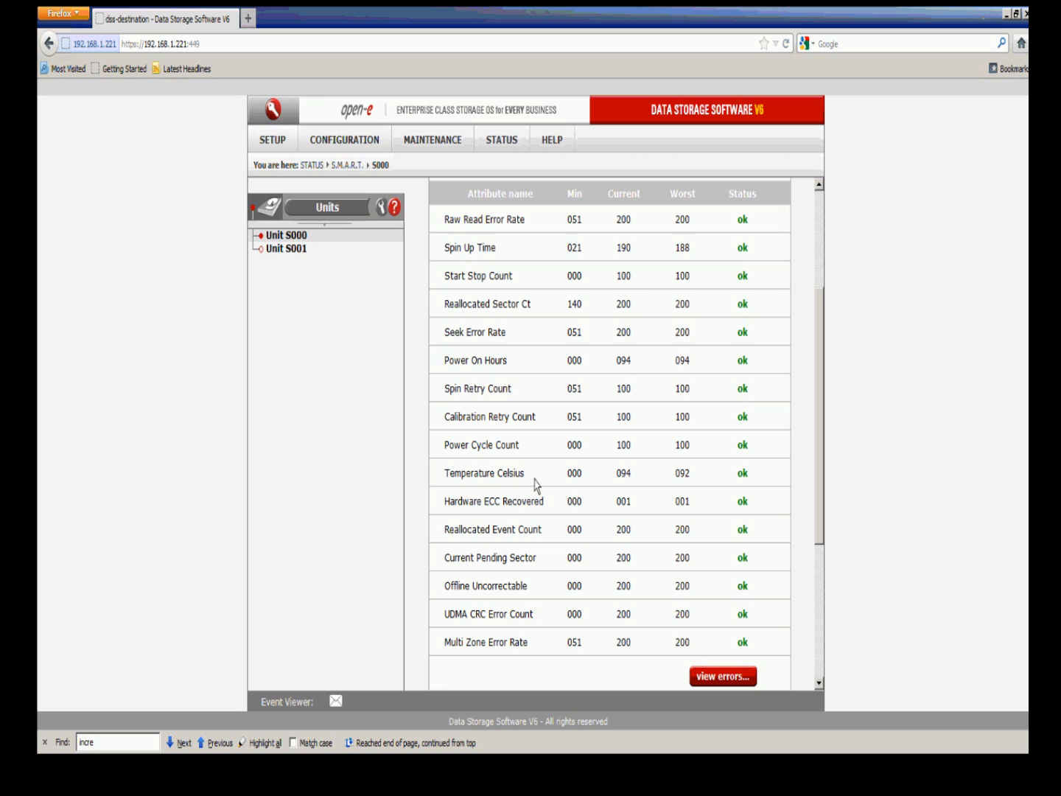
{"action": "mouse_move", "coordinate": [654, 516]}
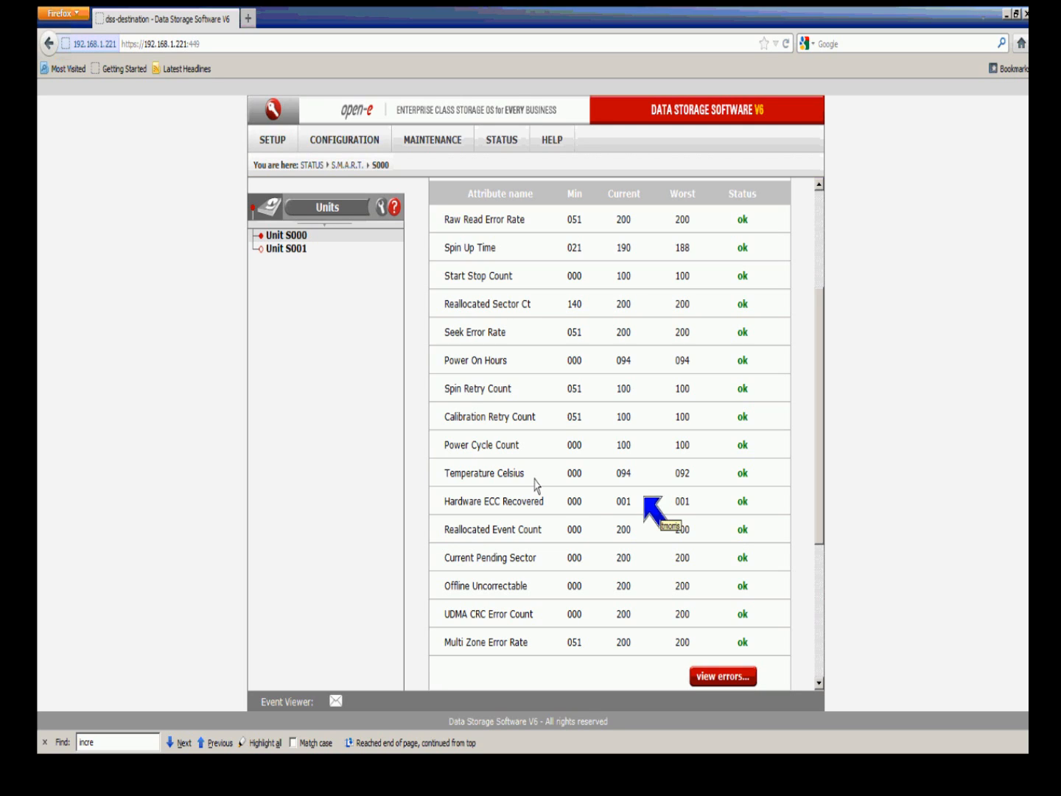
{"action": "mouse_move", "coordinate": [590, 508]}
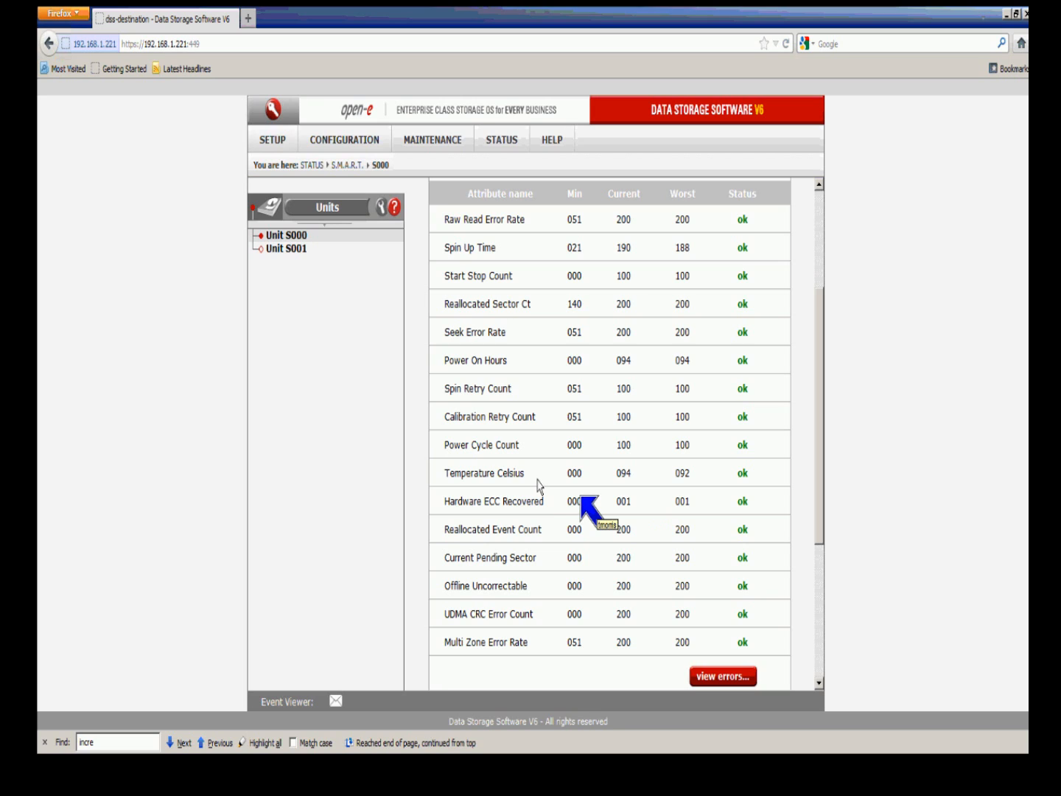
{"action": "mouse_move", "coordinate": [562, 514]}
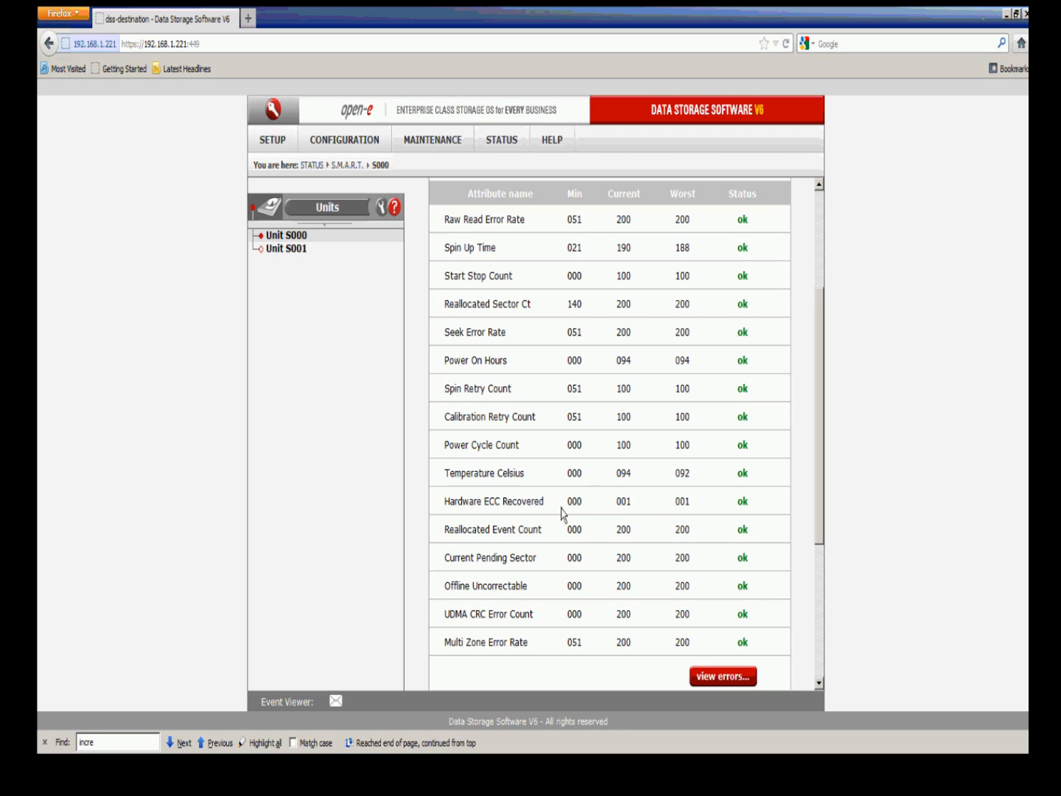
{"action": "mouse_move", "coordinate": [780, 493]}
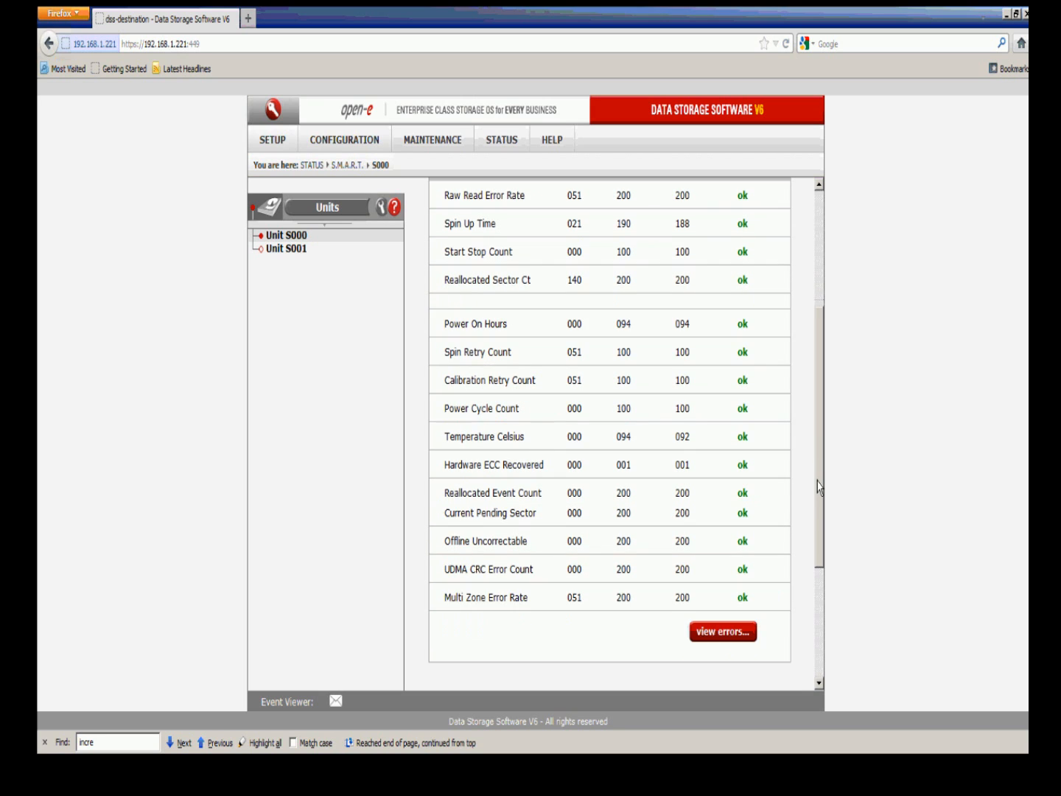
Step: Scroll past the attribute table to Unit S000's short/long S.M.A.R.T. test panel
{"action": "scroll", "scroll_direction": "down", "scroll_amount": 3}
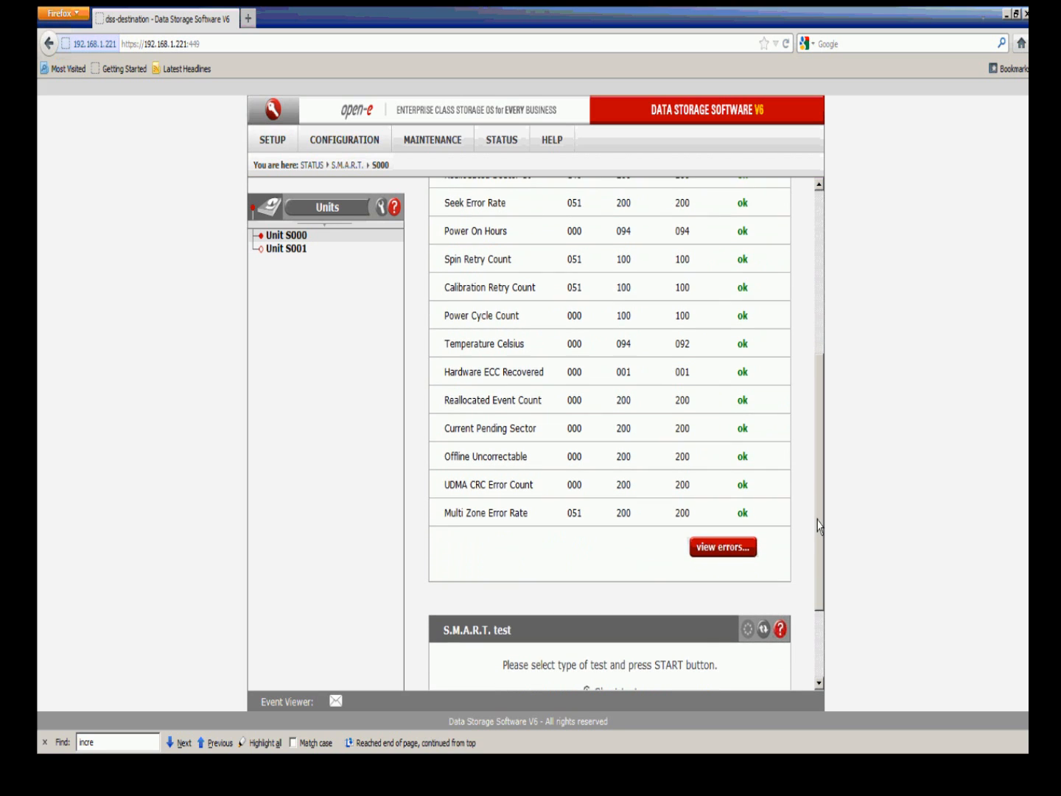
{"action": "scroll", "scroll_direction": "down", "scroll_amount": 3}
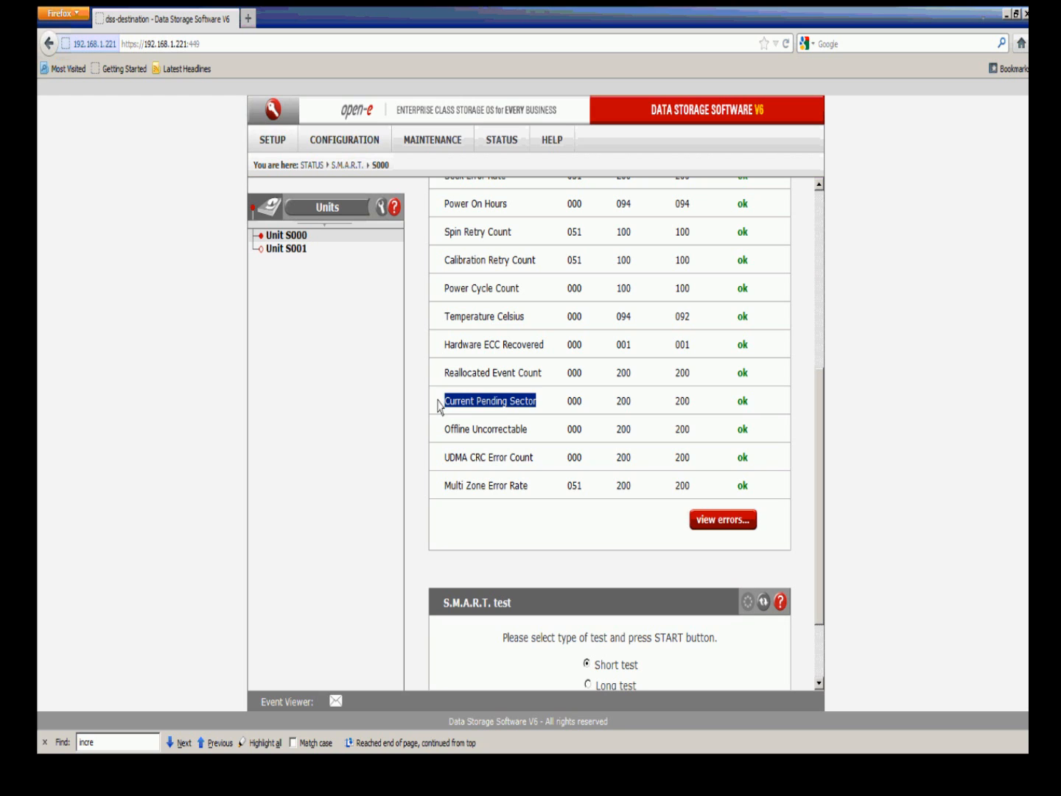
{"action": "left_click", "coordinate": [179, 742]}
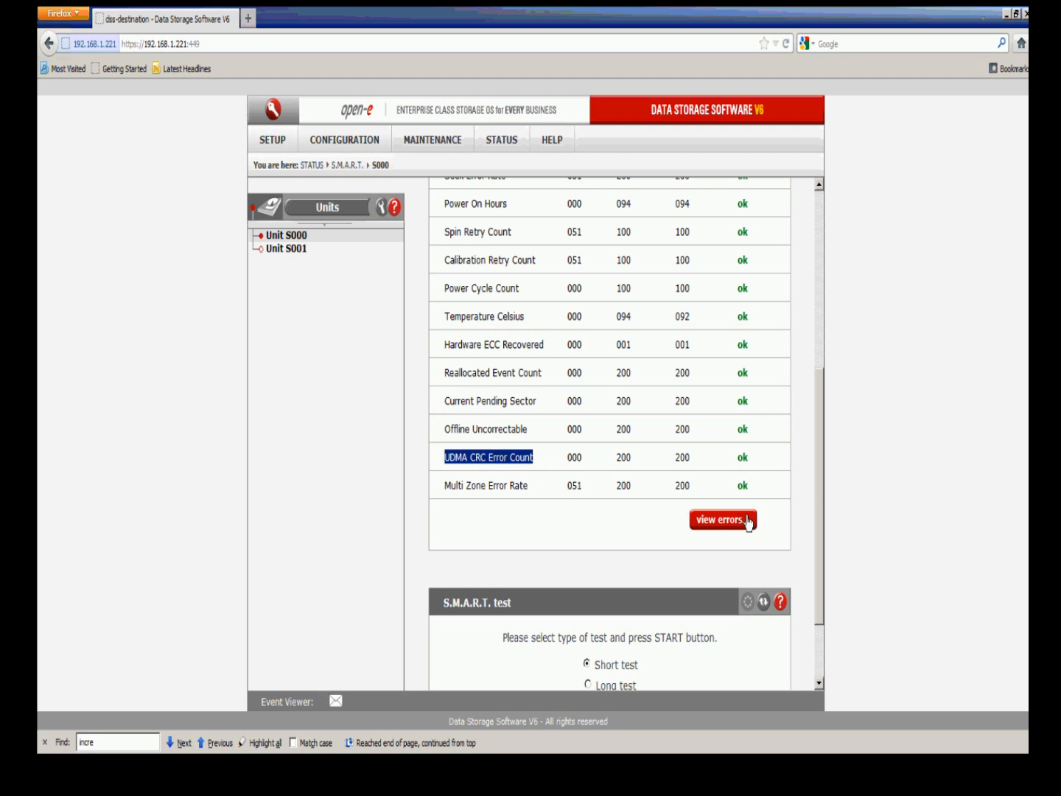
{"action": "scroll", "scroll_direction": "up", "scroll_amount": 3}
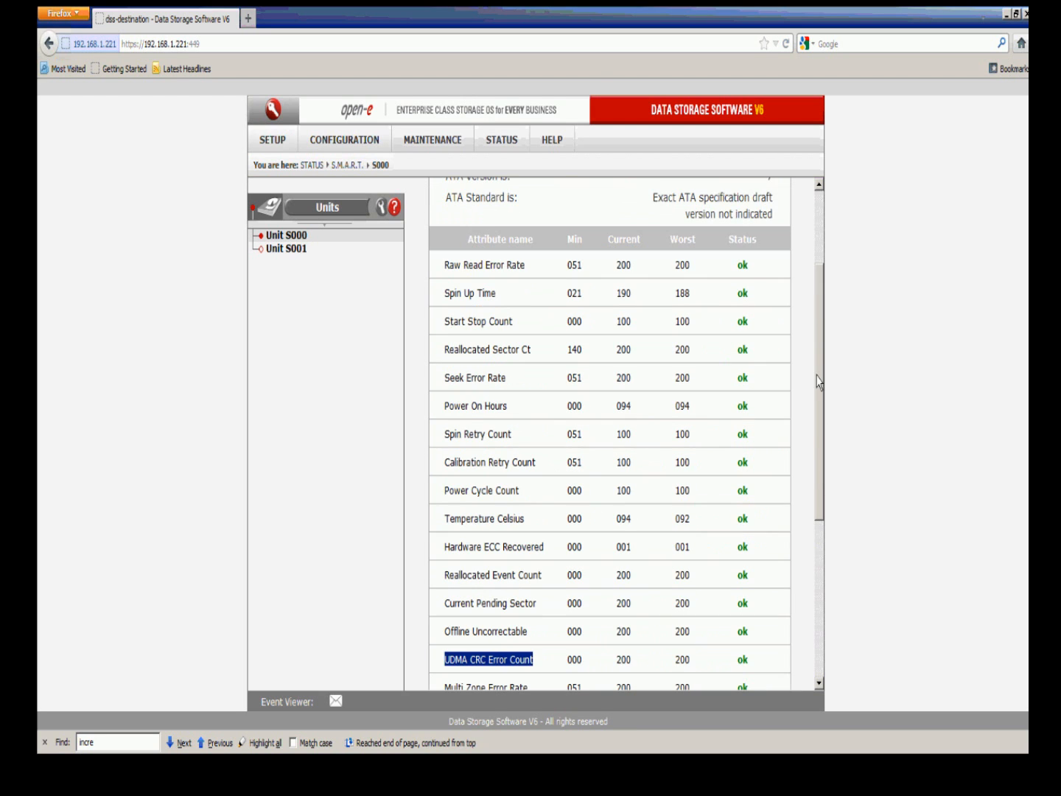
{"action": "scroll", "scroll_direction": "down", "scroll_amount": 3}
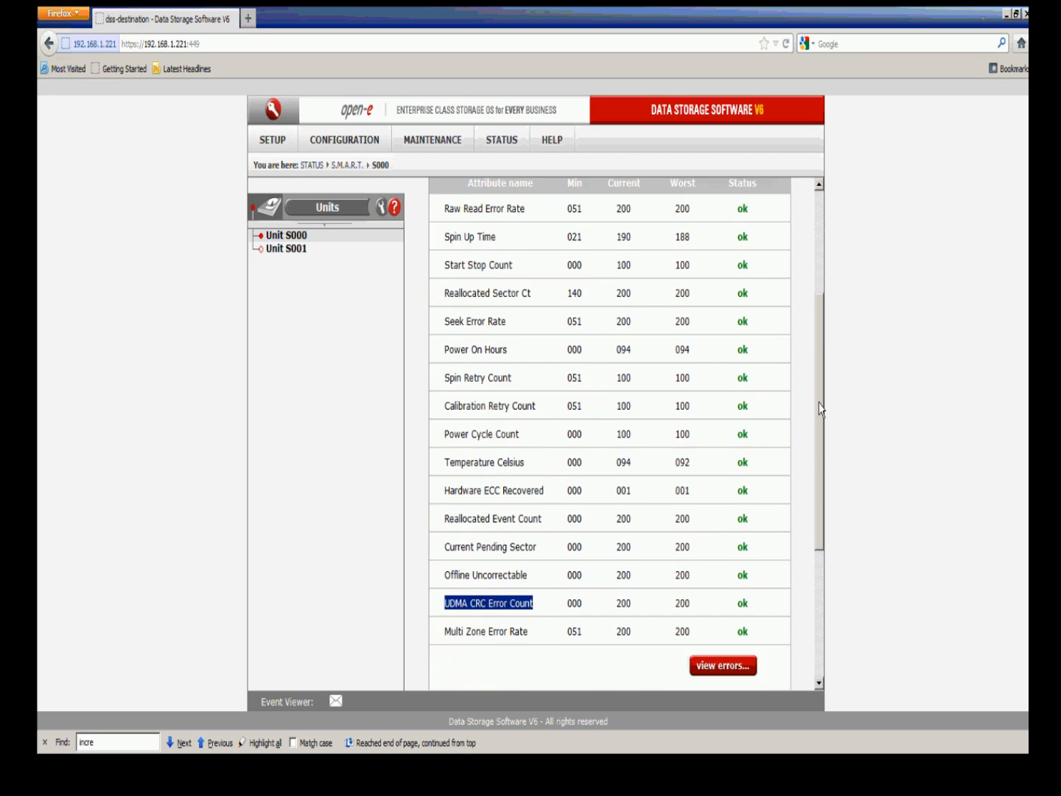
{"action": "scroll", "scroll_direction": "down", "scroll_amount": 3}
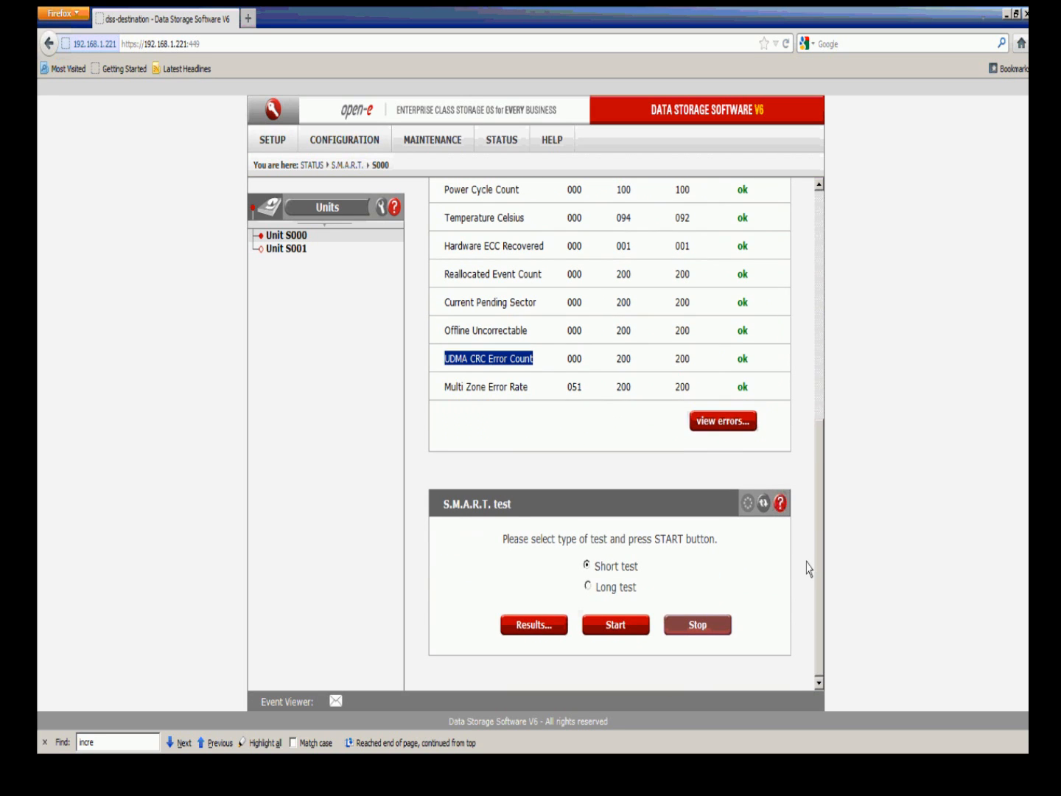
{"action": "mouse_move", "coordinate": [800, 579]}
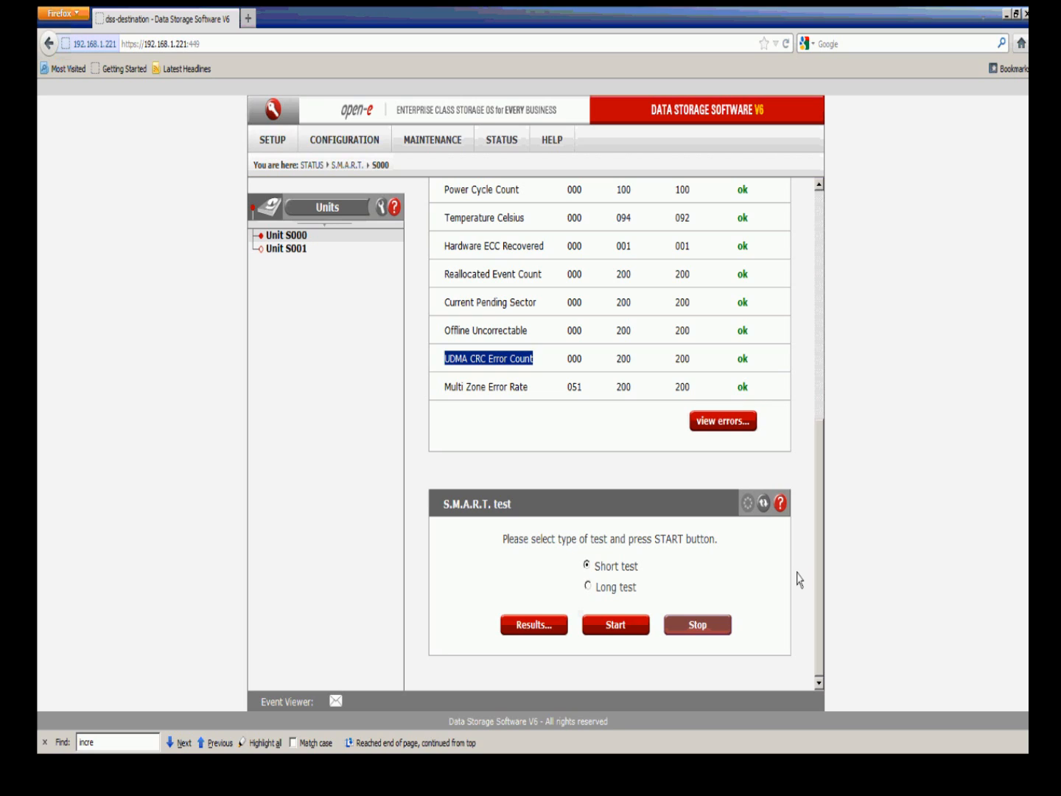
{"action": "mouse_move", "coordinate": [701, 568]}
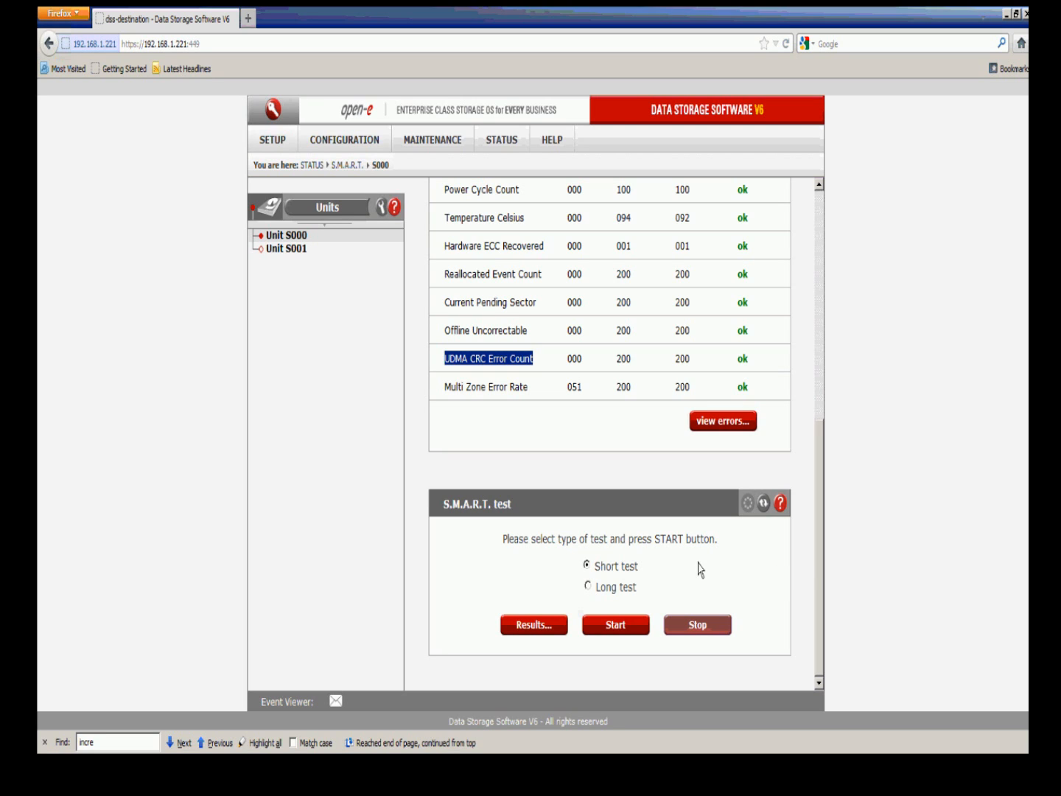
{"action": "mouse_move", "coordinate": [641, 599]}
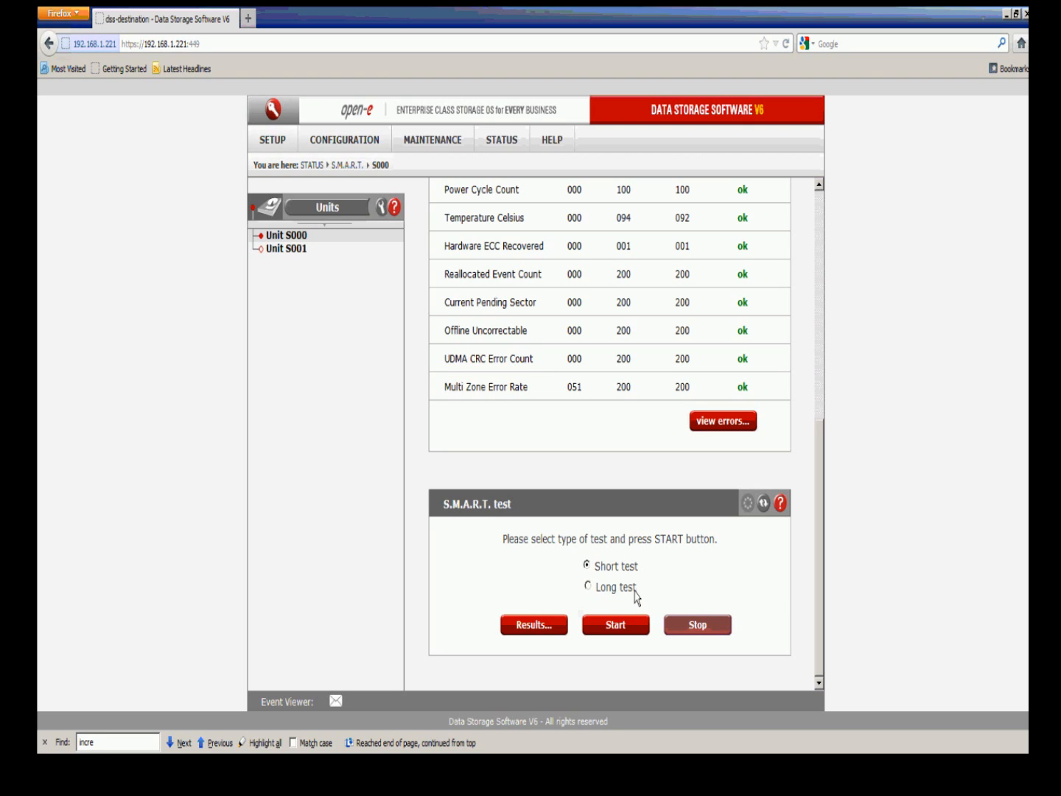
{"action": "mouse_move", "coordinate": [655, 594]}
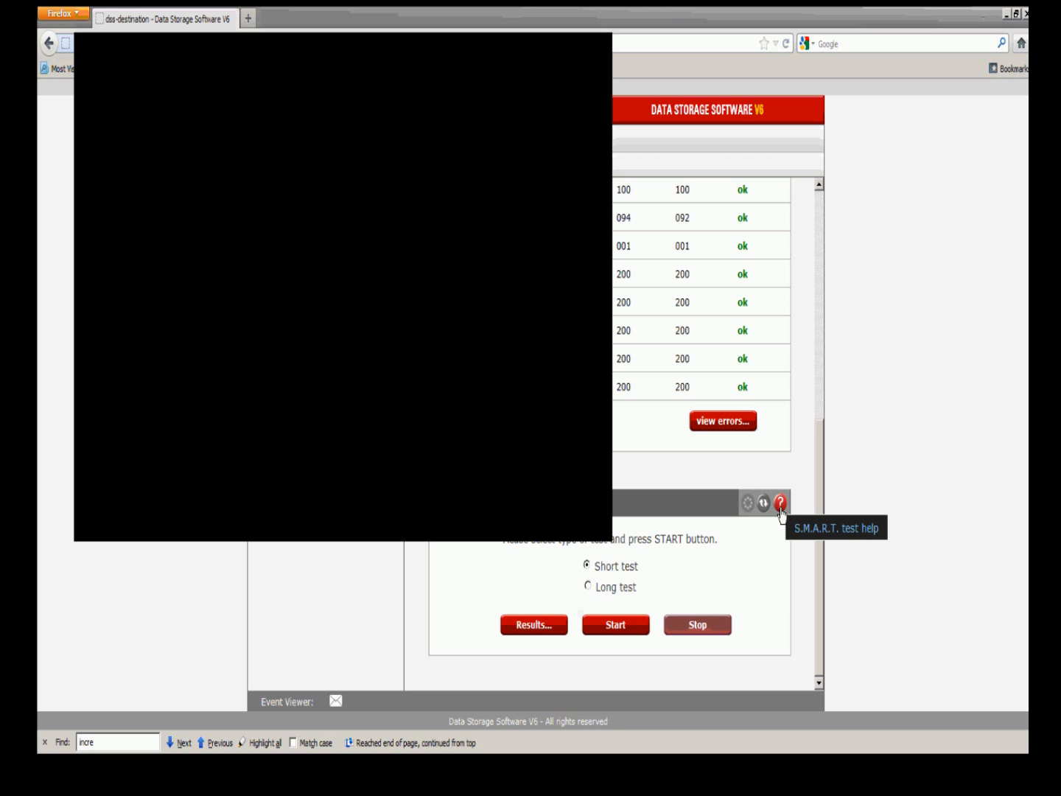
{"action": "mouse_move", "coordinate": [490, 256]}
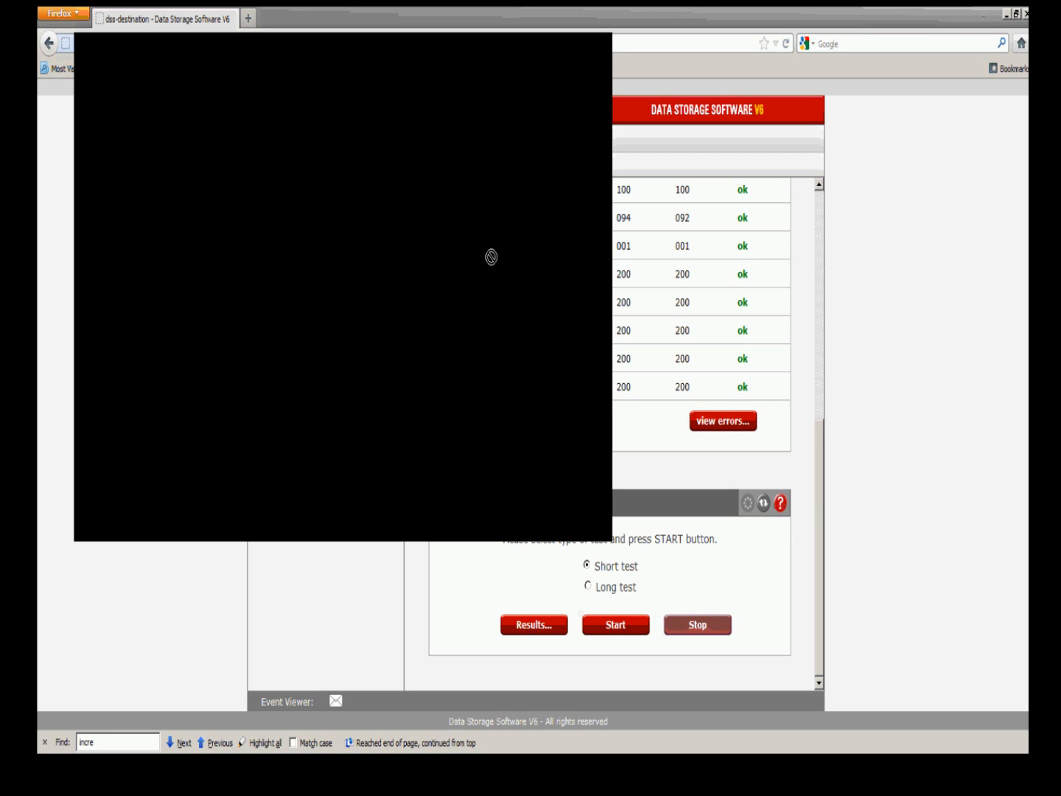
{"action": "mouse_move", "coordinate": [602, 41]}
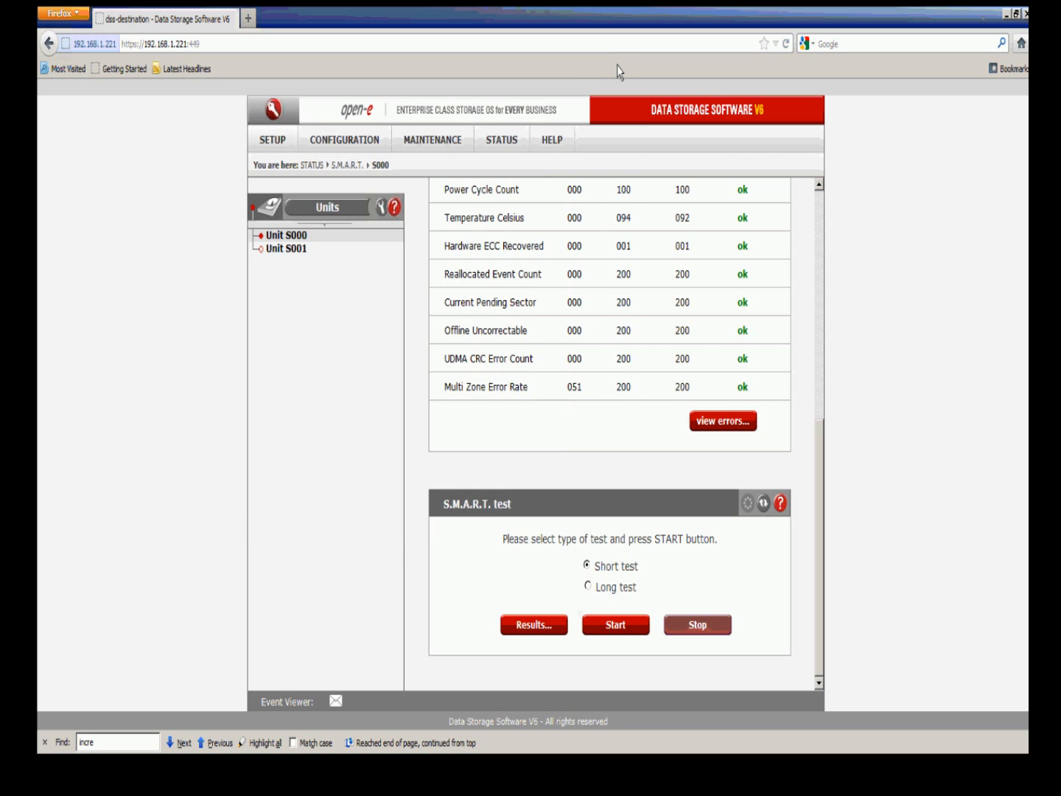
Step: Scroll up to the S.M.A.R.T. info panel and close the Help window
{"action": "scroll", "scroll_direction": "up", "scroll_amount": 3}
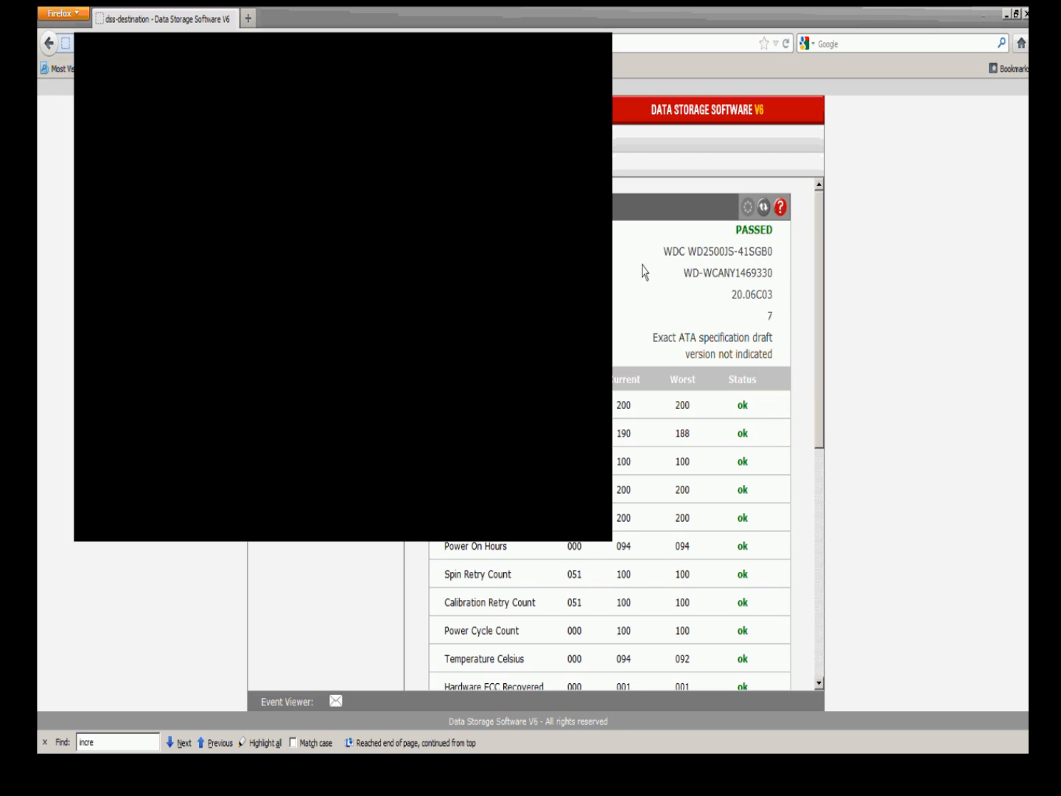
{"action": "mouse_move", "coordinate": [404, 323]}
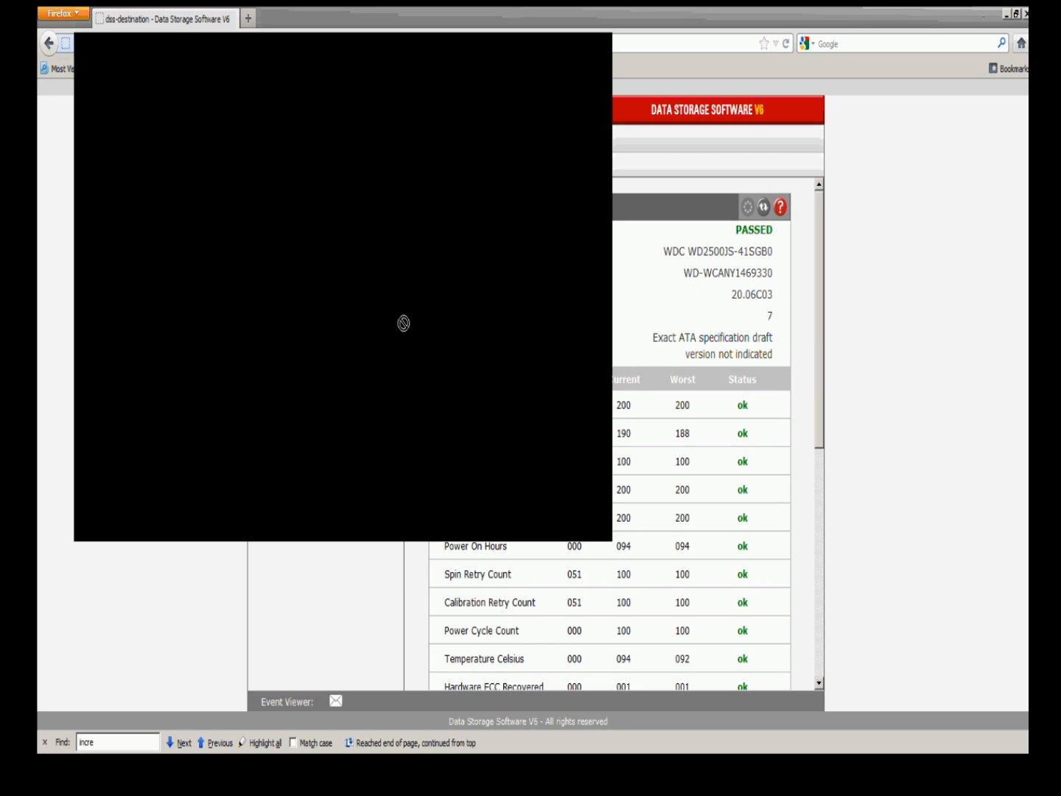
{"action": "mouse_move", "coordinate": [472, 288]}
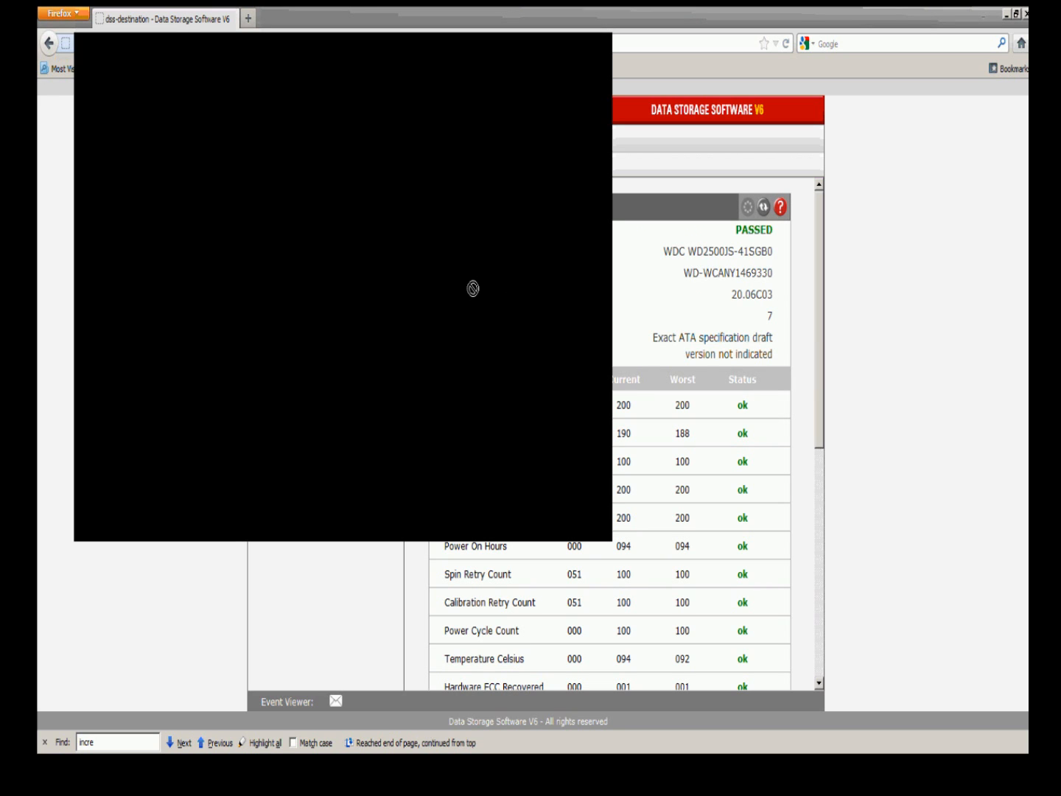
{"action": "mouse_move", "coordinate": [542, 302]}
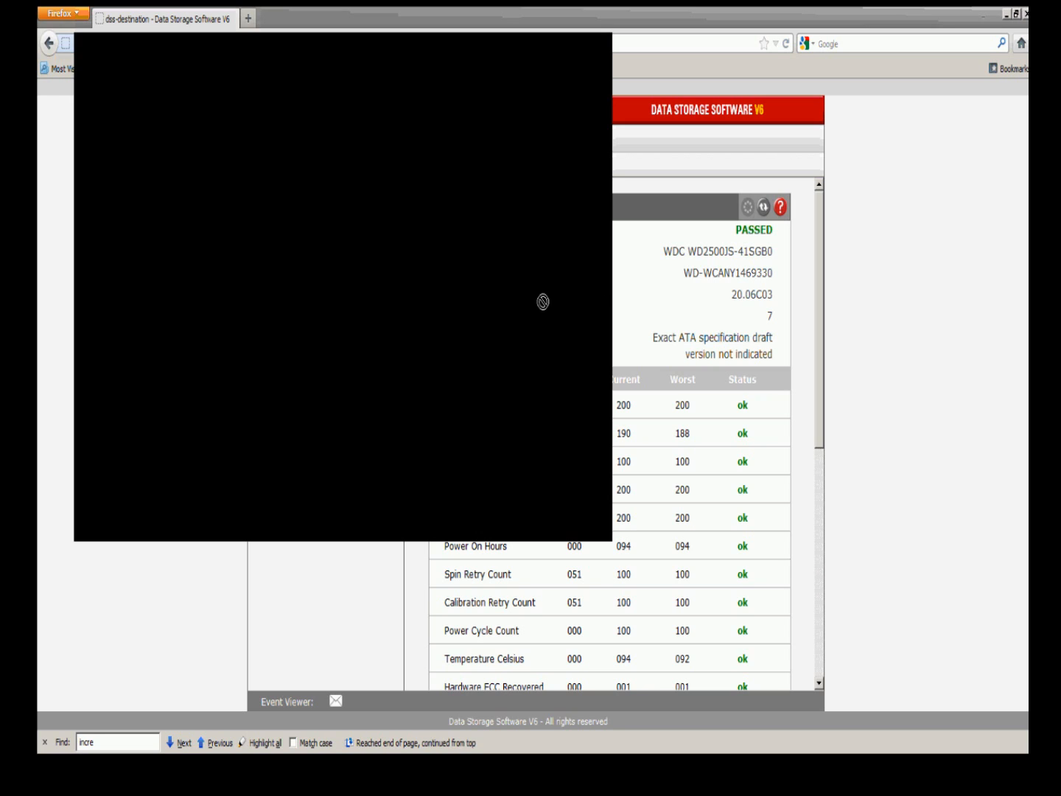
{"action": "mouse_move", "coordinate": [283, 346]}
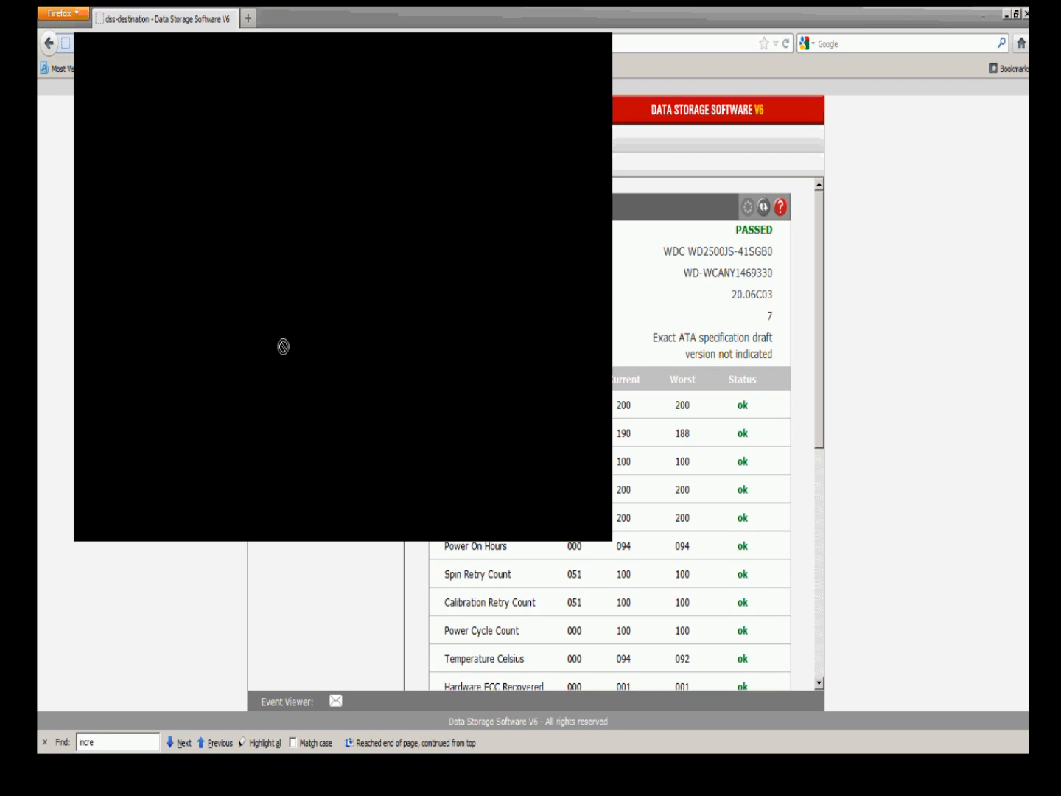
{"action": "mouse_move", "coordinate": [352, 336]}
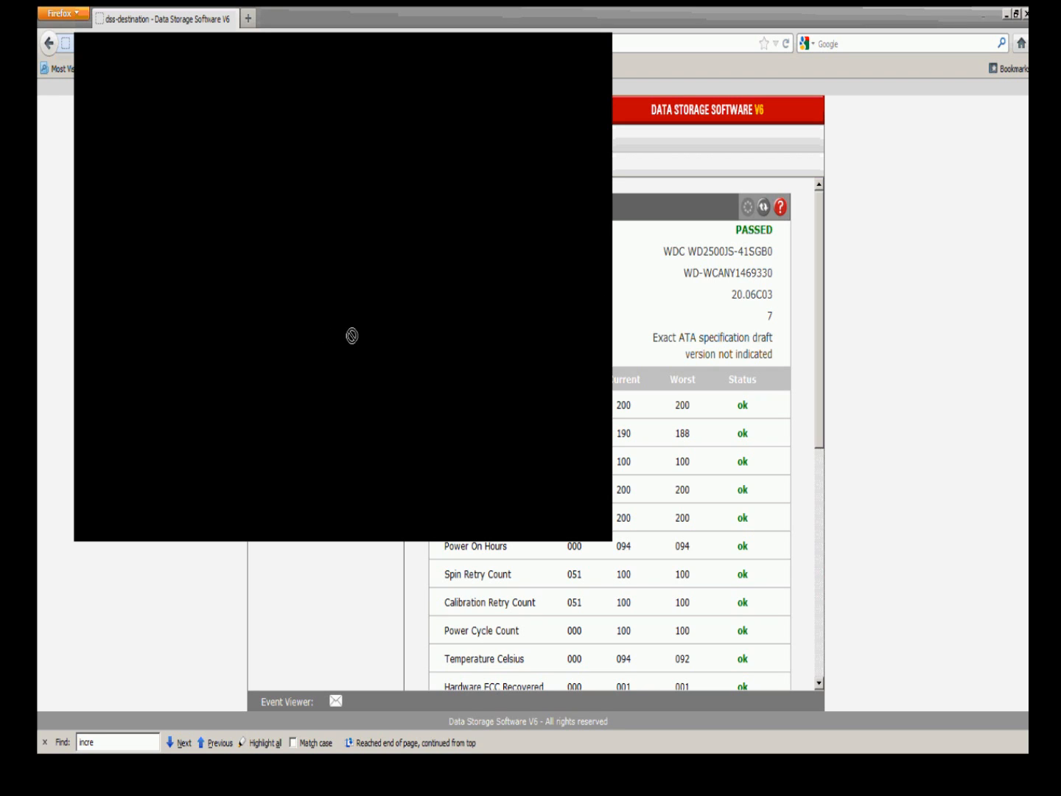
{"action": "mouse_move", "coordinate": [371, 354]}
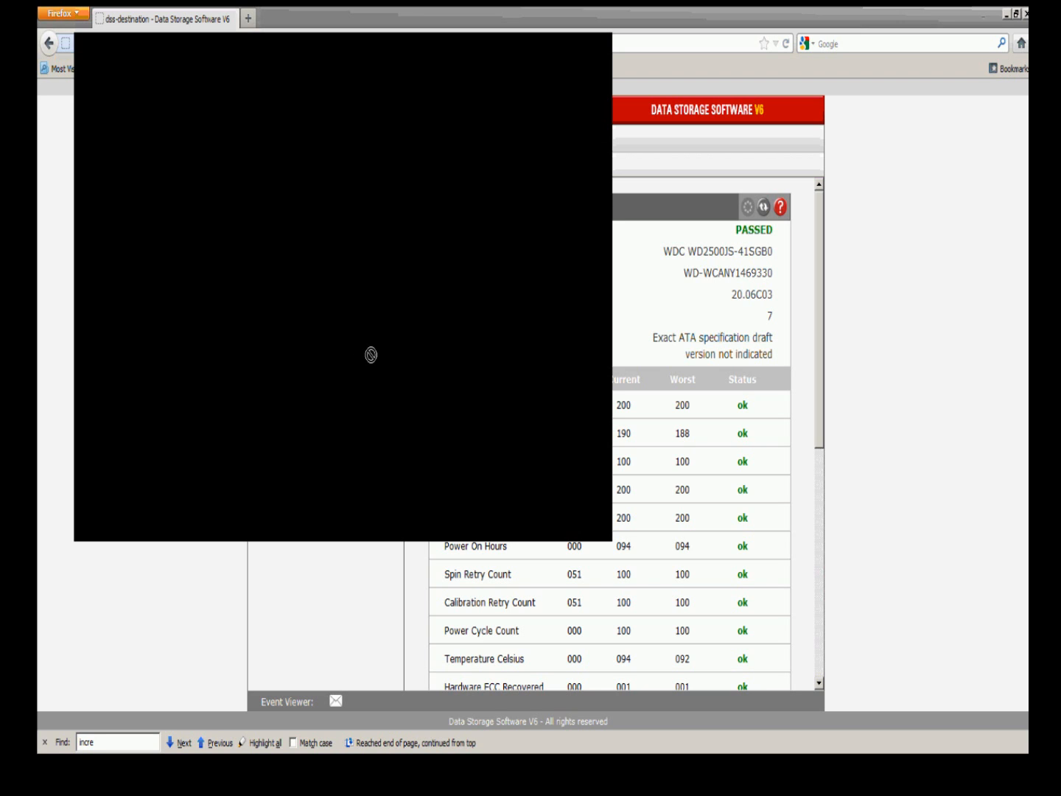
{"action": "mouse_move", "coordinate": [604, 39]}
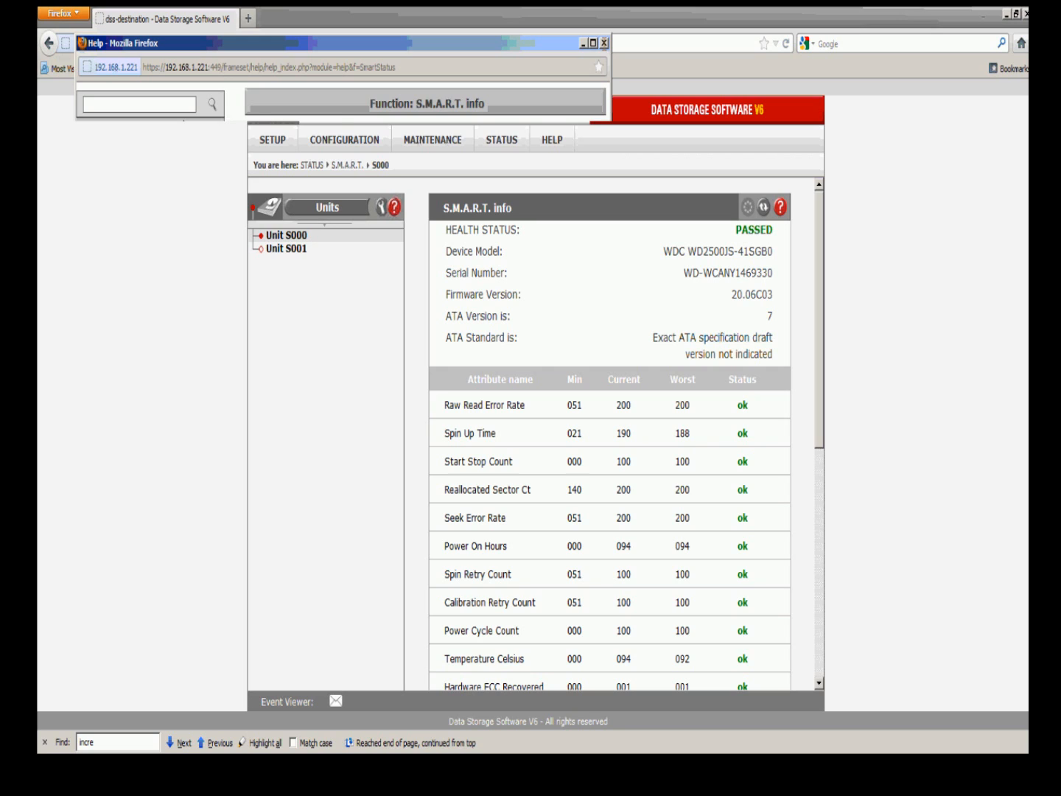
{"action": "left_click", "coordinate": [604, 43]}
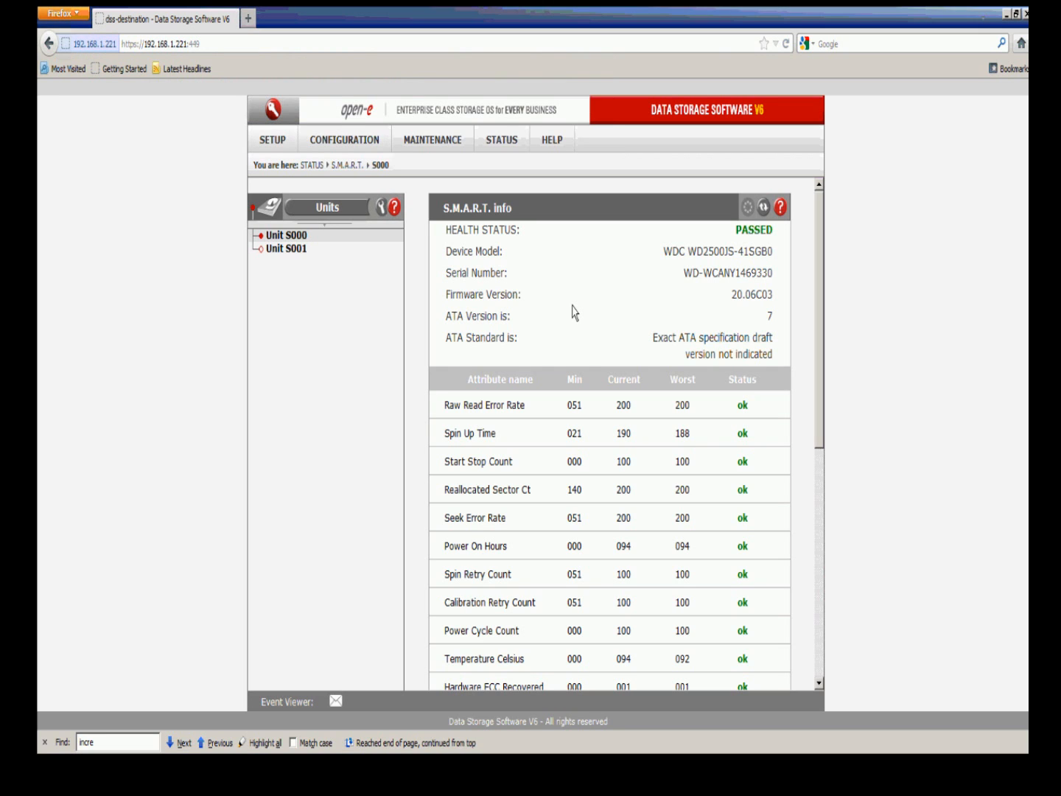
{"action": "mouse_move", "coordinate": [718, 296]}
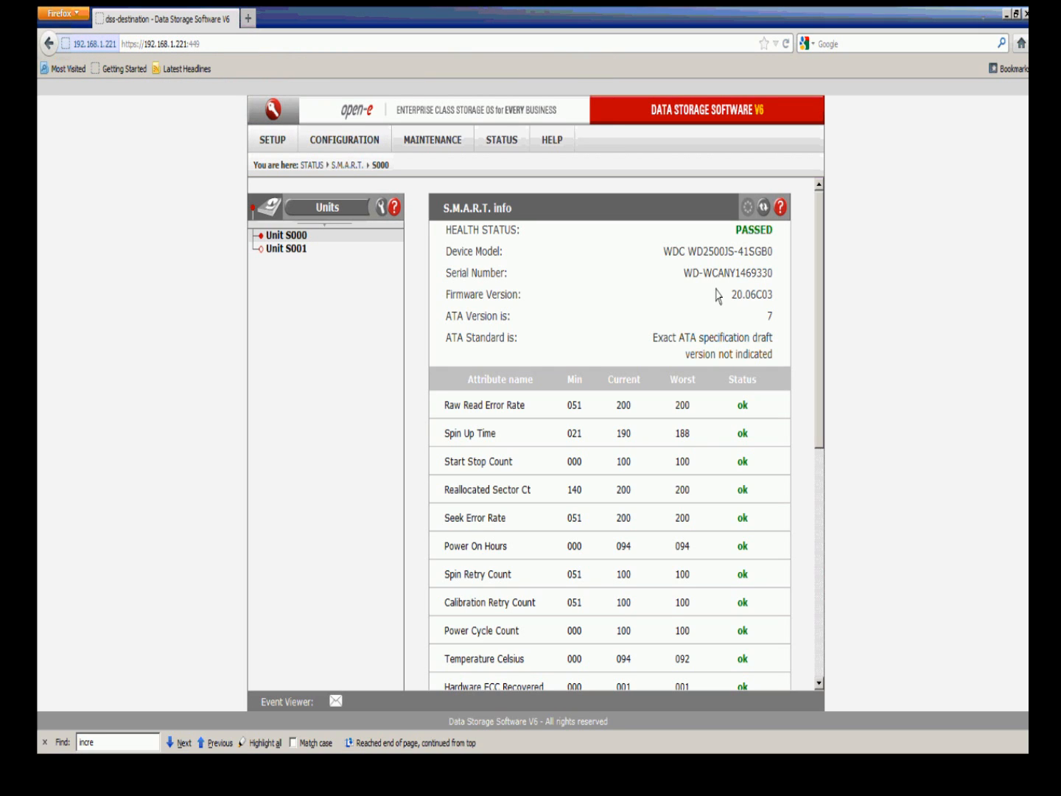
{"action": "mouse_move", "coordinate": [825, 274]}
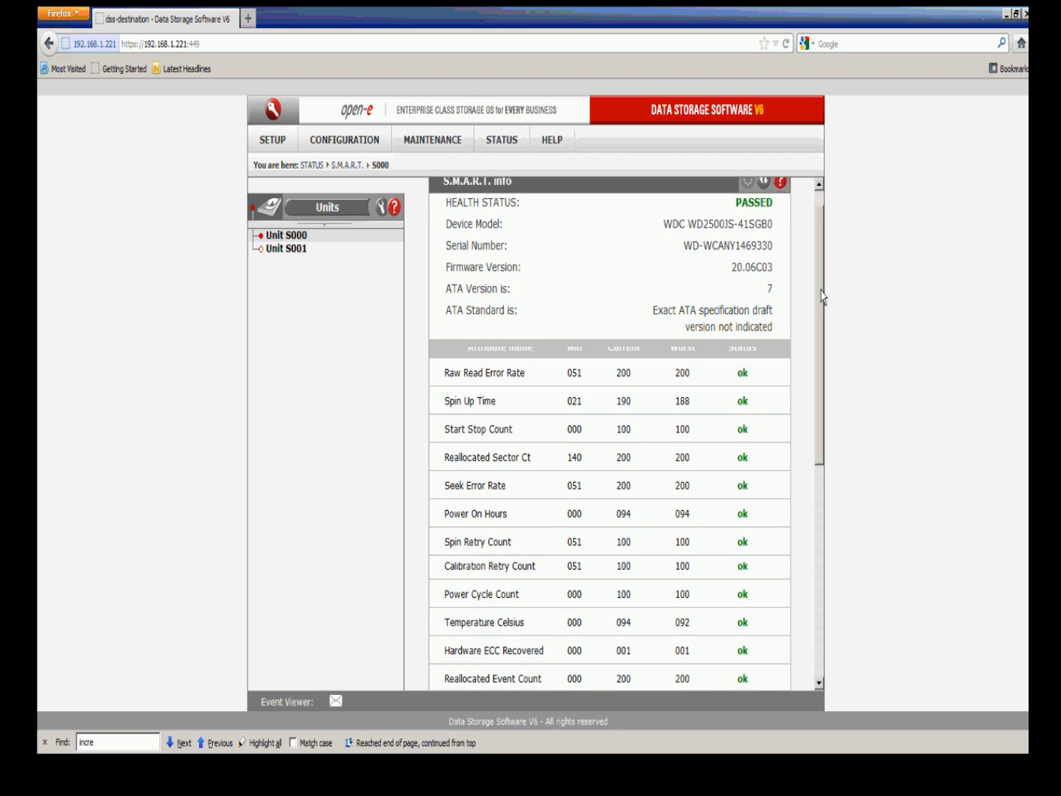
{"action": "scroll", "scroll_direction": "up", "scroll_amount": 3}
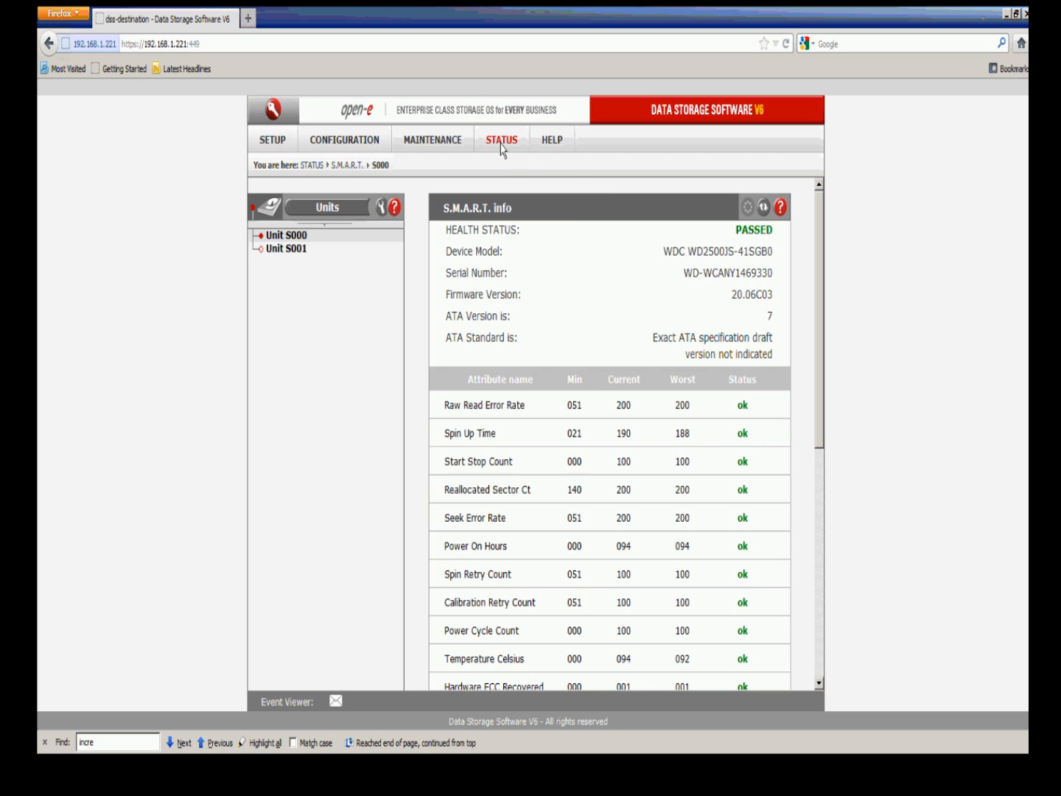
Step: Reload the S.M.A.R.T. page, scroll its attribute table, and open a new Firefox tab
{"action": "left_click", "coordinate": [501, 139]}
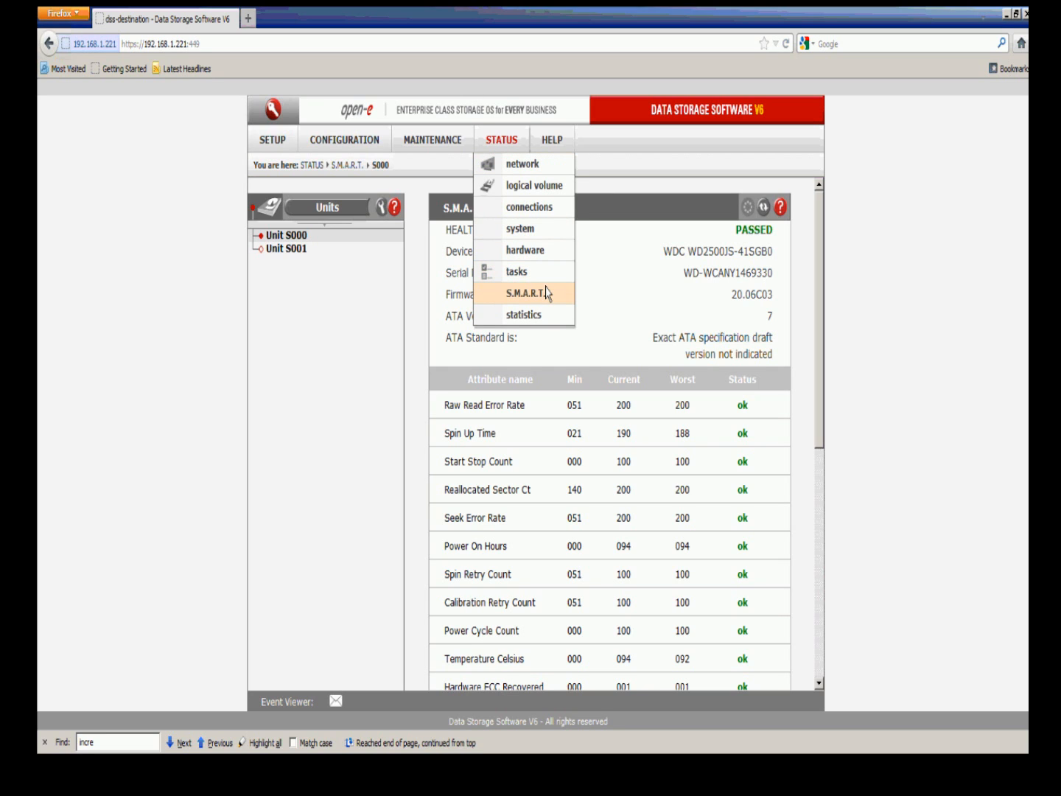
{"action": "mouse_move", "coordinate": [552, 296]}
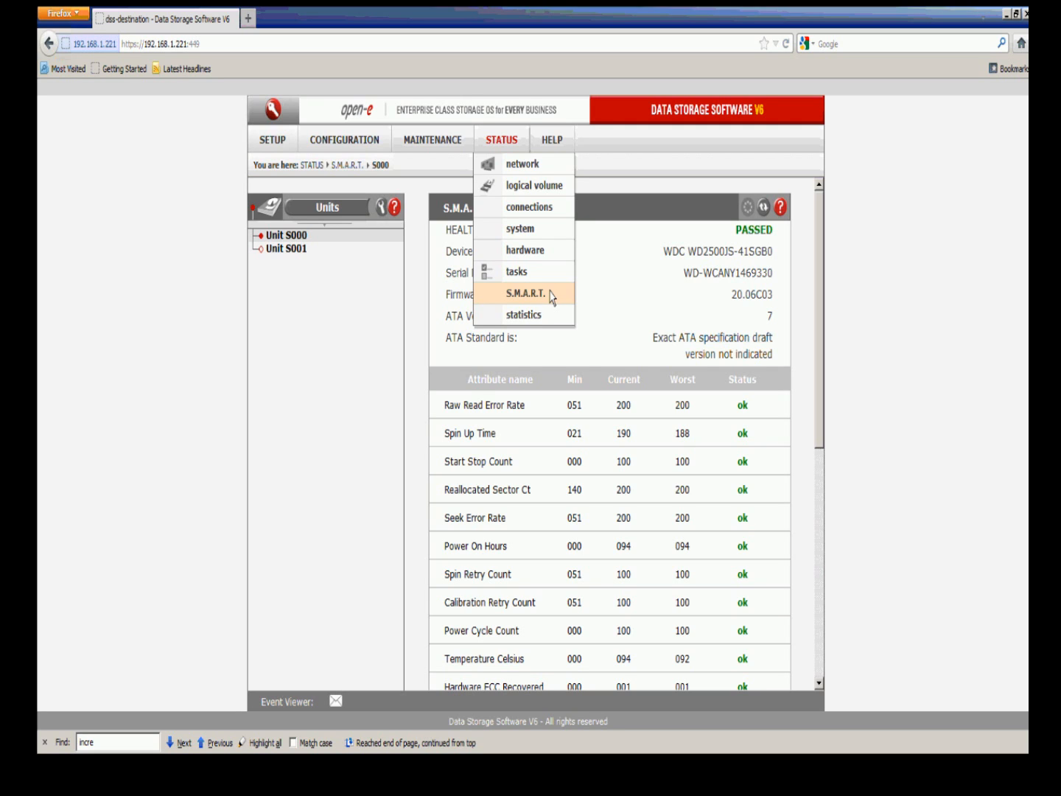
{"action": "left_click", "coordinate": [524, 293]}
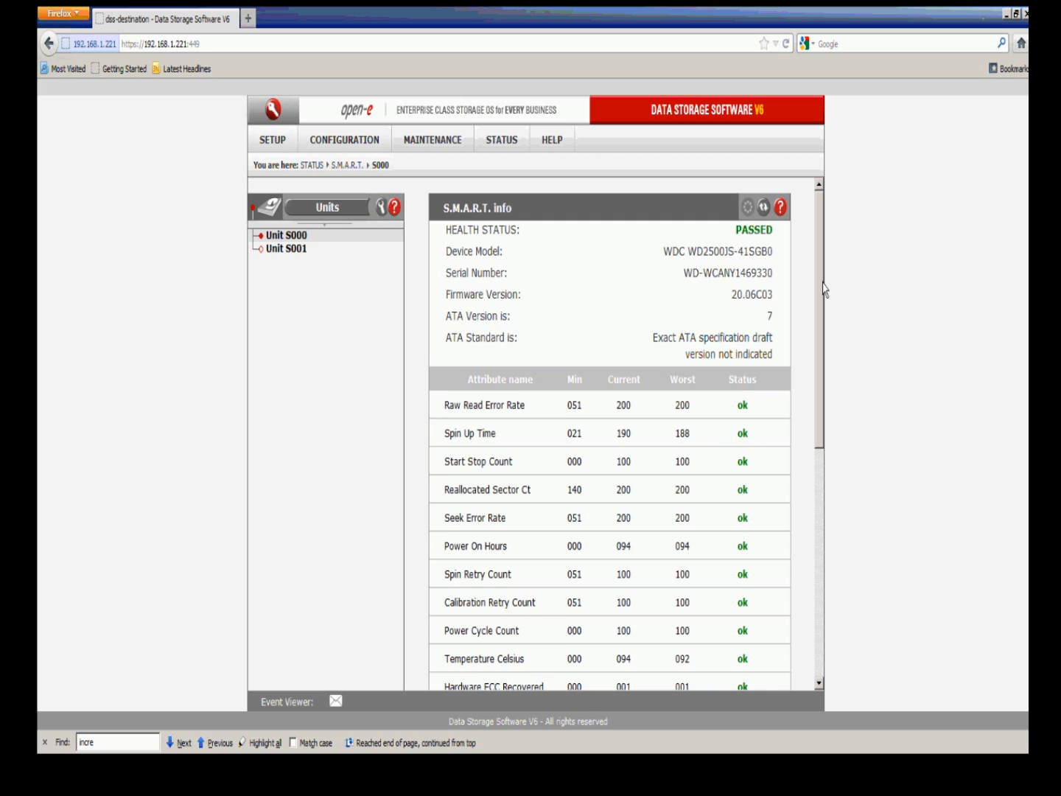
{"action": "scroll", "scroll_direction": "down", "scroll_amount": 3}
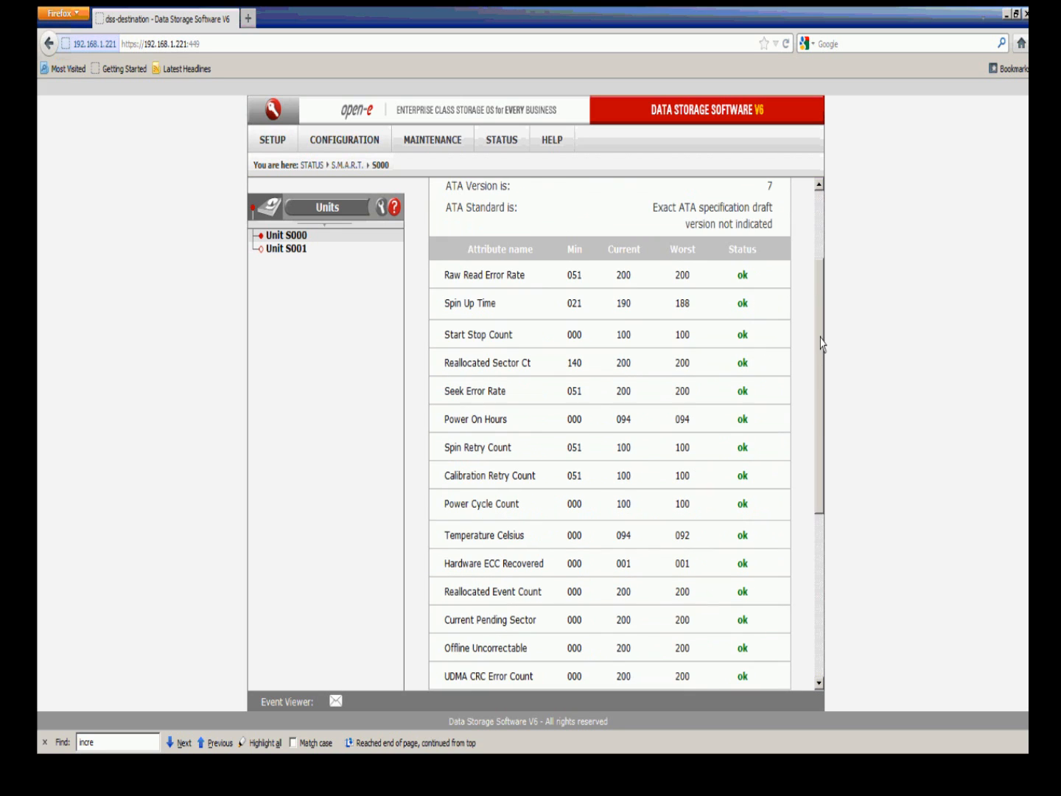
{"action": "scroll", "scroll_direction": "up", "scroll_amount": 3}
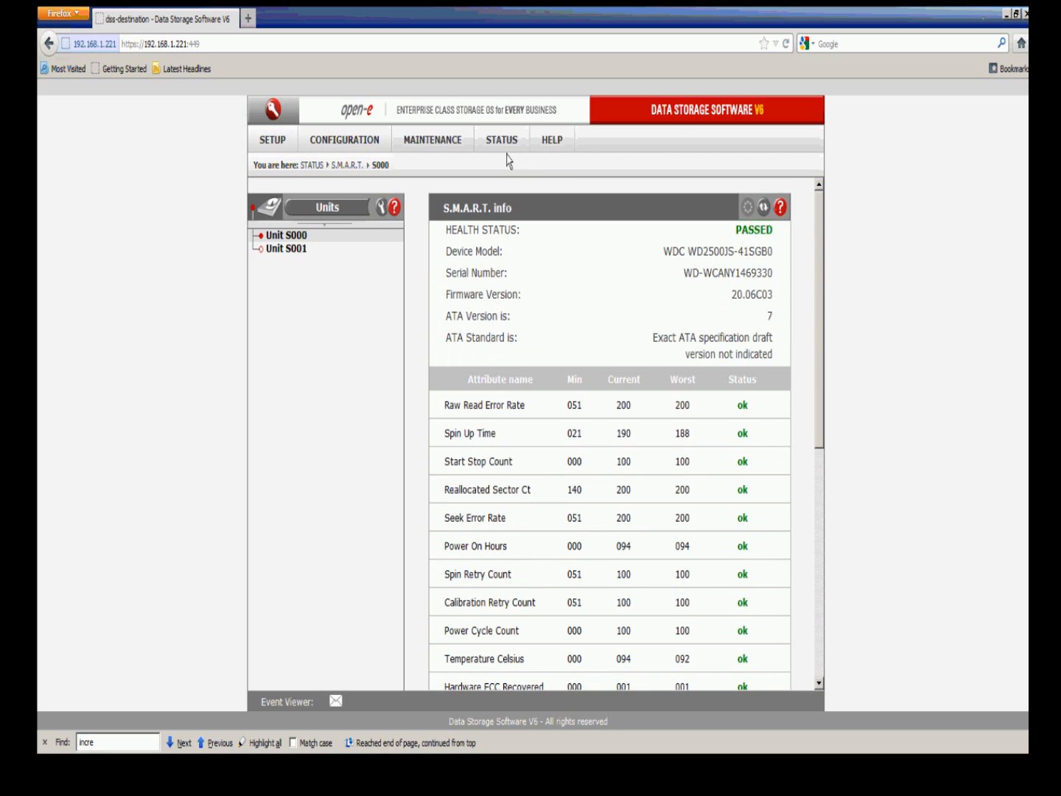
{"action": "left_click", "coordinate": [551, 139]}
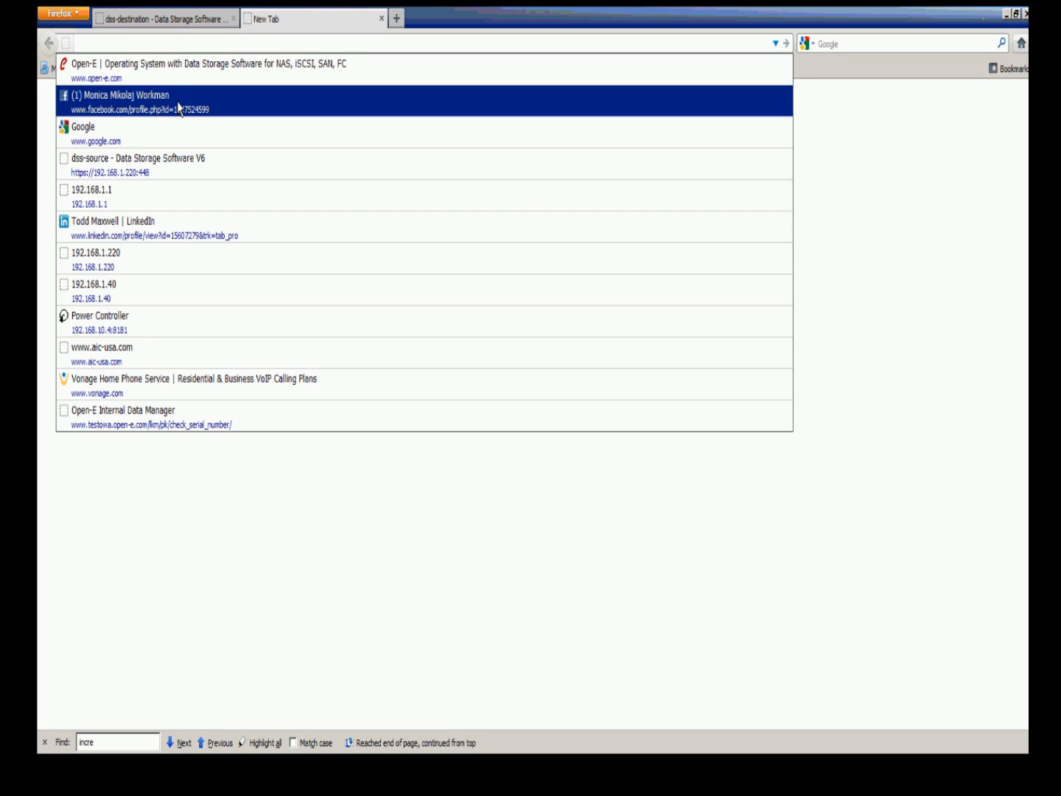
Step: Go to open-e.com and browse the Support > Library > Webcasts and videos list
{"action": "left_click", "coordinate": [208, 63]}
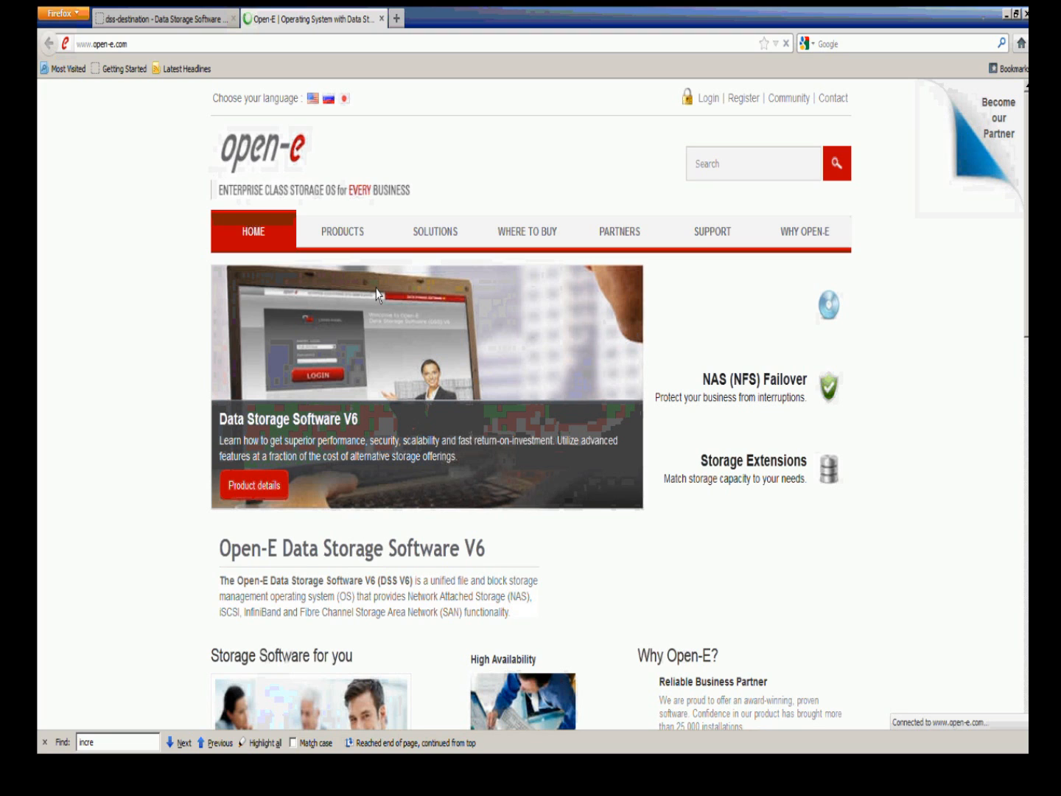
{"action": "left_click", "coordinate": [754, 164]}
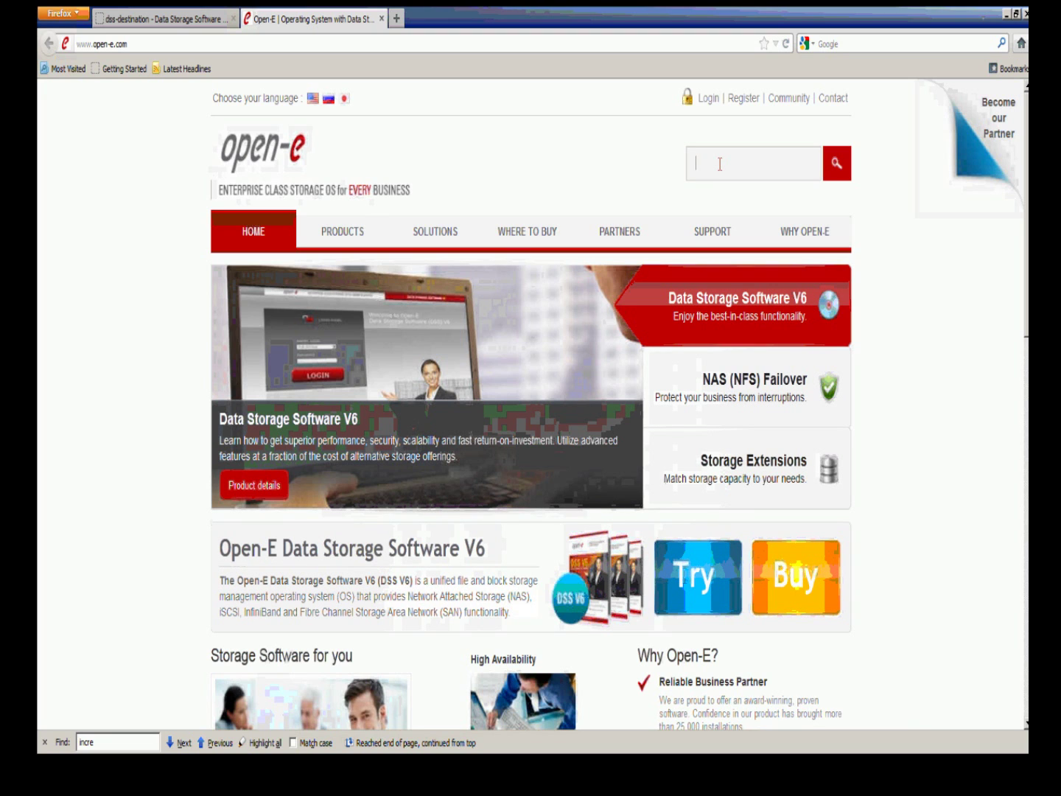
{"action": "left_click", "coordinate": [712, 231]}
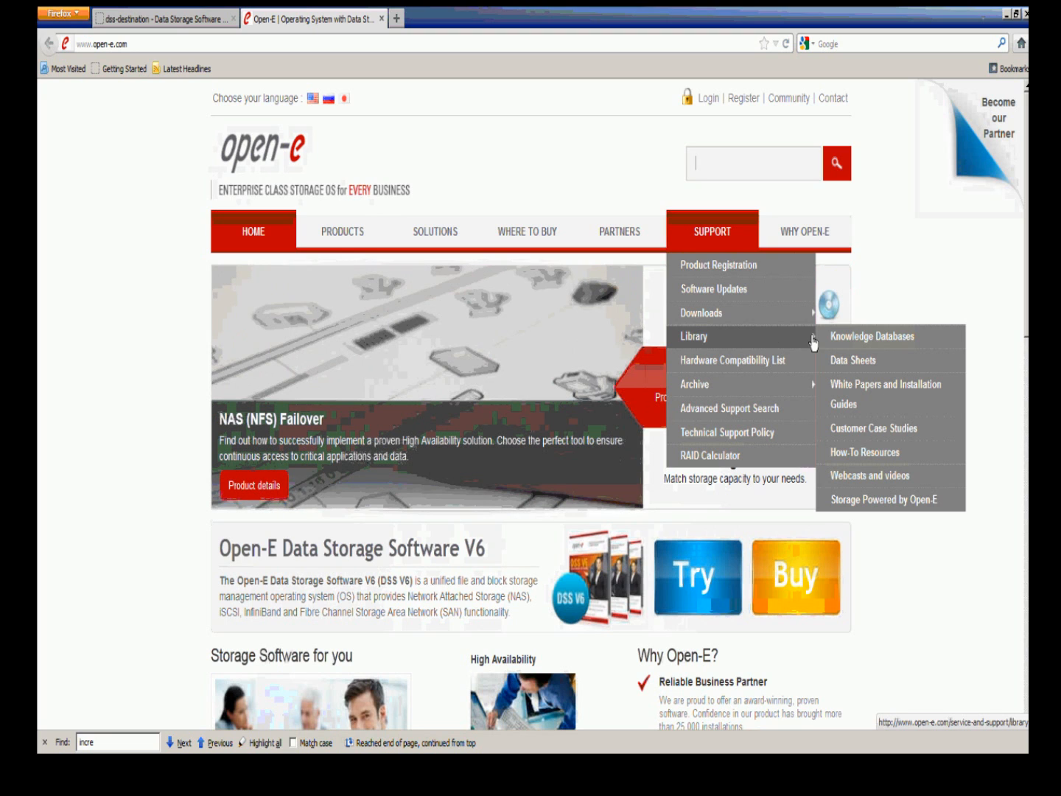
{"action": "mouse_move", "coordinate": [864, 452]}
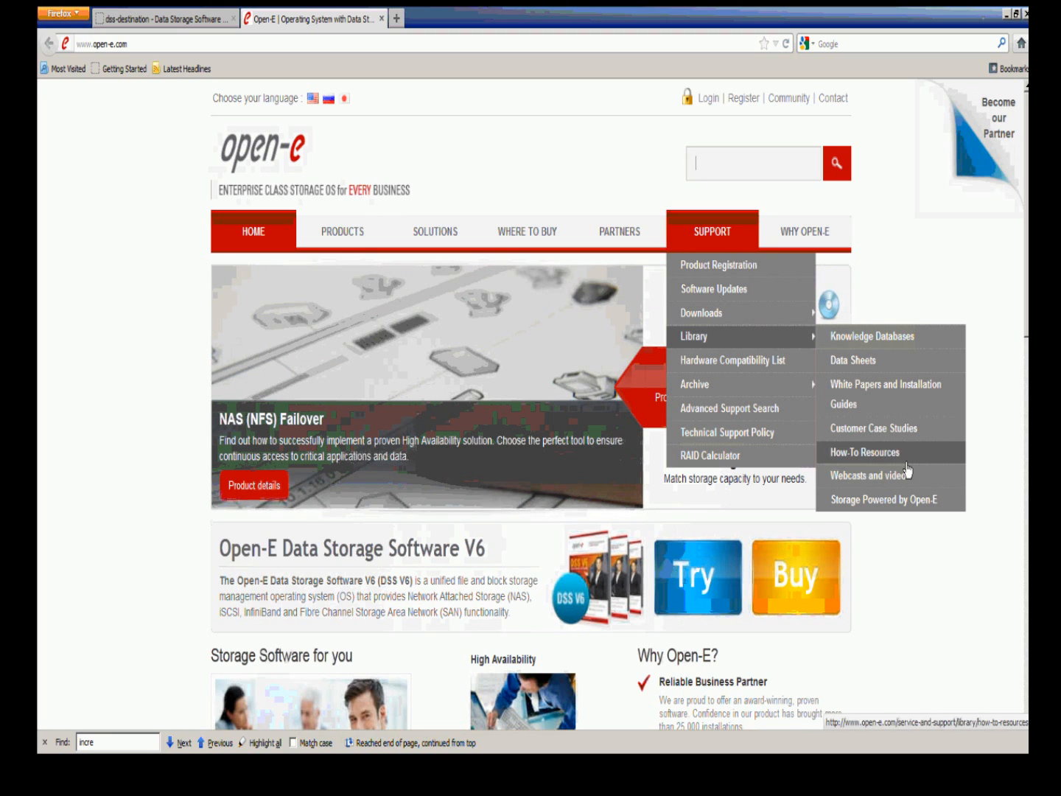
{"action": "left_click", "coordinate": [870, 475]}
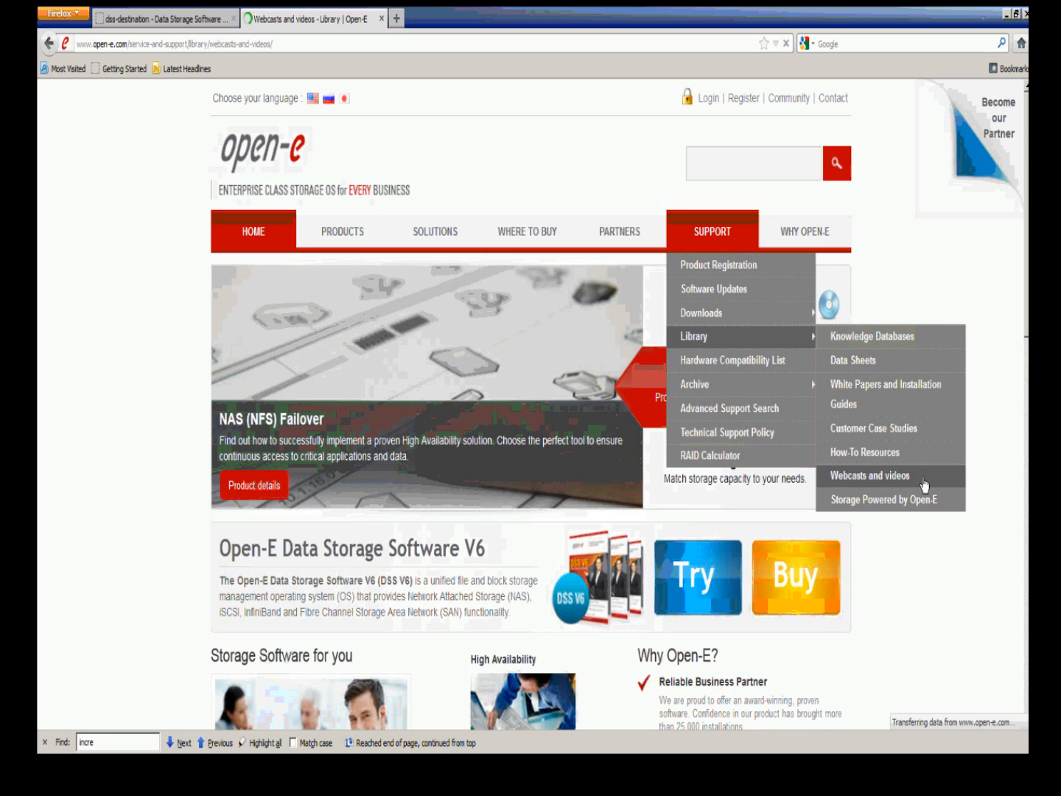
{"action": "left_click", "coordinate": [869, 475]}
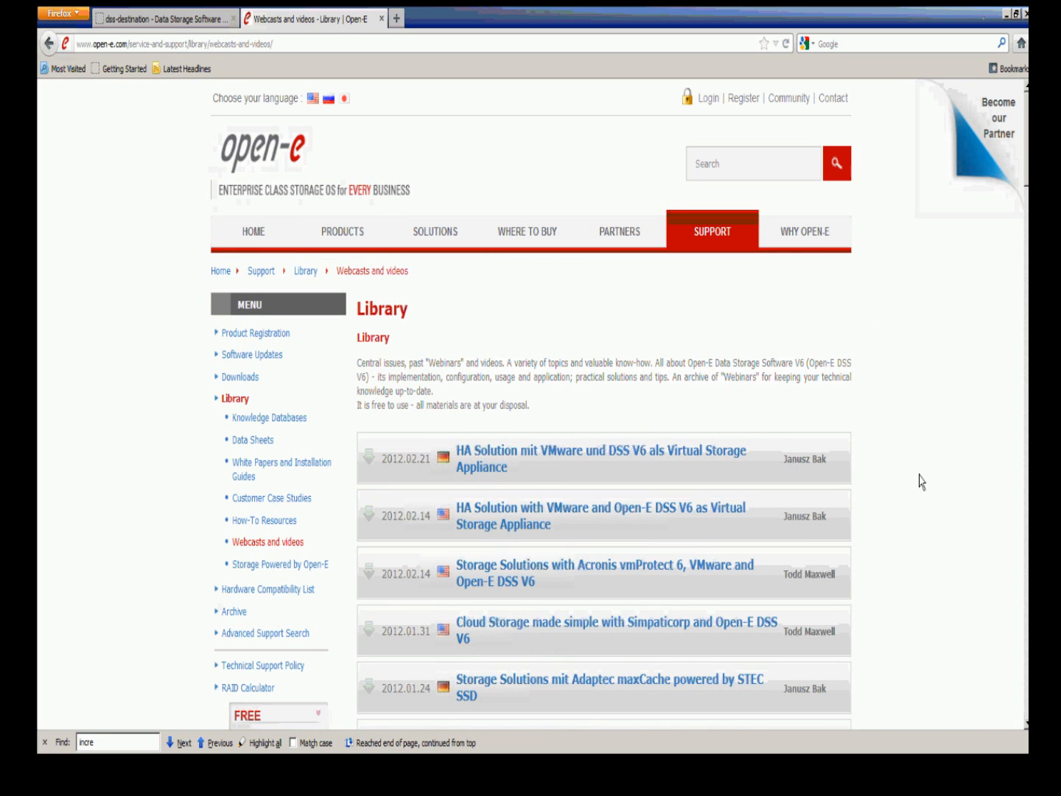
{"action": "scroll", "scroll_direction": "down", "scroll_amount": 3}
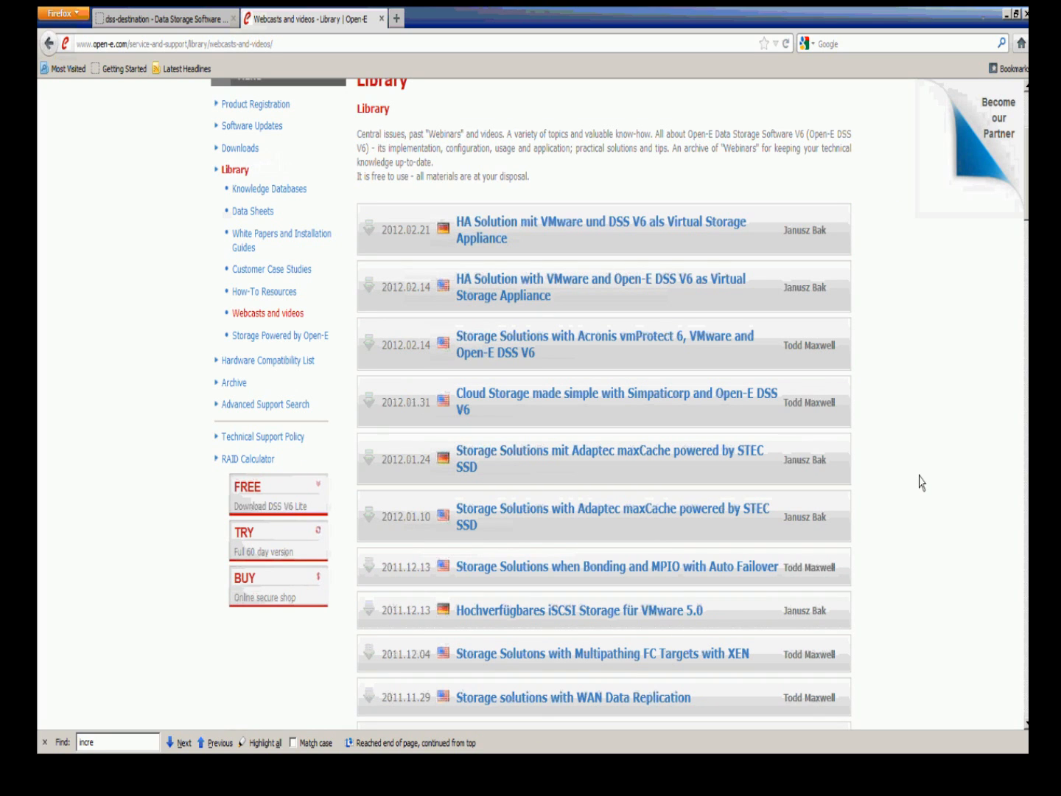
{"action": "scroll", "scroll_direction": "up", "scroll_amount": 3}
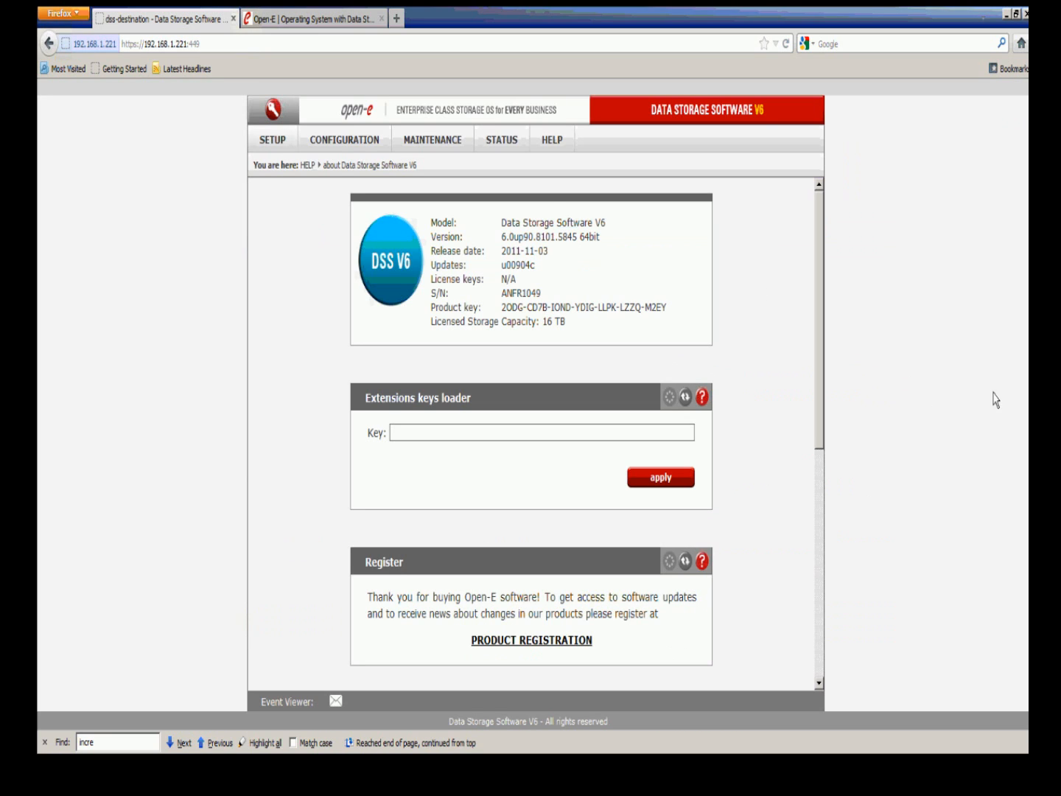
{"action": "mouse_move", "coordinate": [870, 401]}
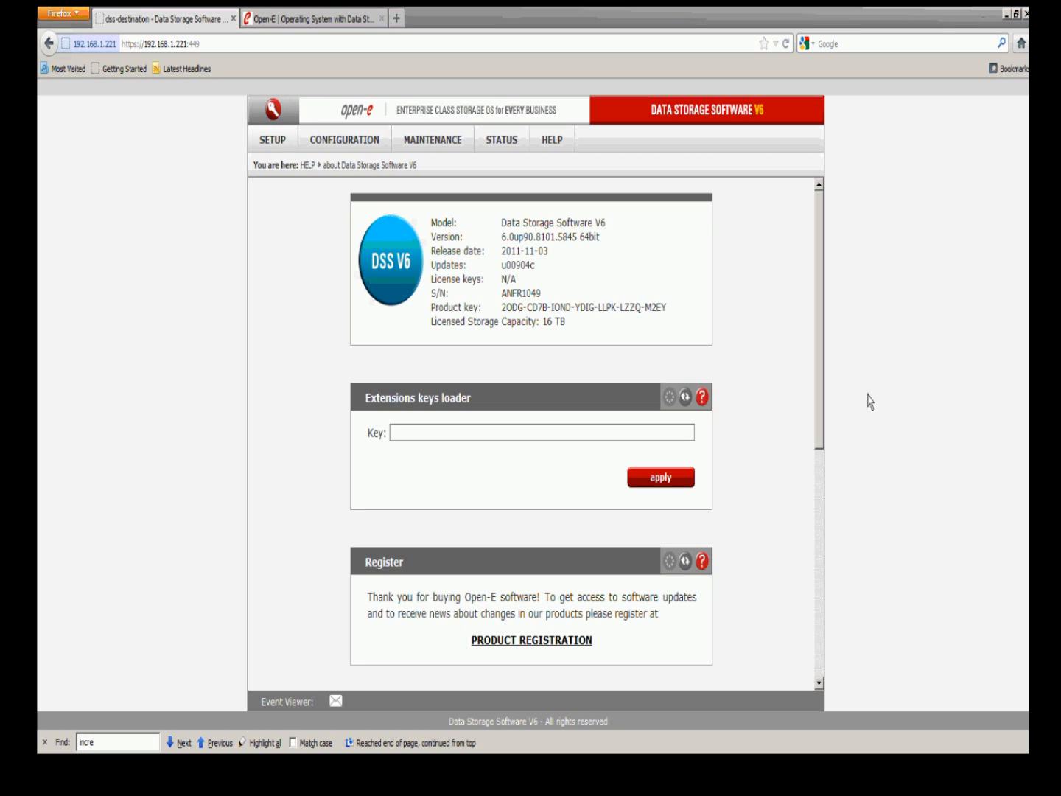